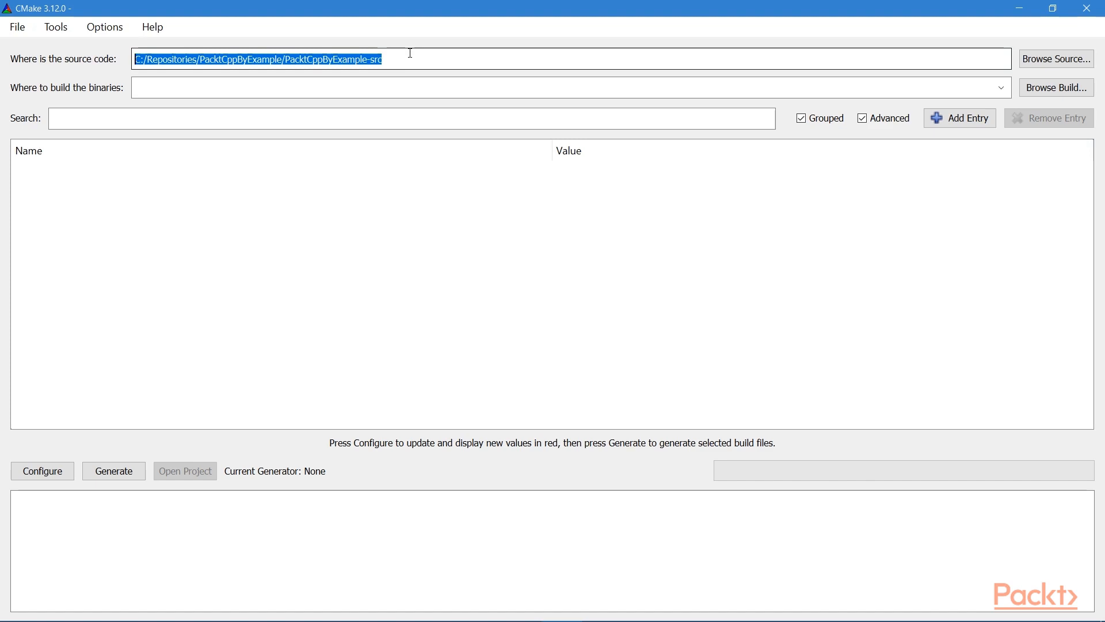
Confirm the source folder path C:/Repositories/PacktCppByExample/PacktCppByExample-src.
left_click(414, 59)
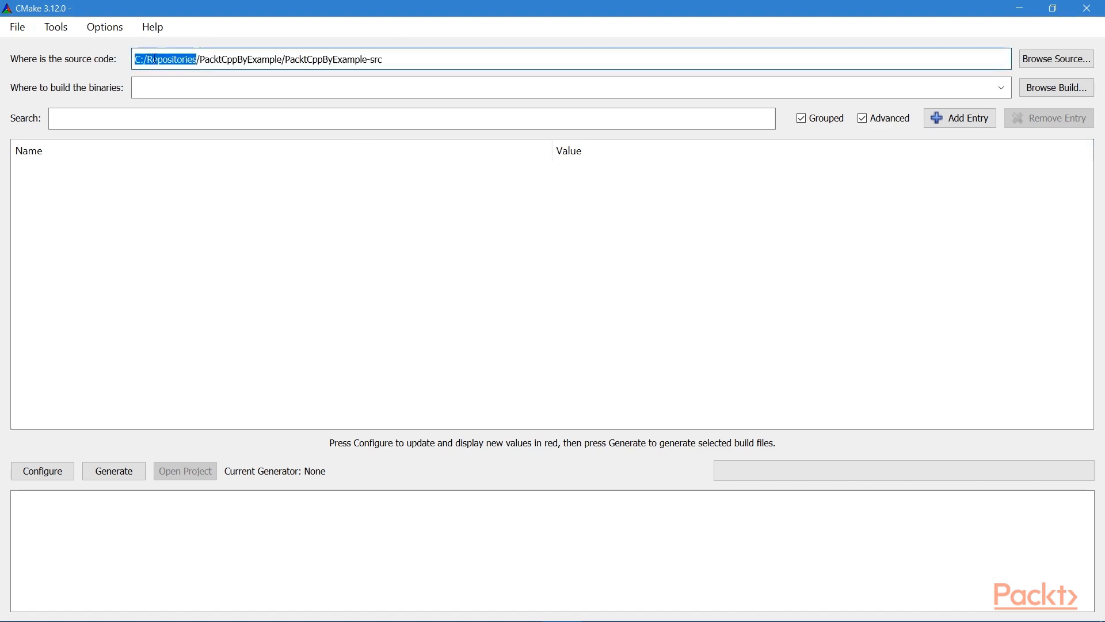
double_click(239, 59)
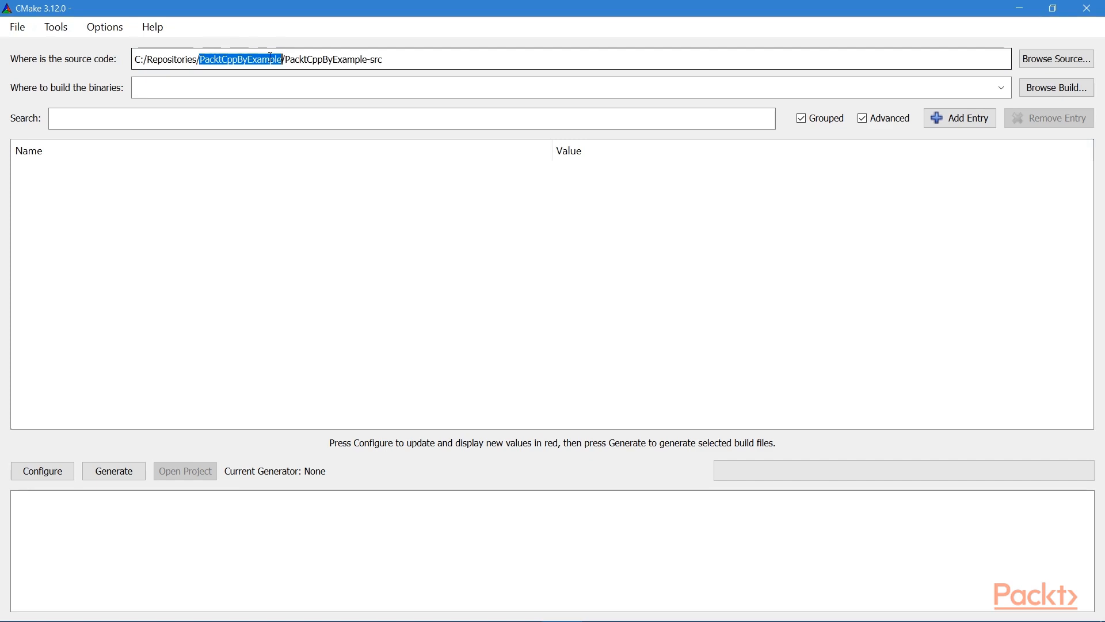
double_click(333, 58)
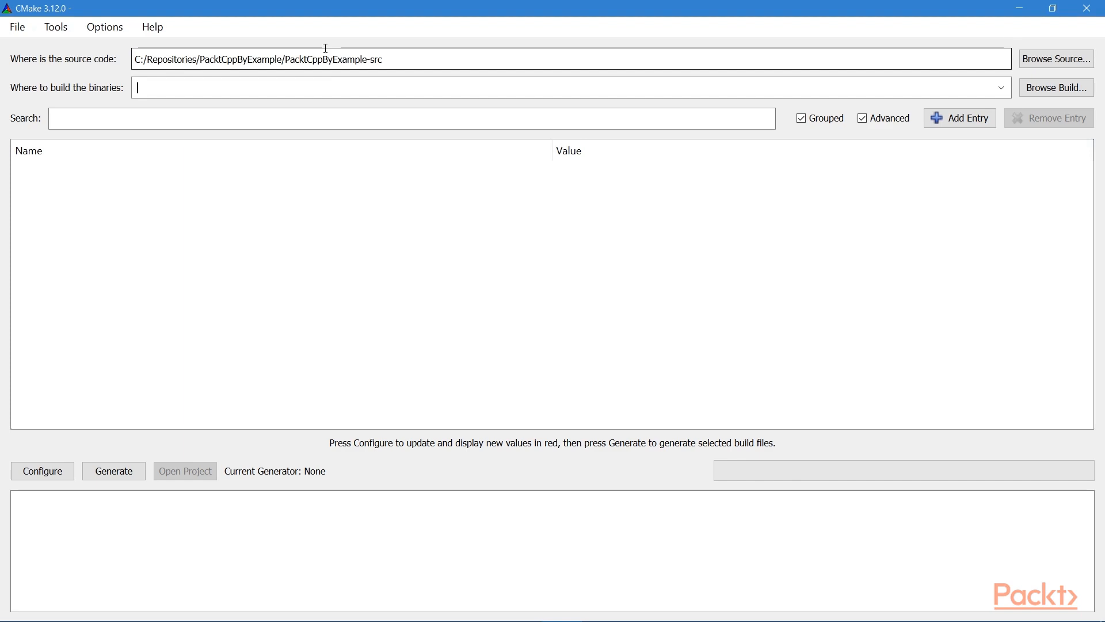
type("C:/Repositories/PacktCppByExample/PacktCppByExample-src")
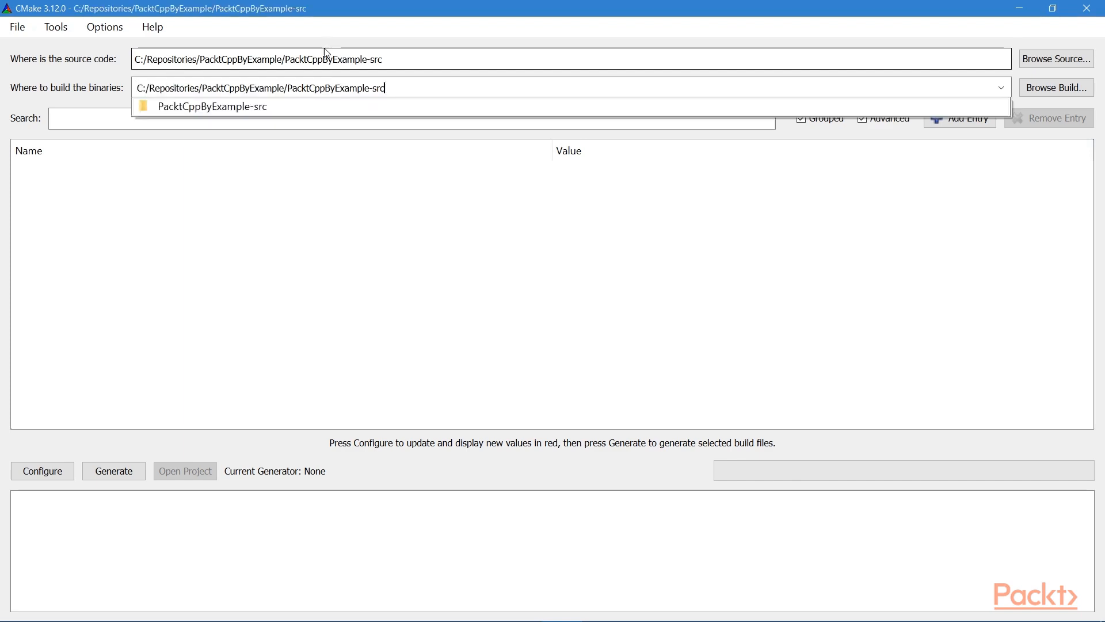
Set the build folder to C:/Repositories/PacktCppByExample/PacktCppByExample-build via the autocomplete suggestion.
type("buil")
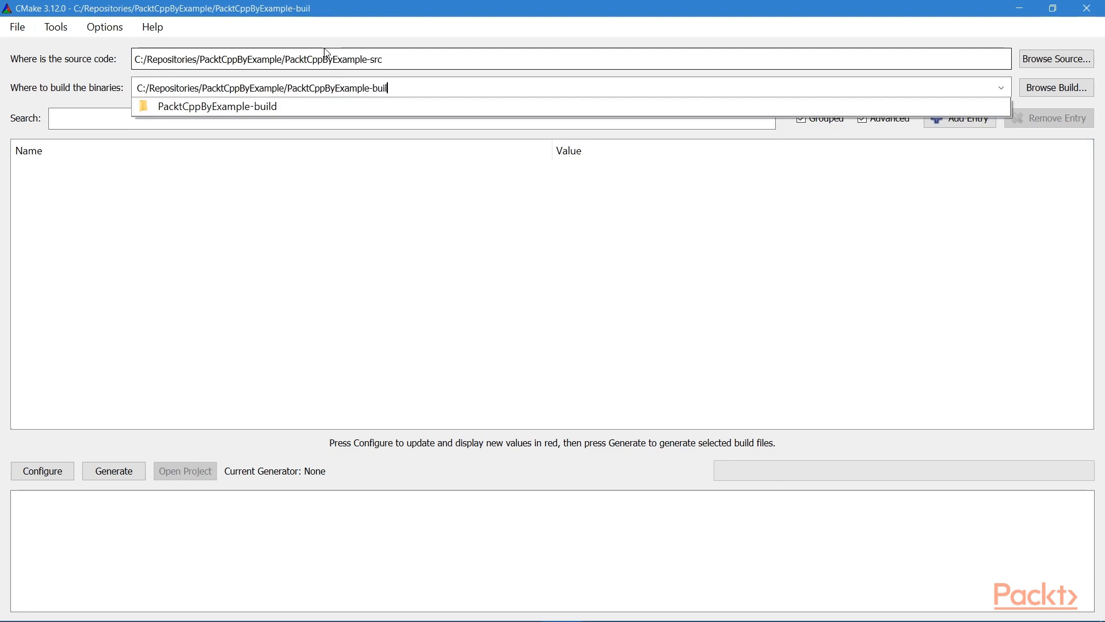
left_click(217, 106)
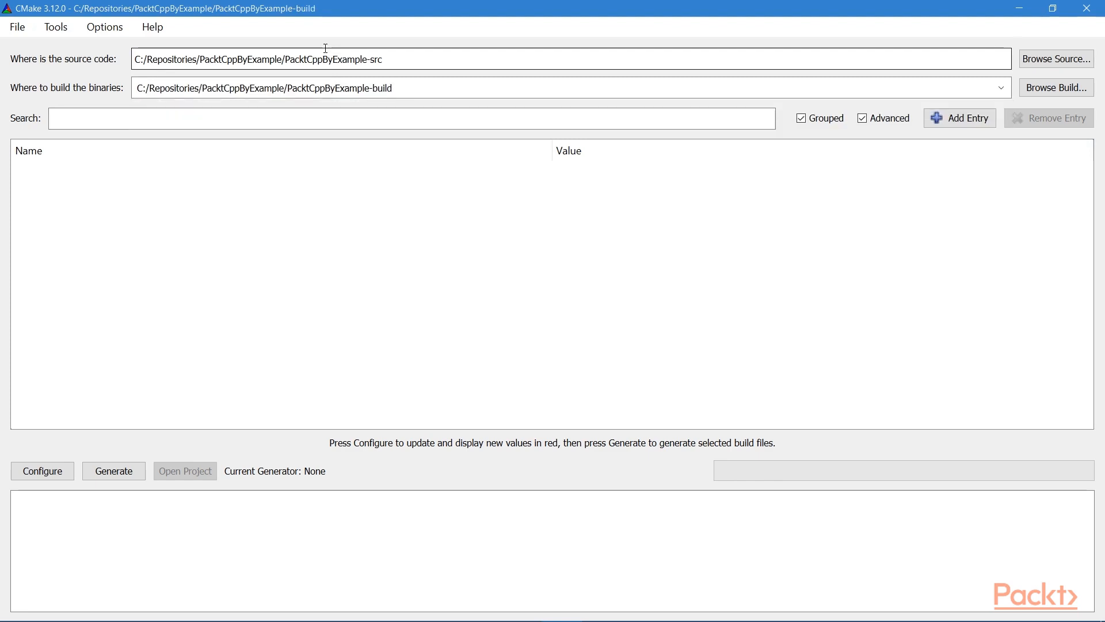
double_click(244, 87)
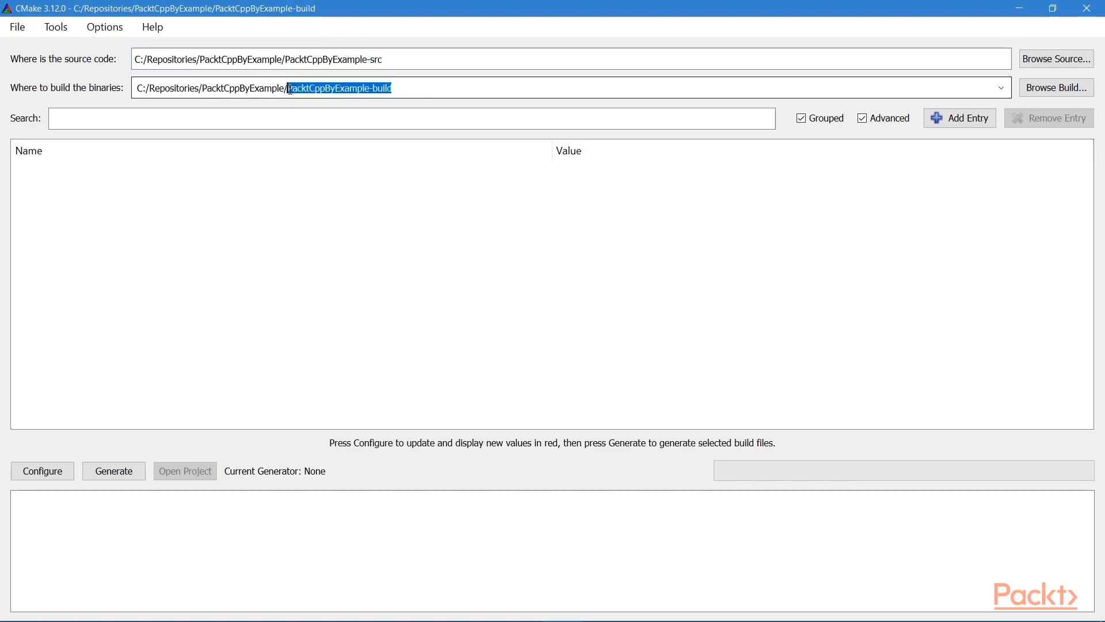
left_click(423, 86)
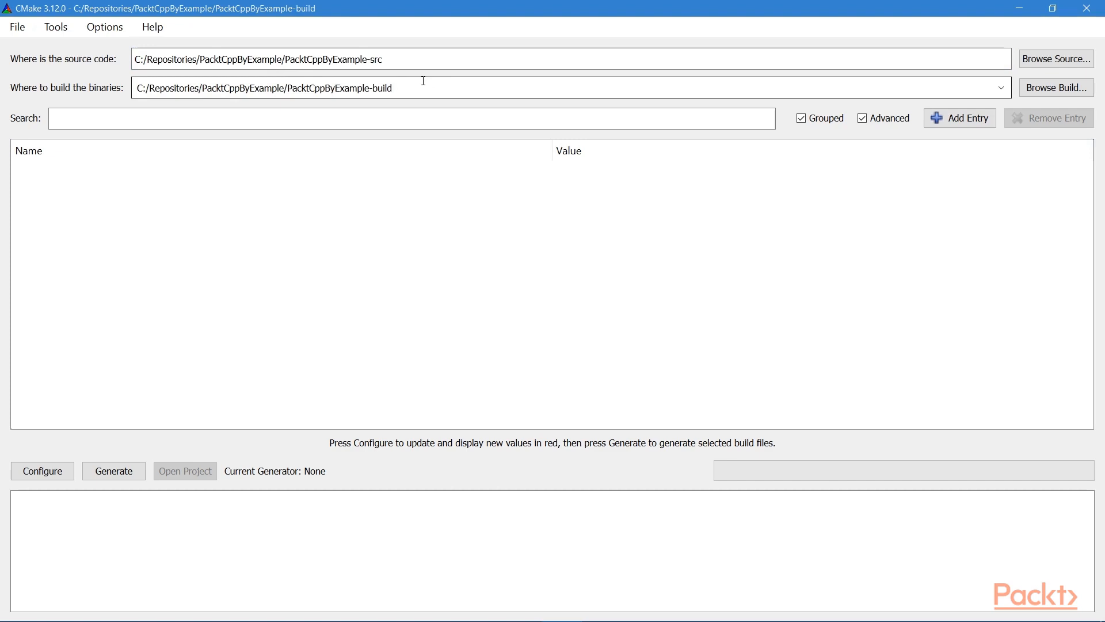
left_click(381, 59)
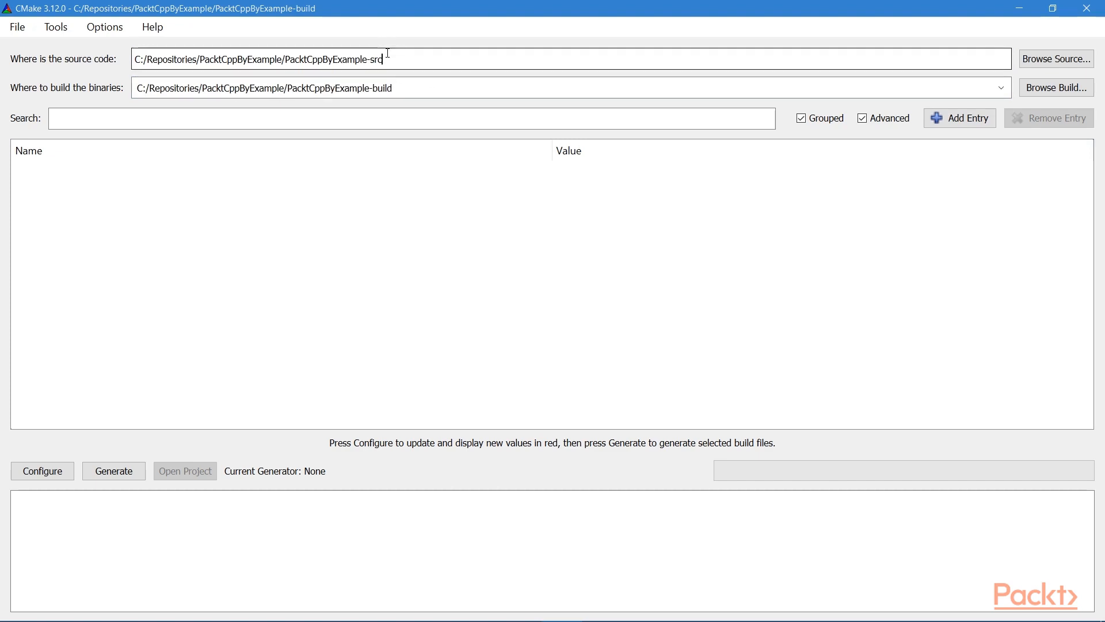
double_click(345, 88)
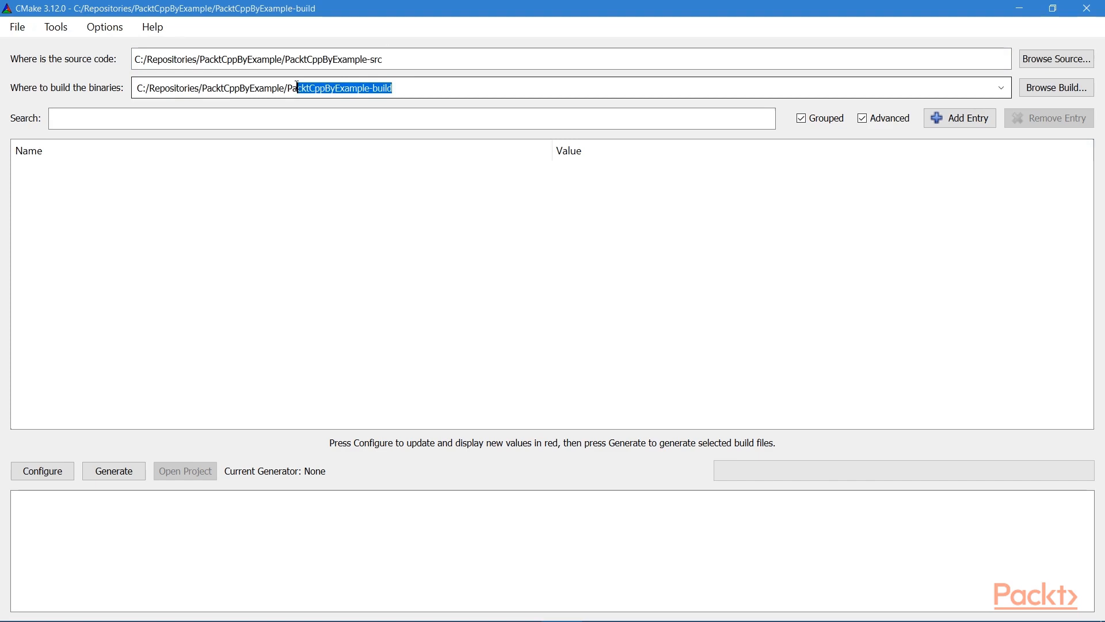
left_click(393, 86)
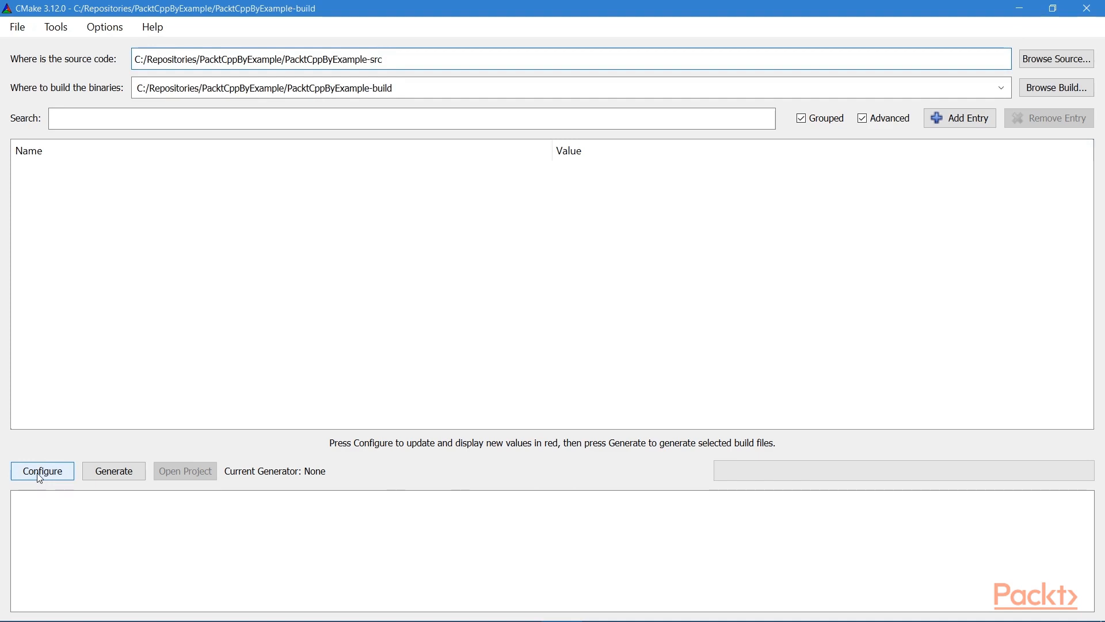
Configure the project with the Visual Studio 15 2017 Win64 generator and default native compilers.
left_click(41, 470)
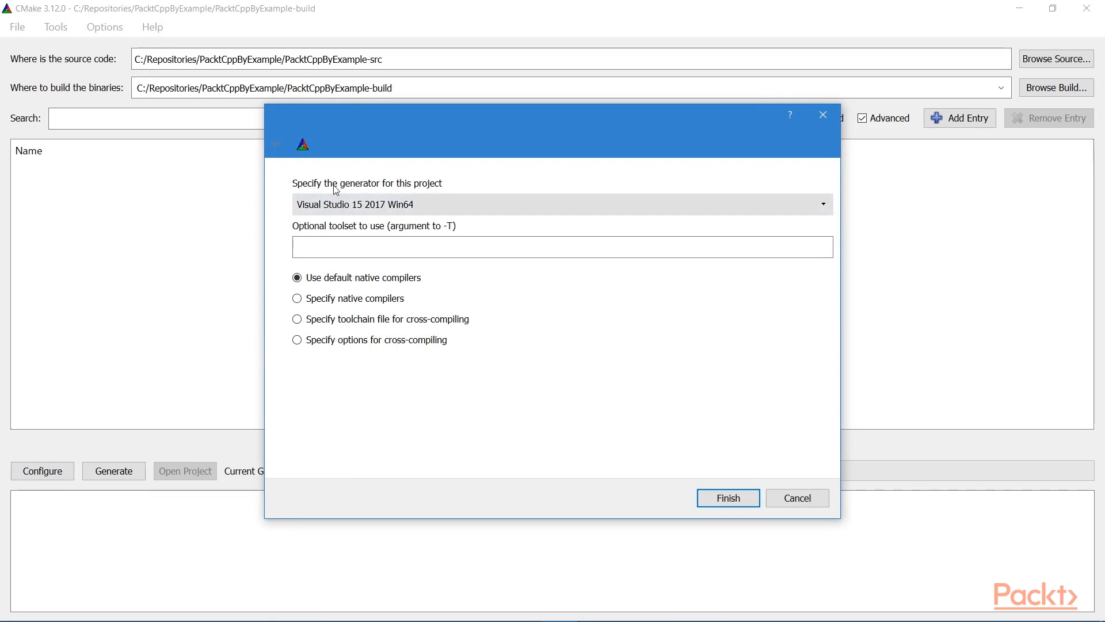
mouse_move(335, 205)
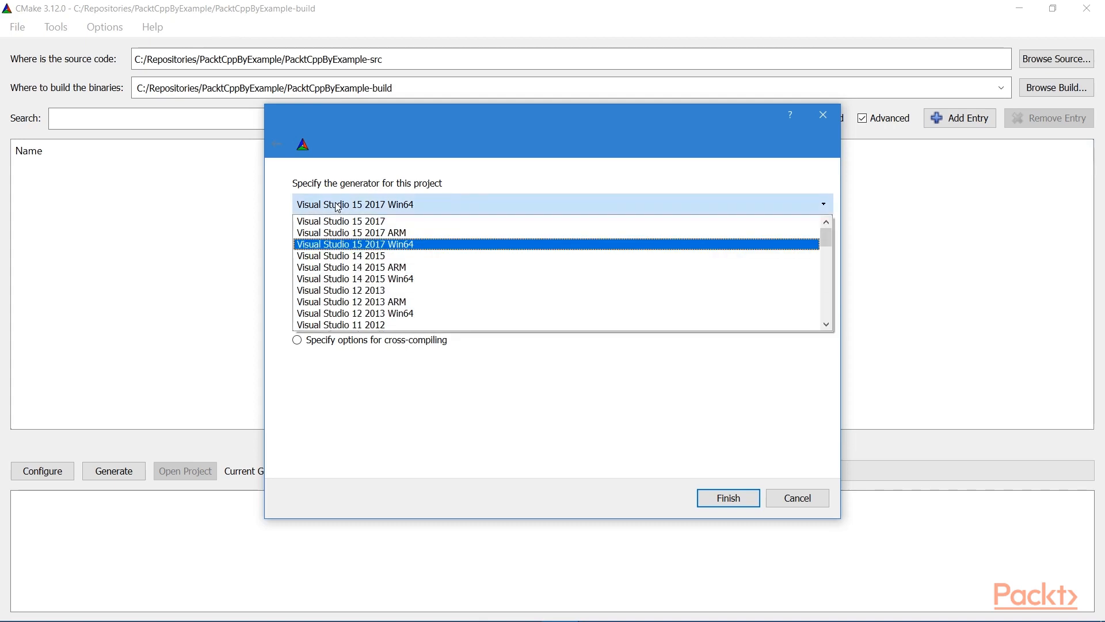
scroll("down", 3)
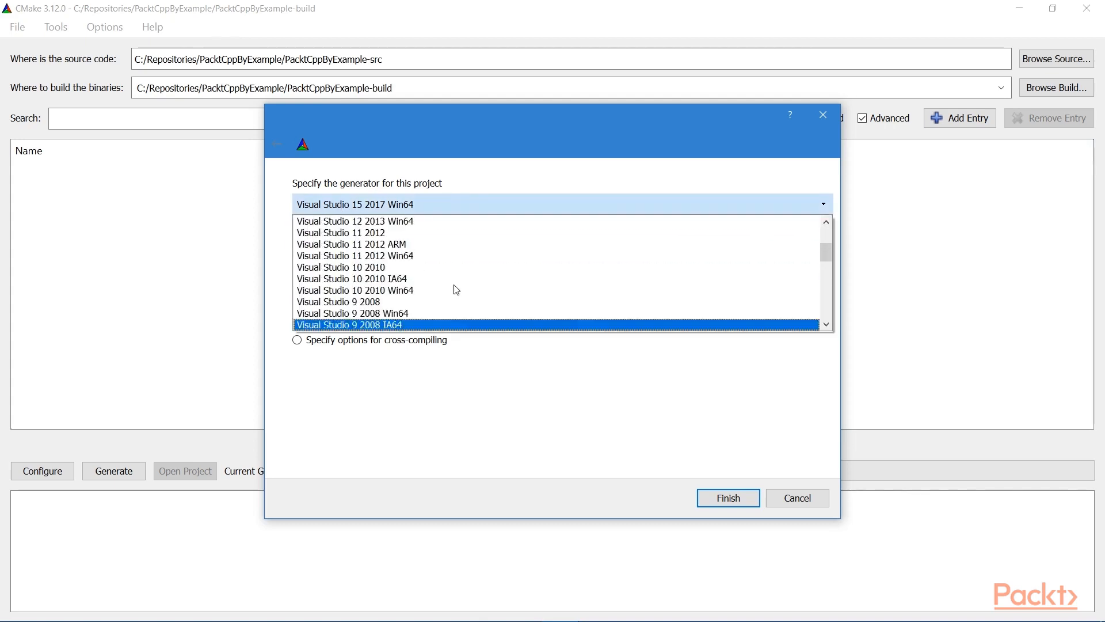
scroll("up", 3)
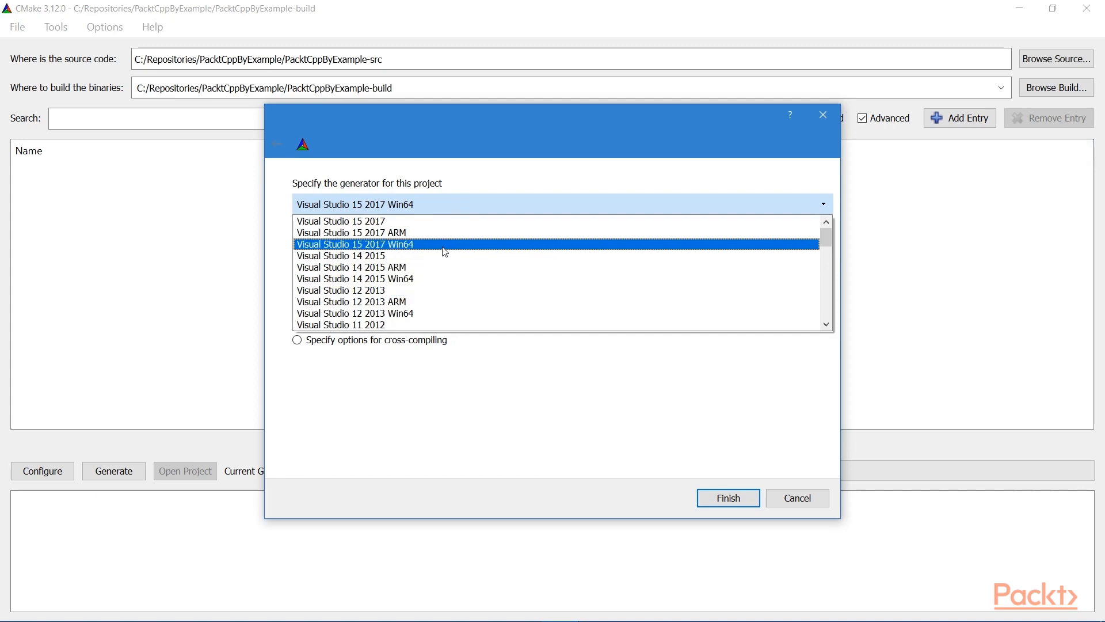
mouse_move(396, 254)
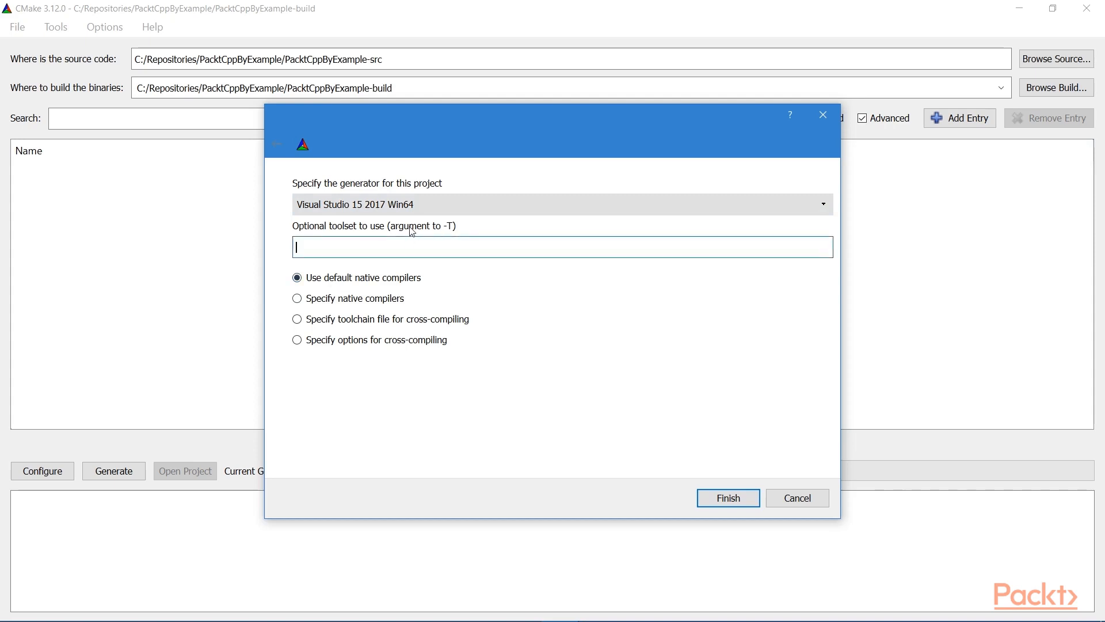
mouse_move(727, 497)
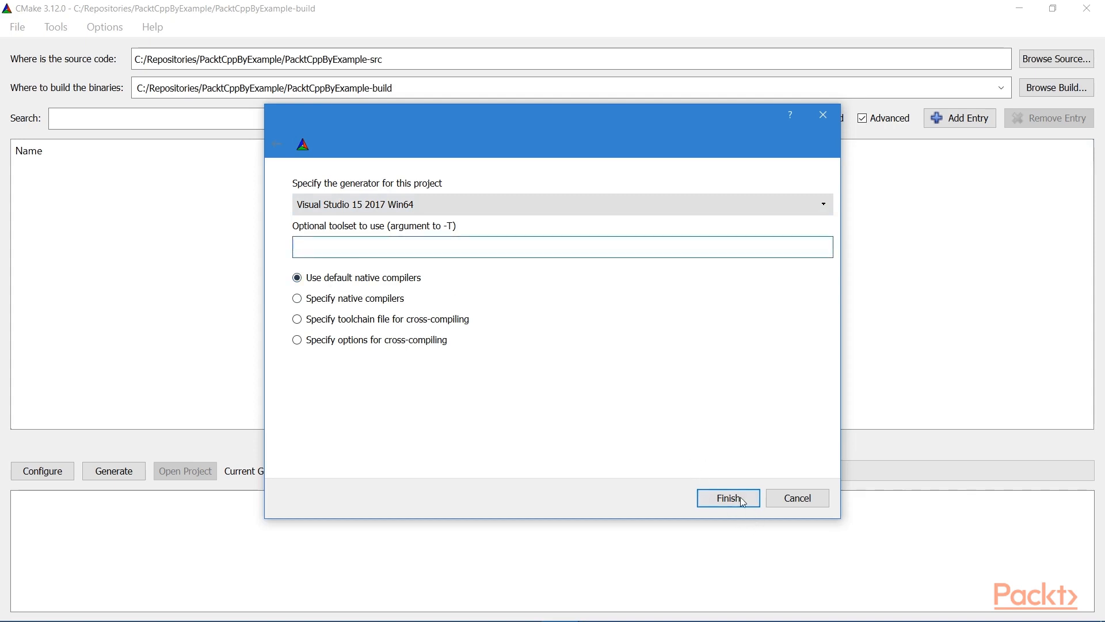
left_click(728, 498)
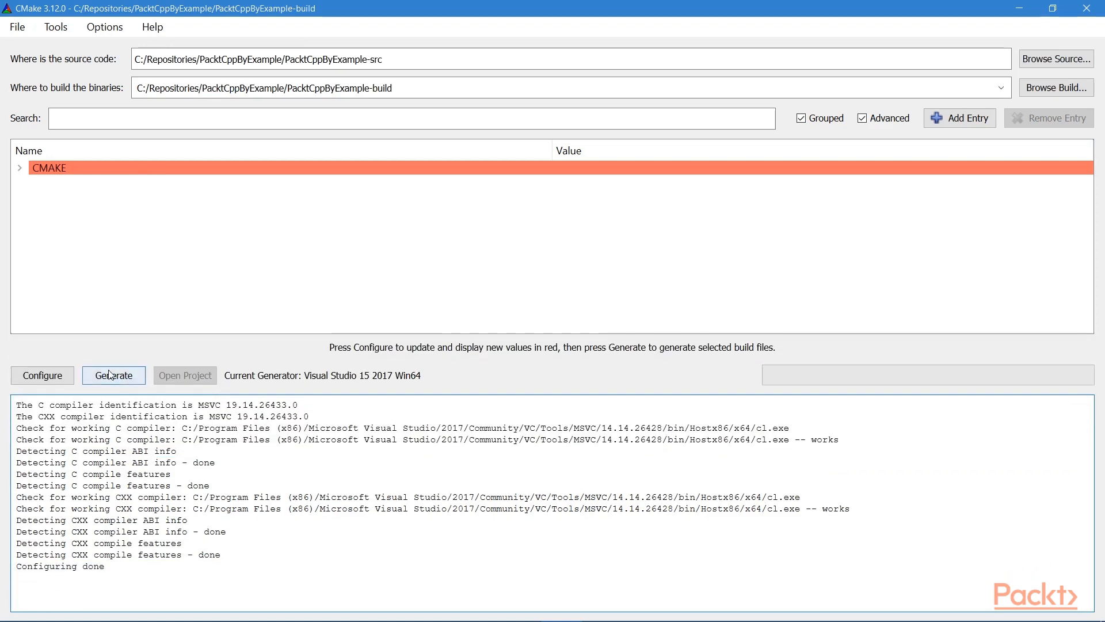
Generate the Visual Studio 15 2017 Win64 build files into PacktCppByExample-build.
left_click(114, 375)
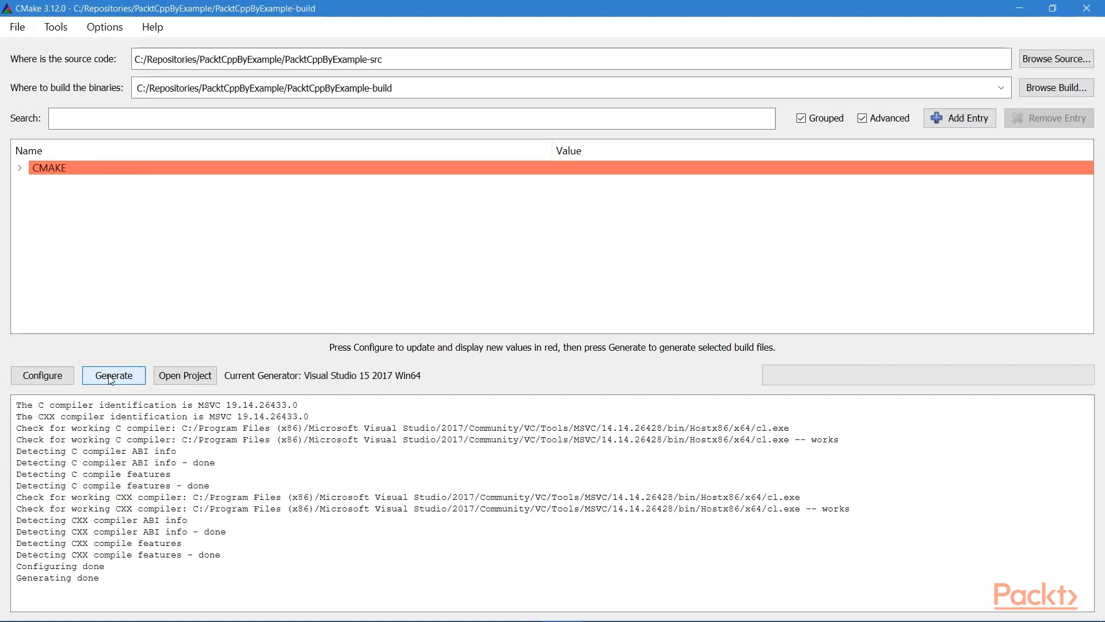
mouse_move(106, 372)
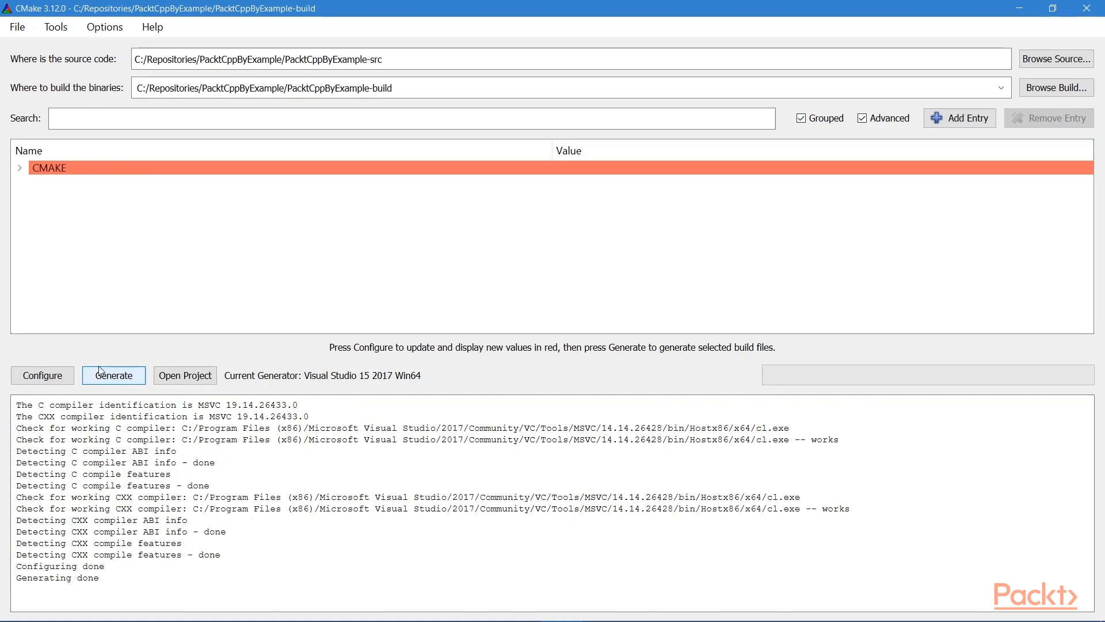
mouse_move(94, 365)
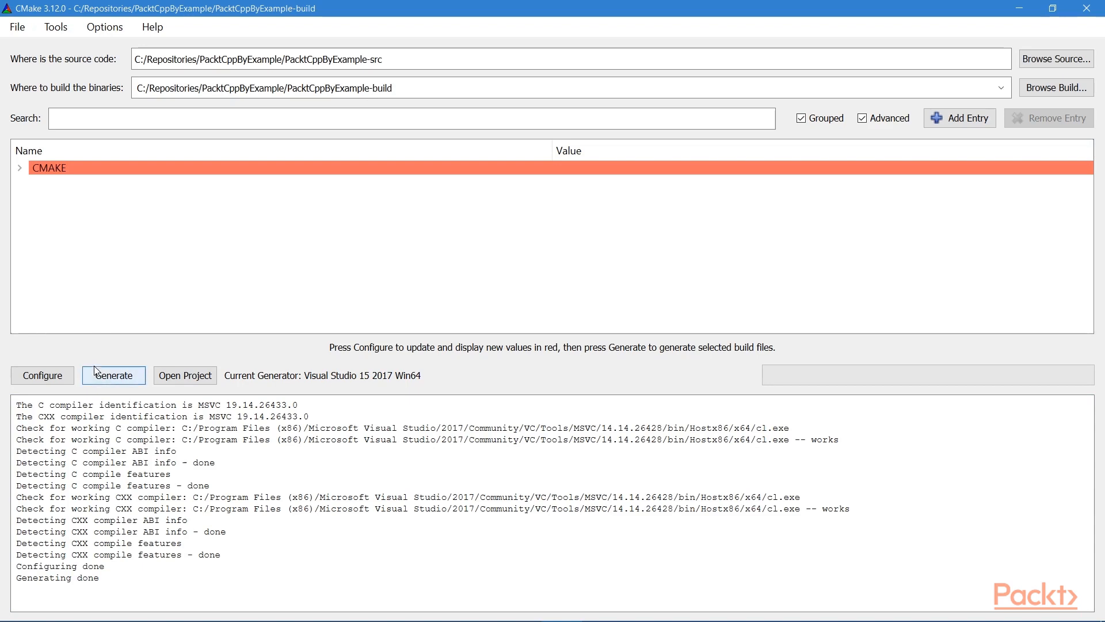
mouse_move(3, 310)
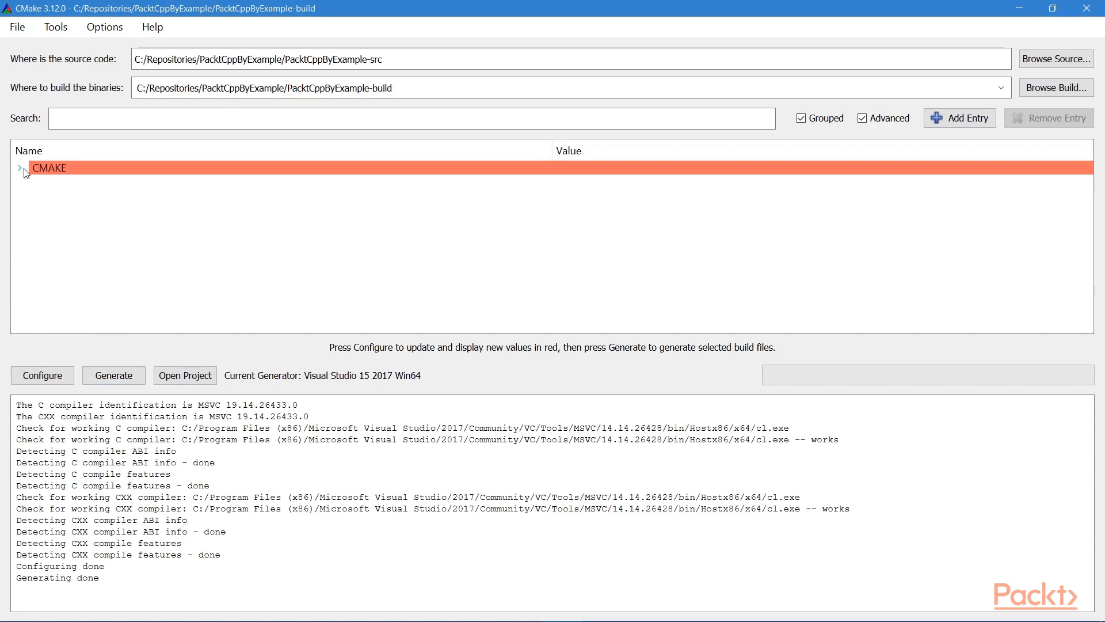
Review the CMAKE cache entries CMAKE_CONFIGURATION_TYPES, CMAKE_CXX_FLAGS and CMAKE_CXX_FLAGS_DEBUG.
left_click(20, 168)
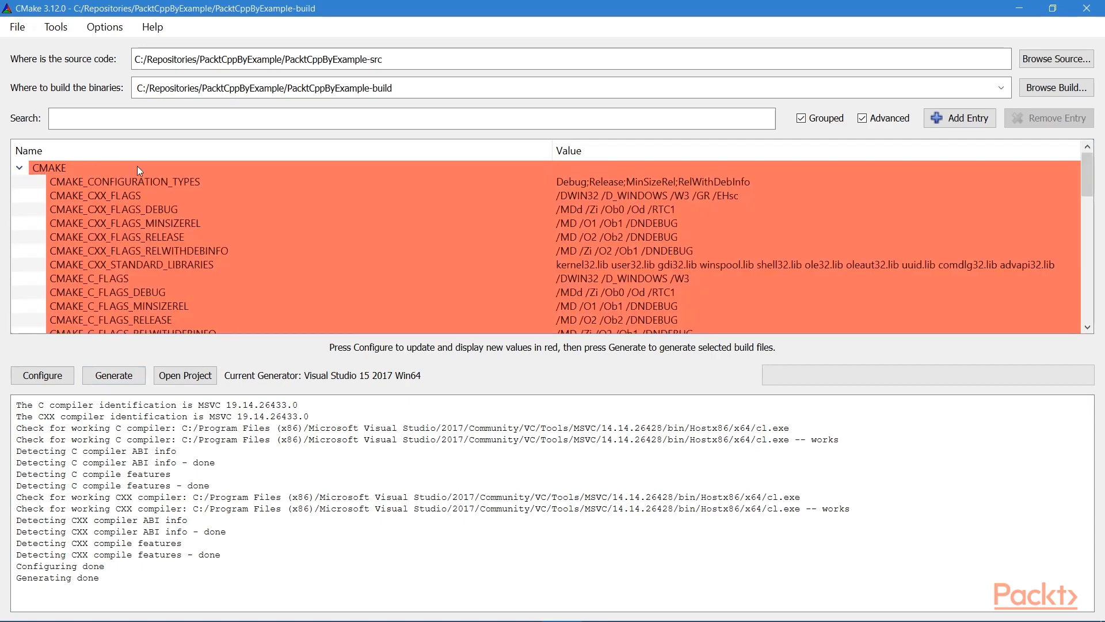
scroll("down", 3)
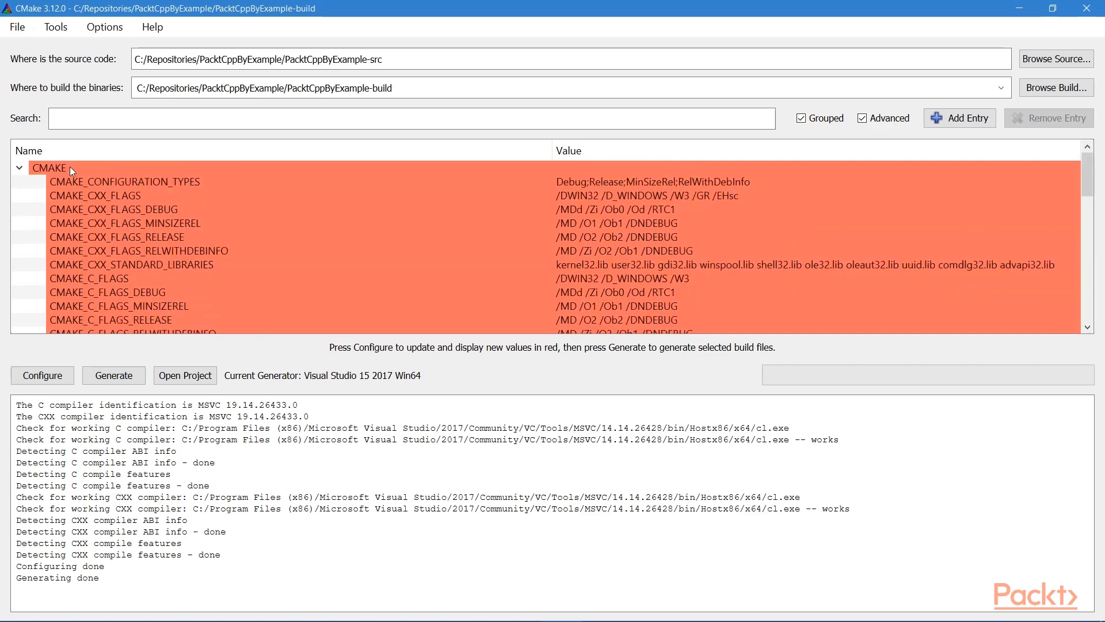
left_click(124, 180)
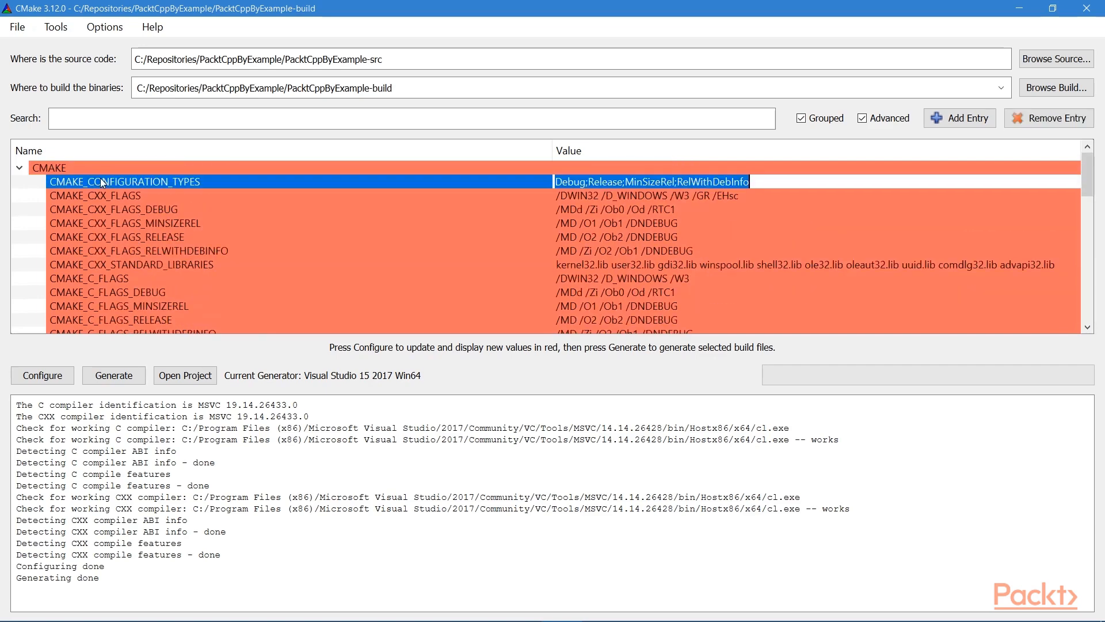
left_click(96, 196)
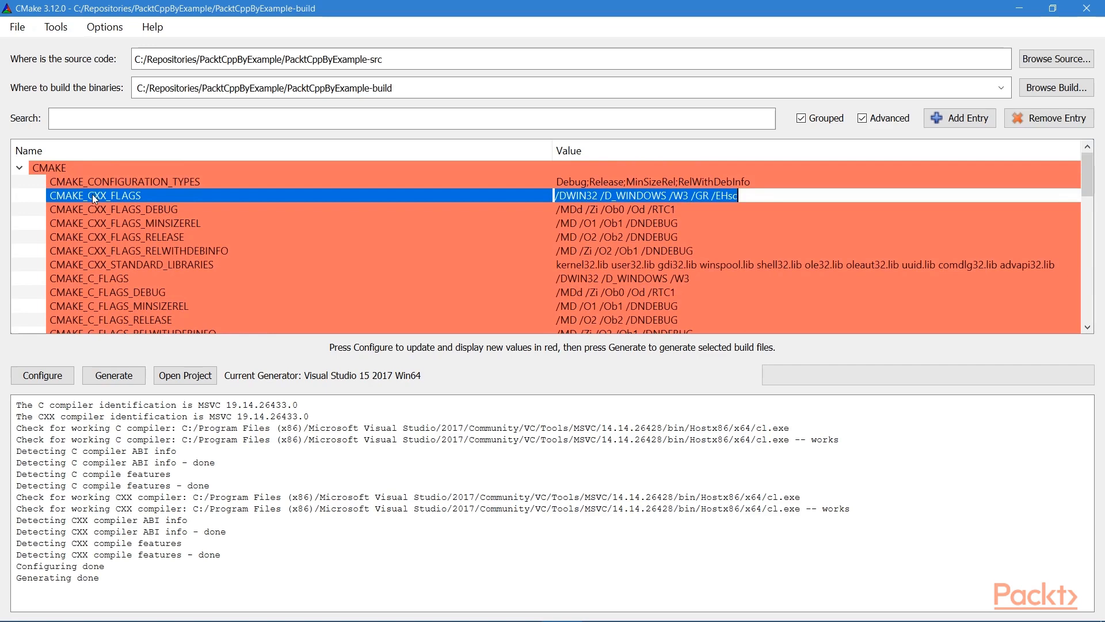
scroll("down", 3)
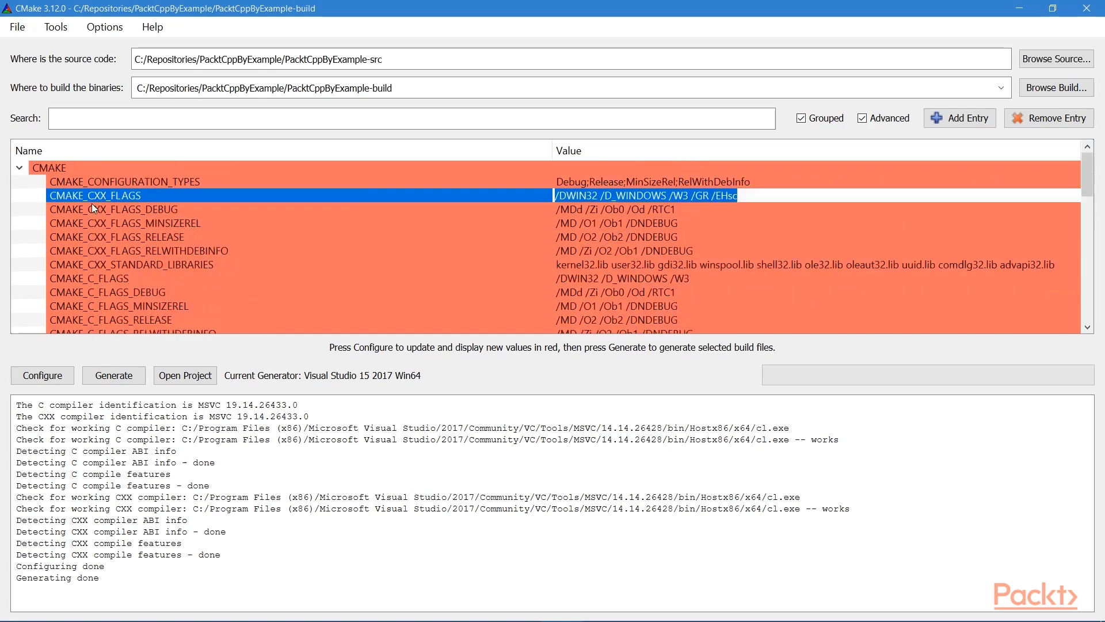
mouse_move(96, 196)
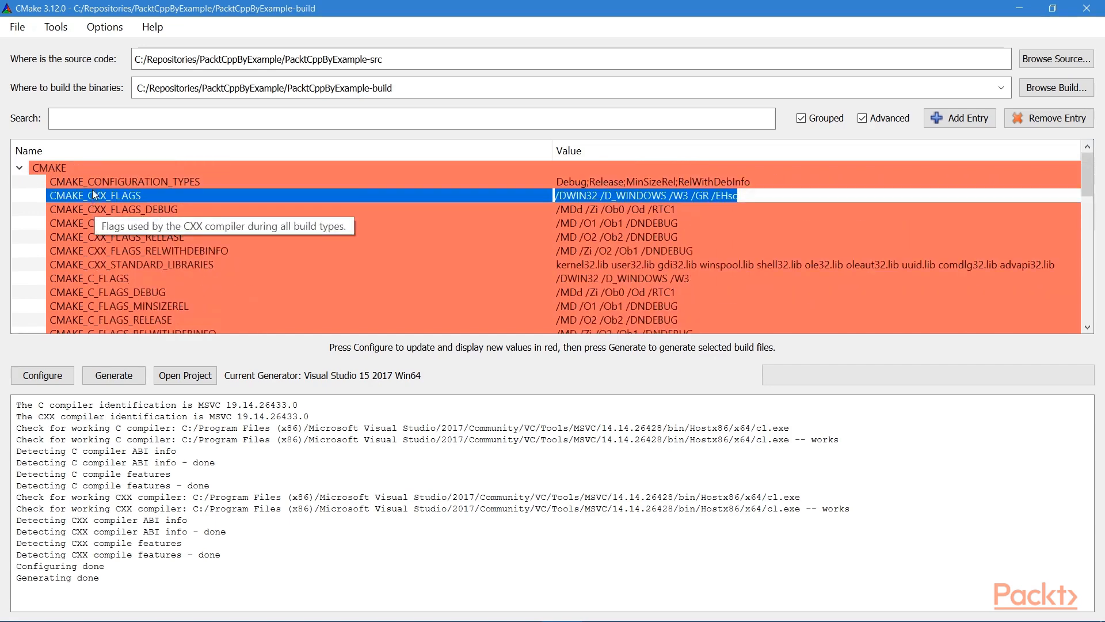
left_click(113, 209)
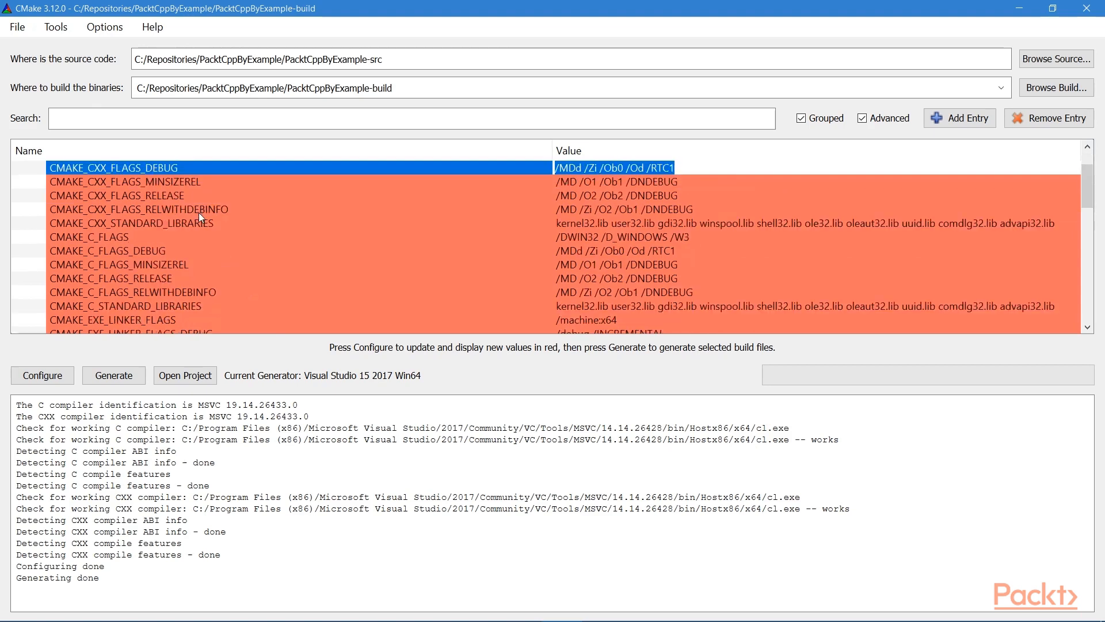
mouse_move(417, 233)
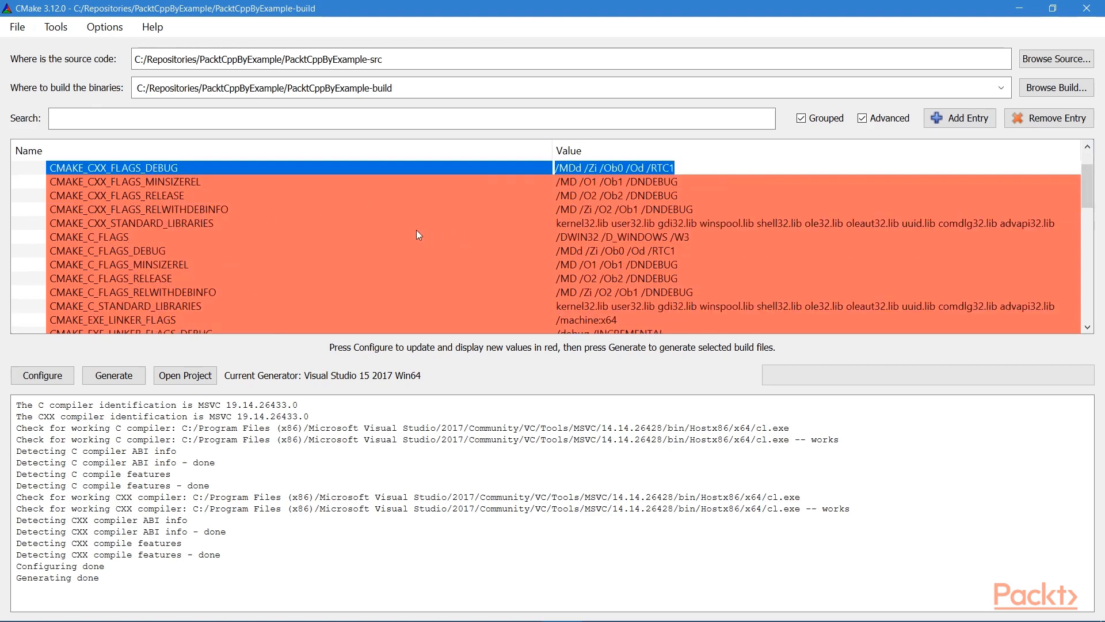
mouse_move(395, 234)
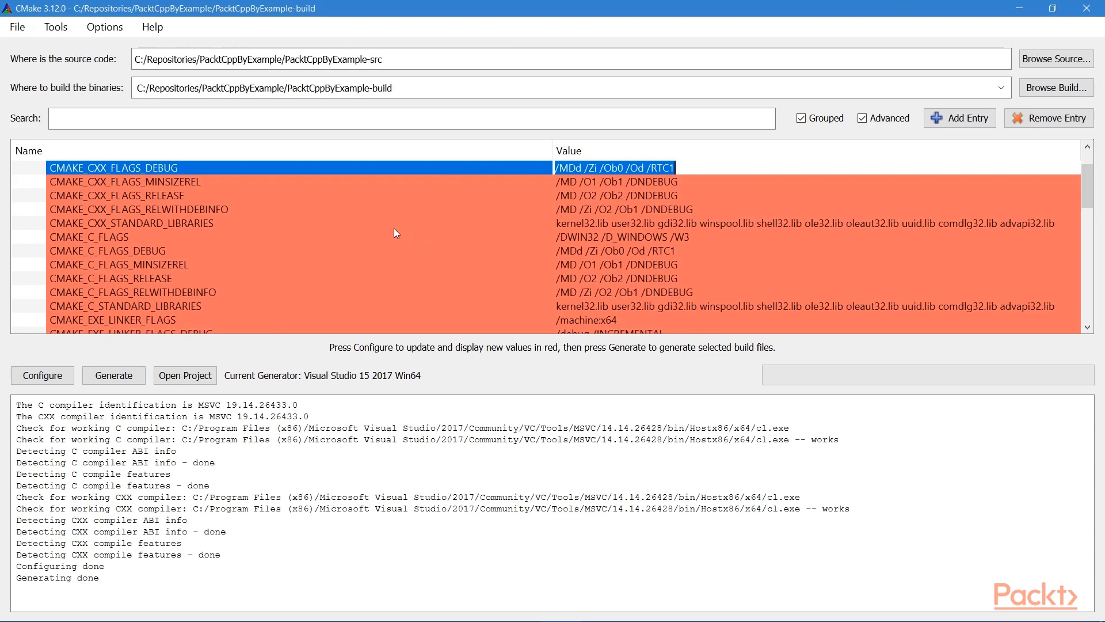
mouse_move(395, 233)
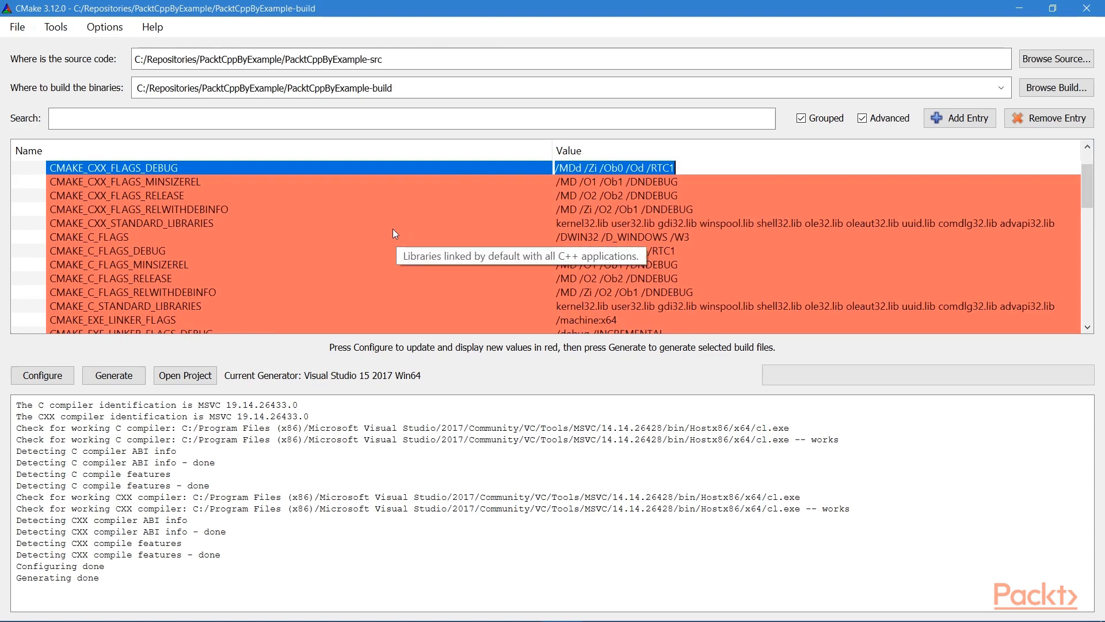
Collapse the CMAKE group and launch the generated solution in Visual Studio with Open Project.
left_click(21, 167)
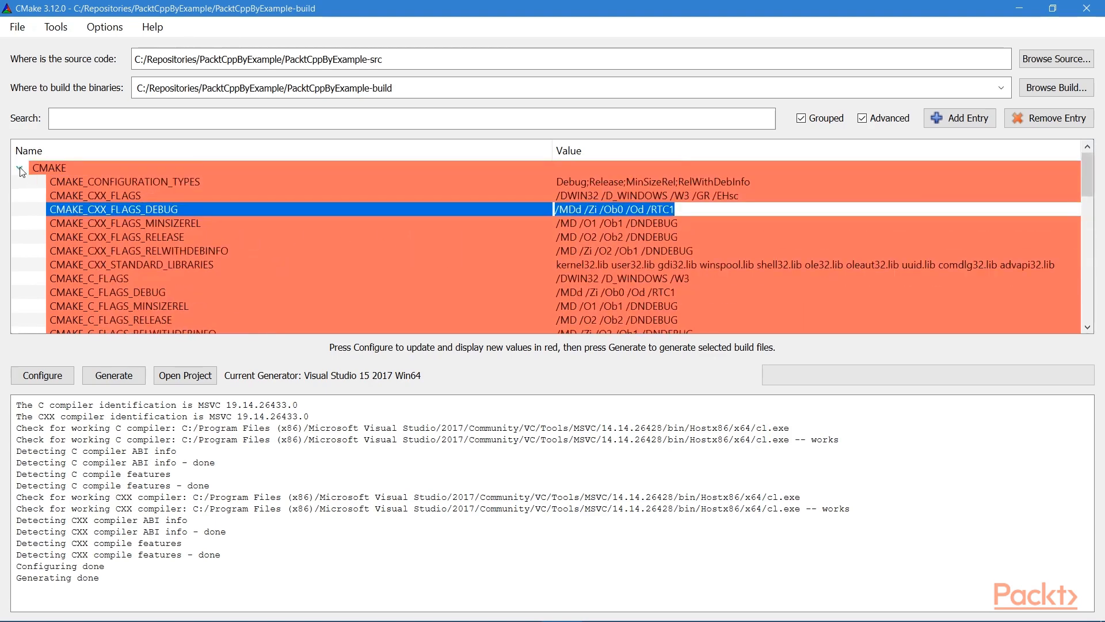
left_click(20, 168)
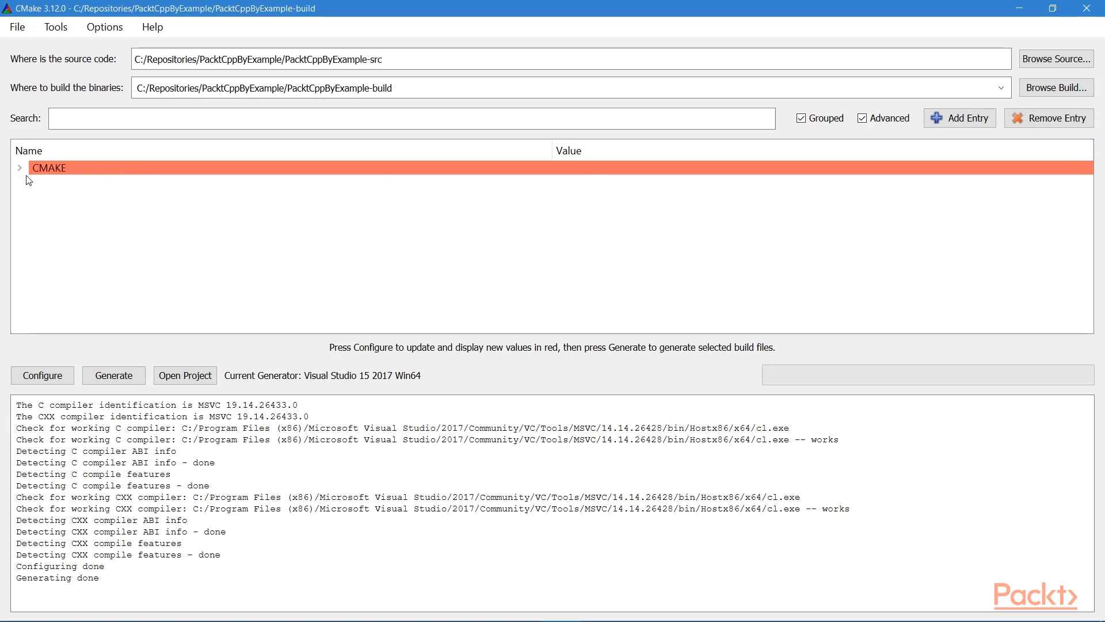
left_click(19, 167)
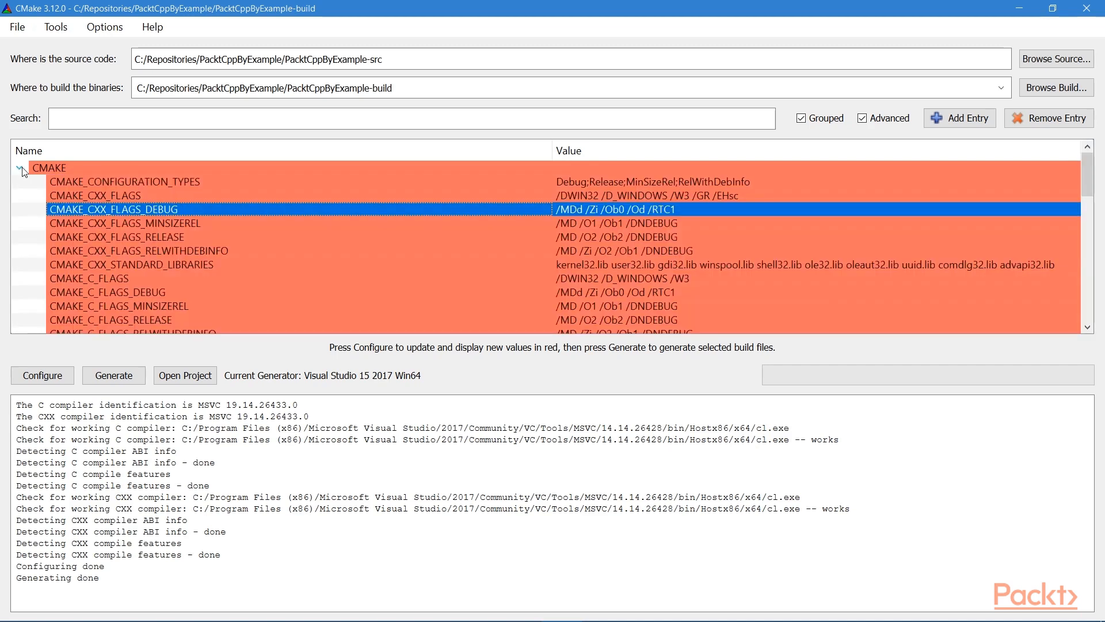
left_click(21, 168)
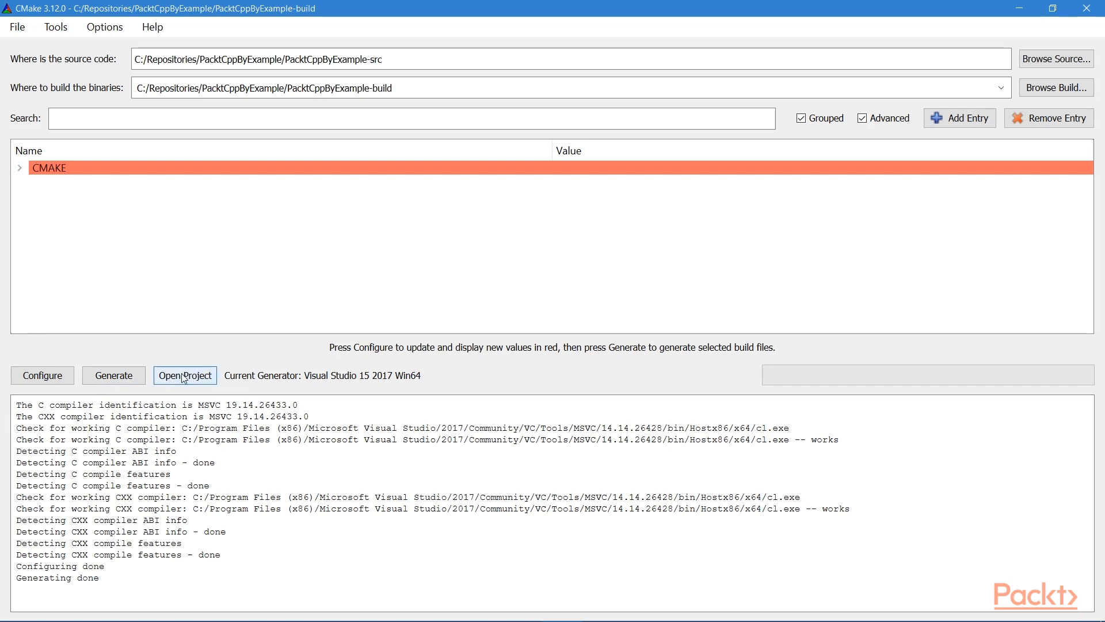
left_click(184, 374)
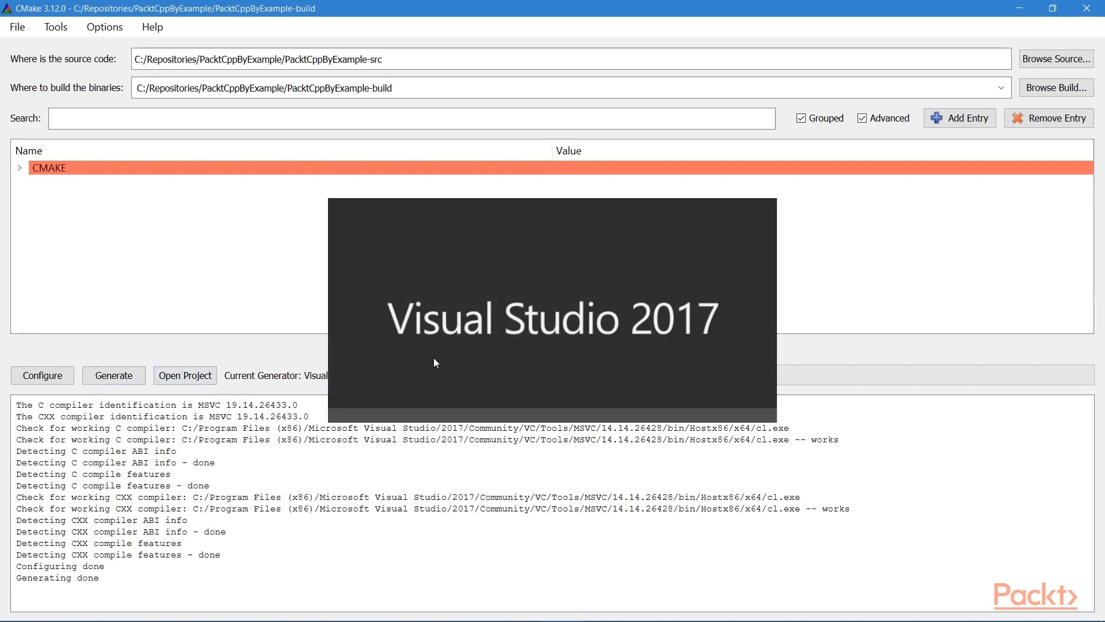
mouse_move(418, 352)
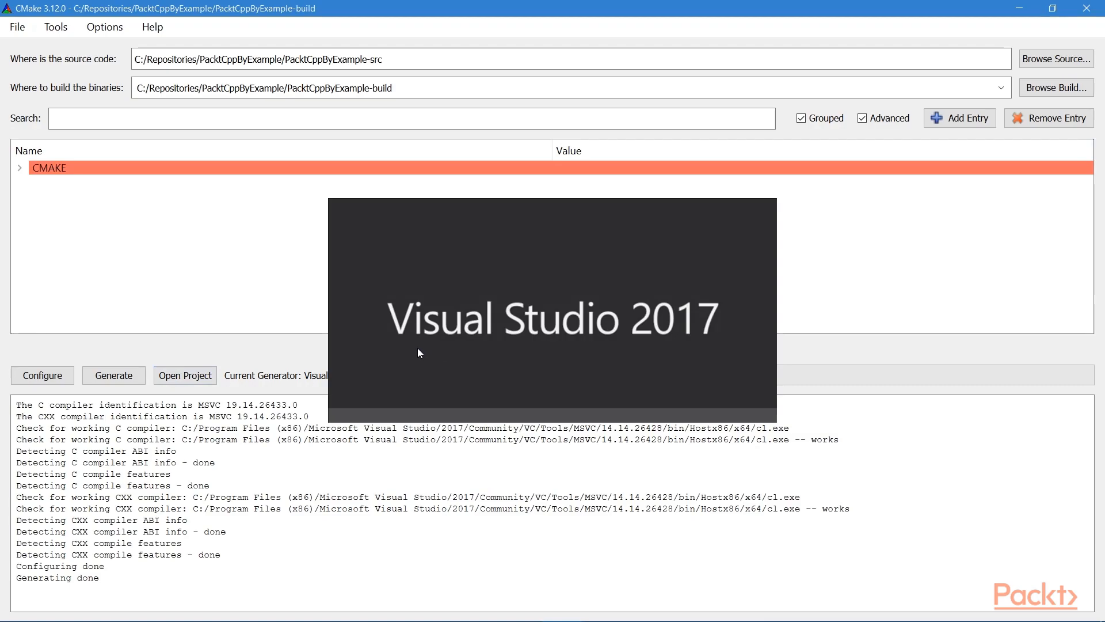
Load the CppByExample solution and bring up the BasicSyntax main.cpp source file.
left_click(185, 374)
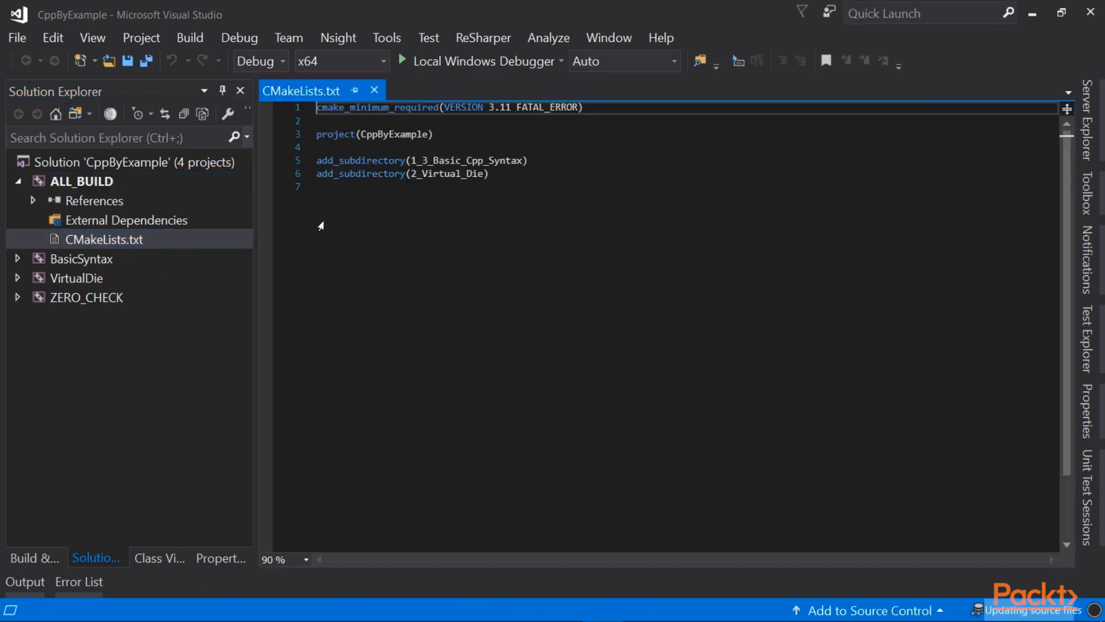
left_click(487, 173)
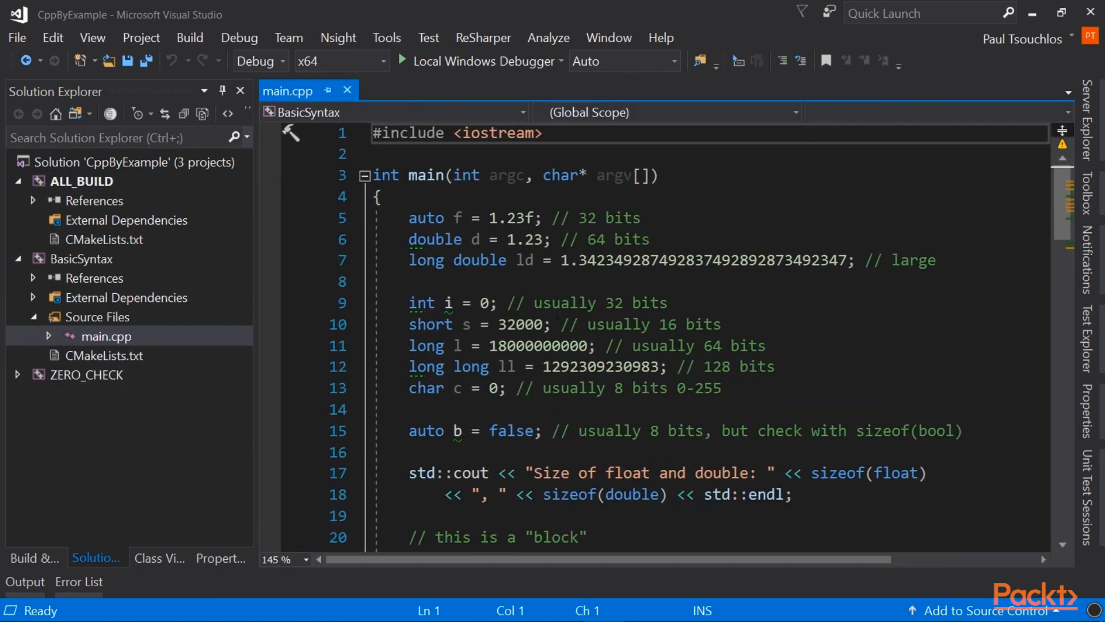
Select the BasicSyntax and ALL_BUILD projects in Solution Explorer and show BasicSyntax's context actions.
left_click(79, 258)
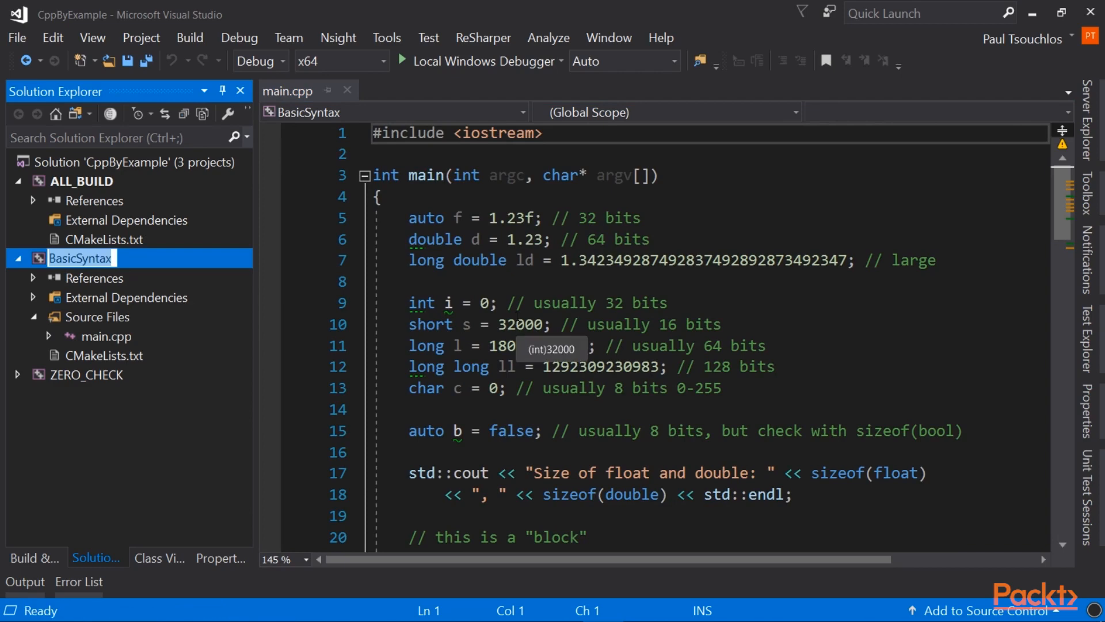
mouse_move(135, 283)
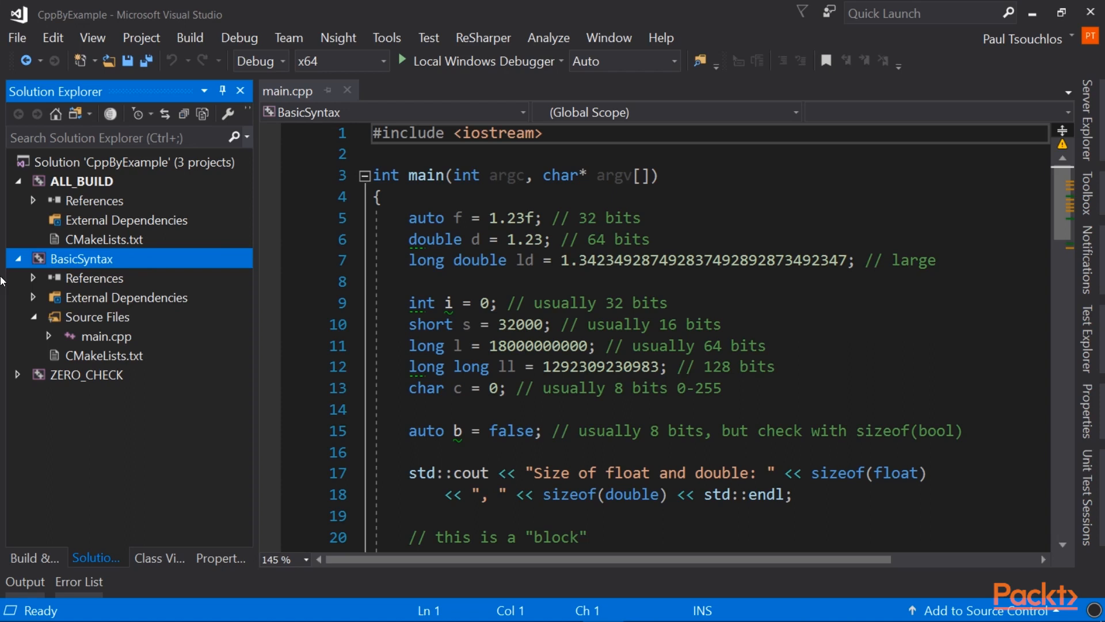
mouse_move(80, 265)
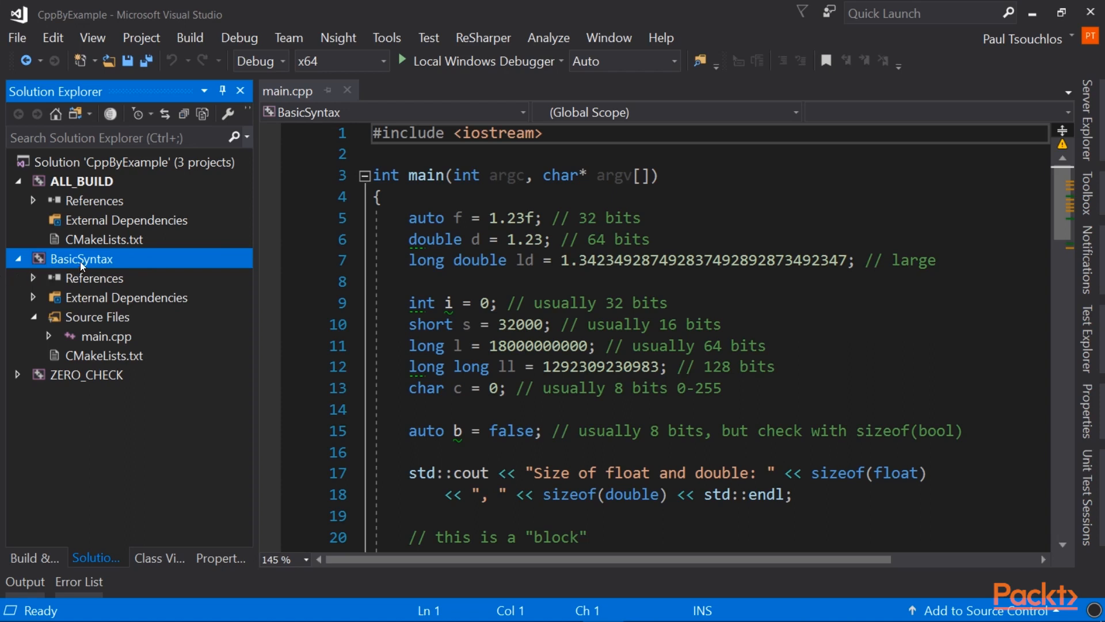
mouse_move(164, 256)
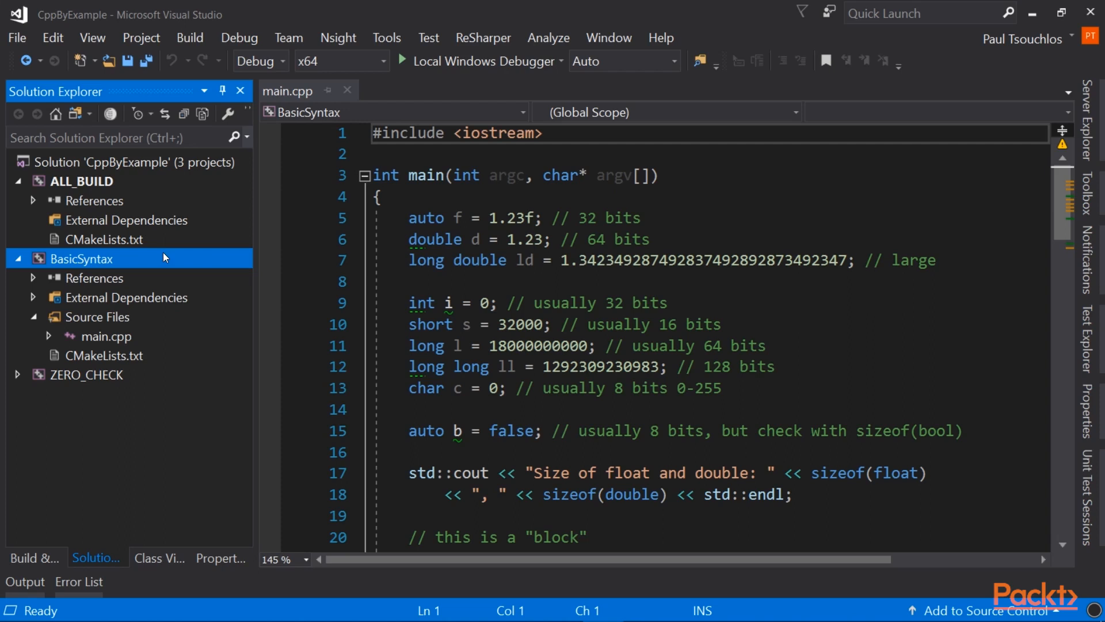
mouse_move(164, 288)
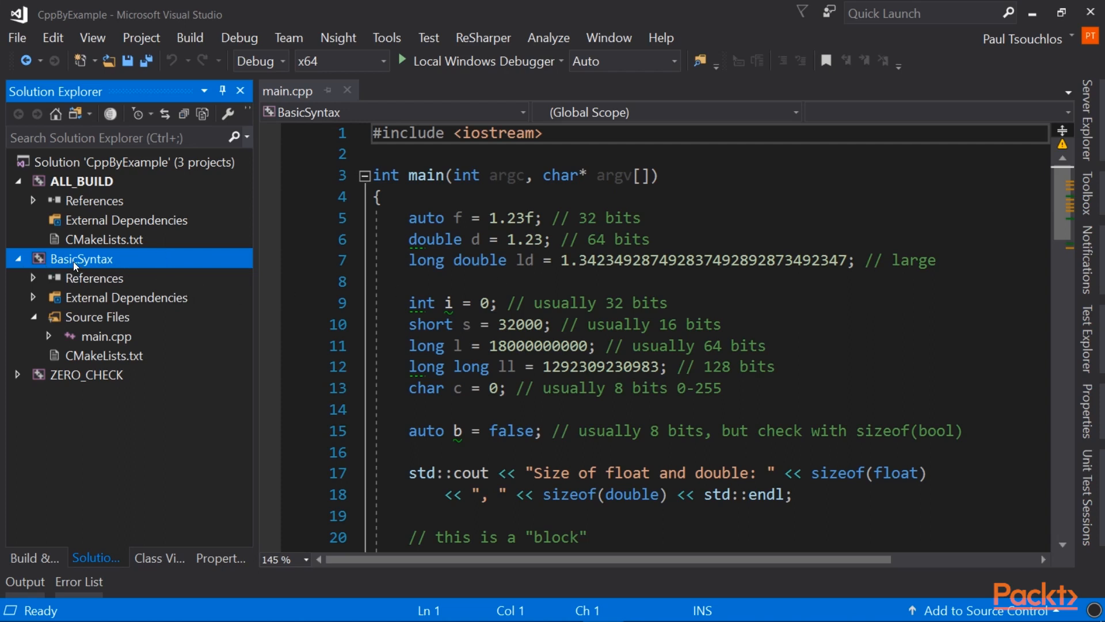
mouse_move(44, 188)
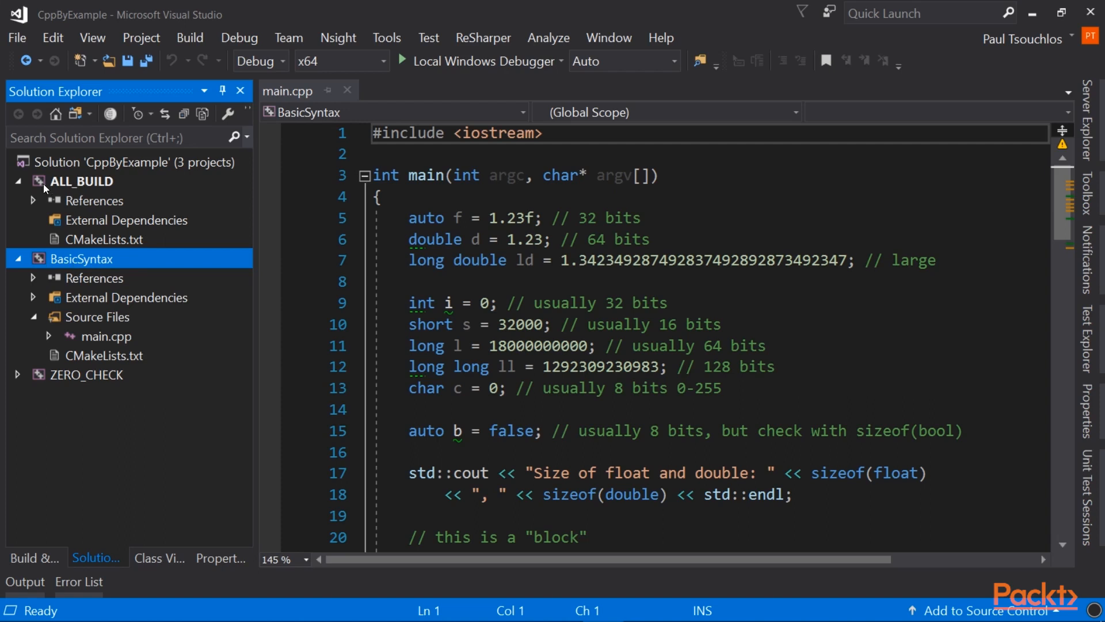
left_click(81, 181)
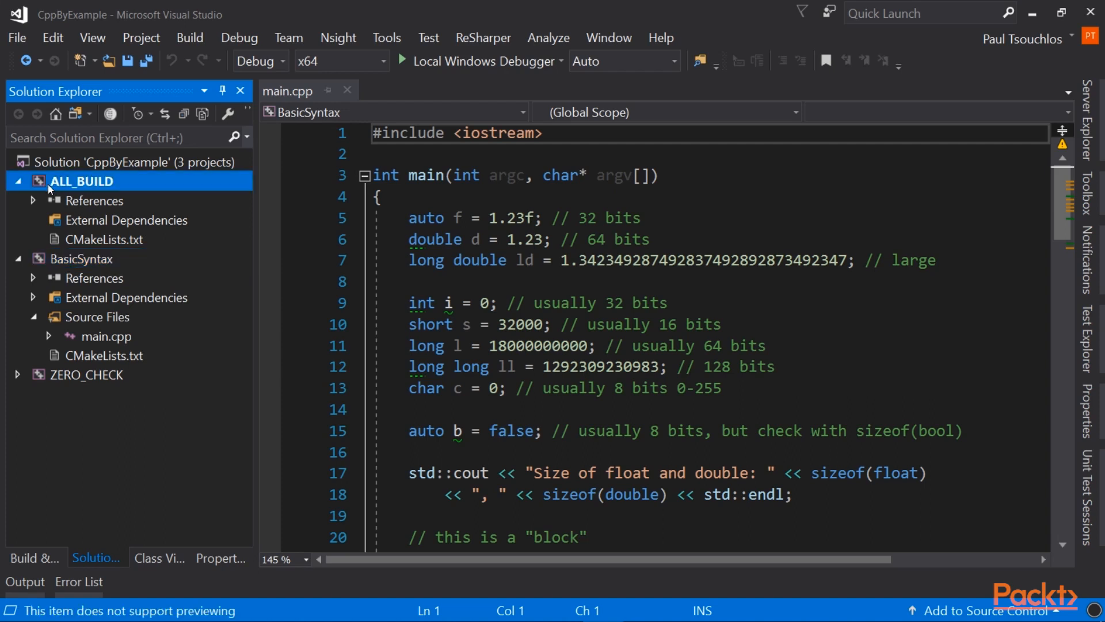
mouse_move(124, 188)
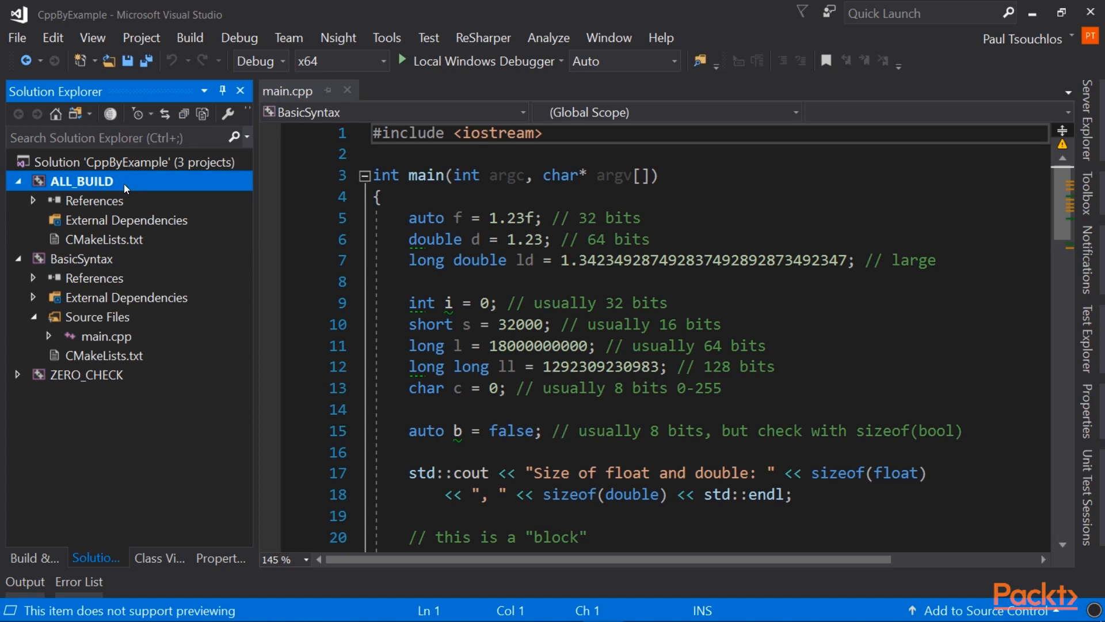
mouse_move(70, 215)
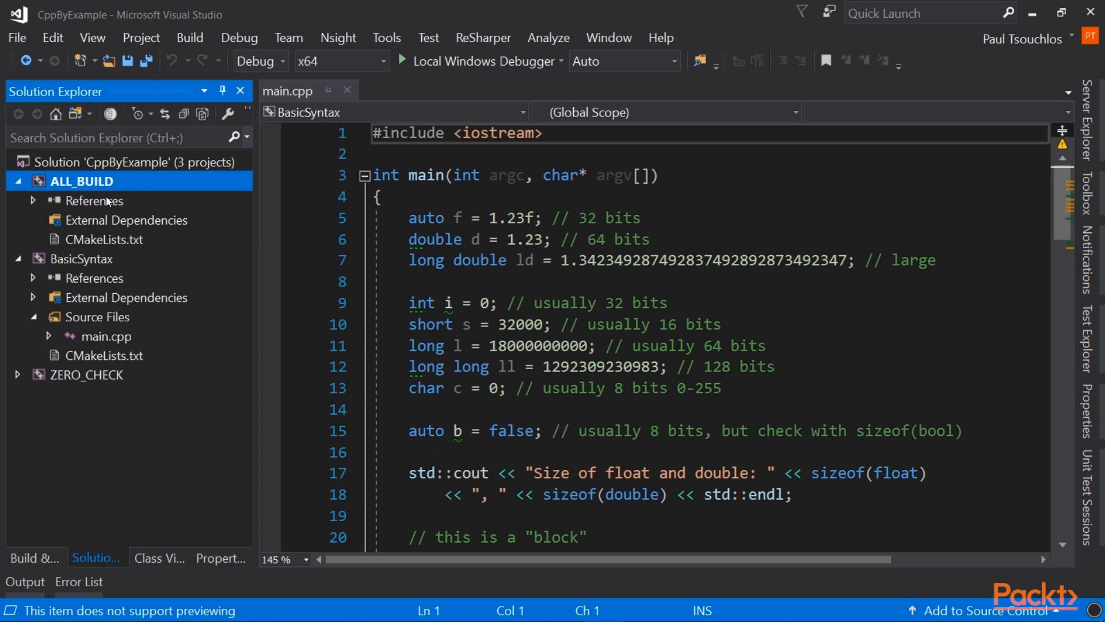
mouse_move(159, 203)
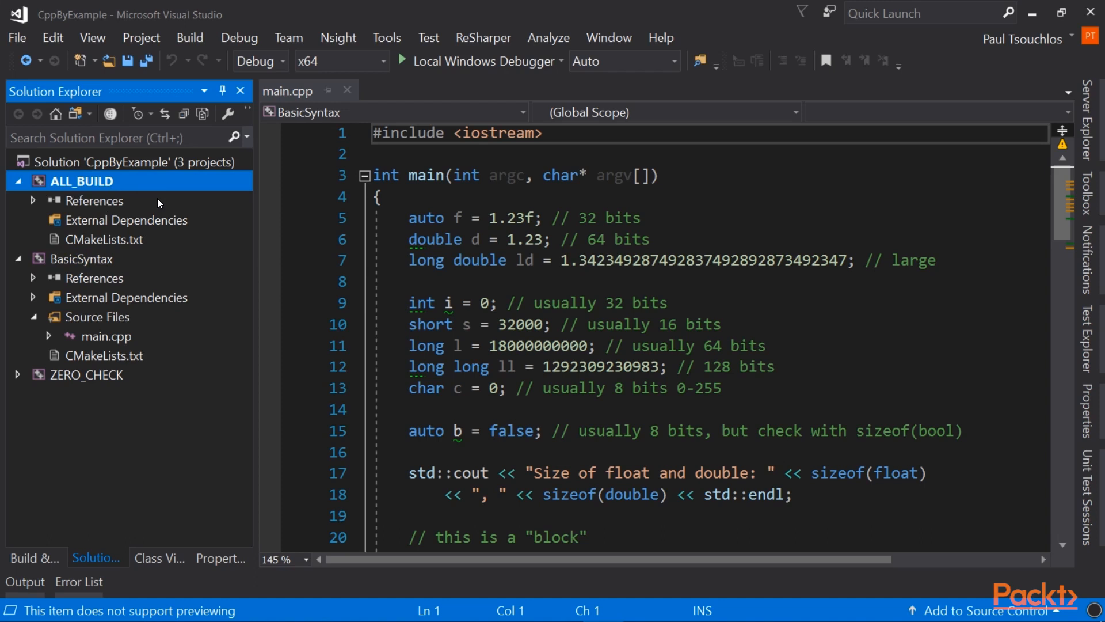
mouse_move(67, 179)
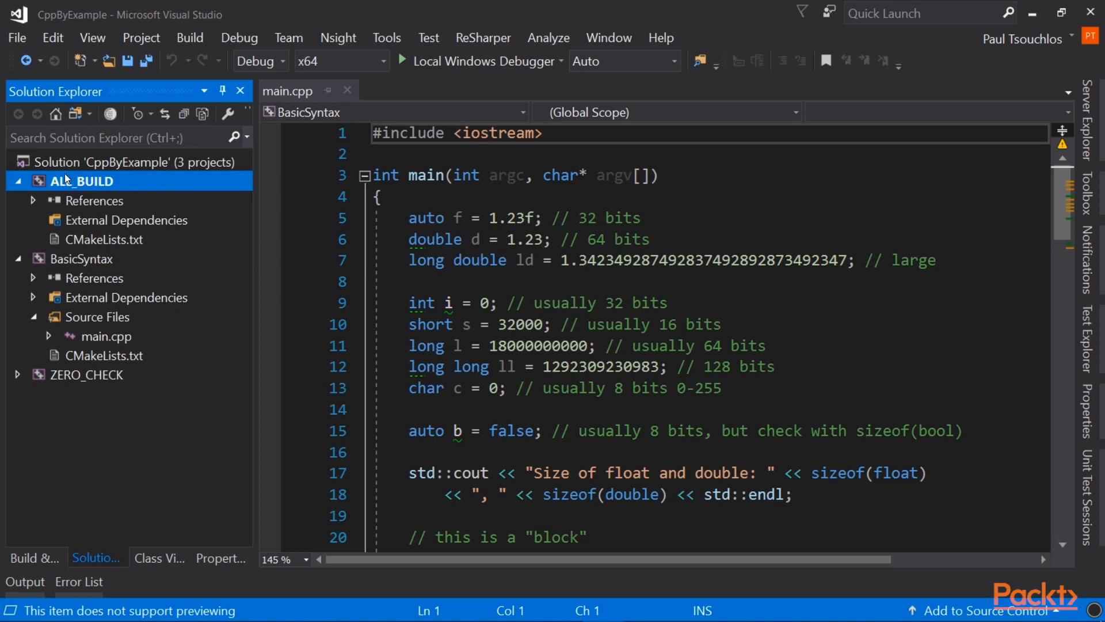
mouse_move(167, 184)
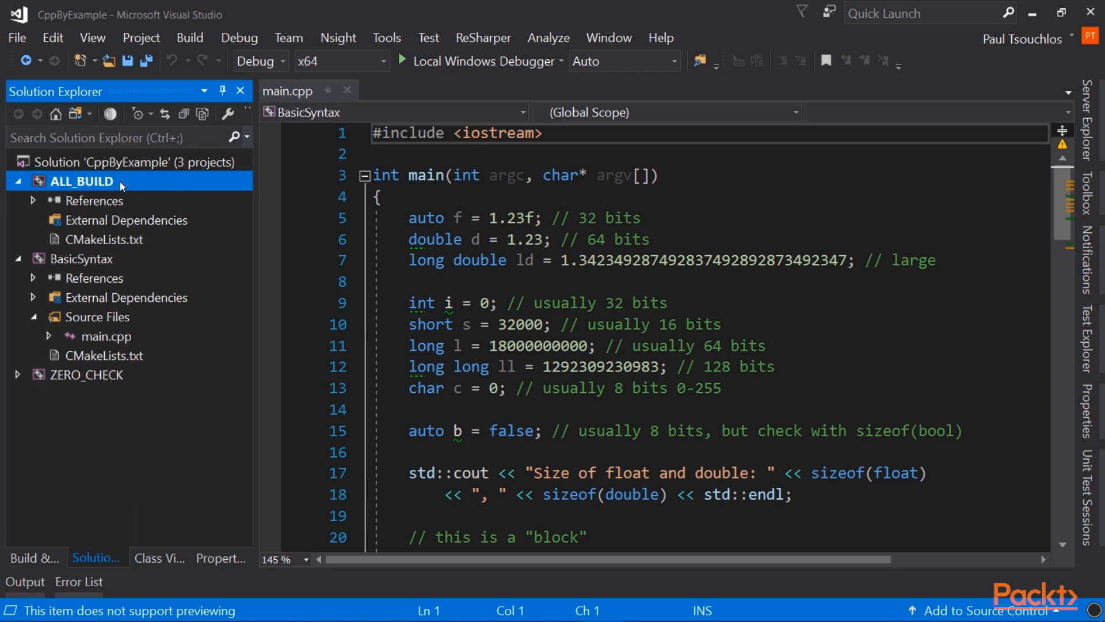
mouse_move(80, 273)
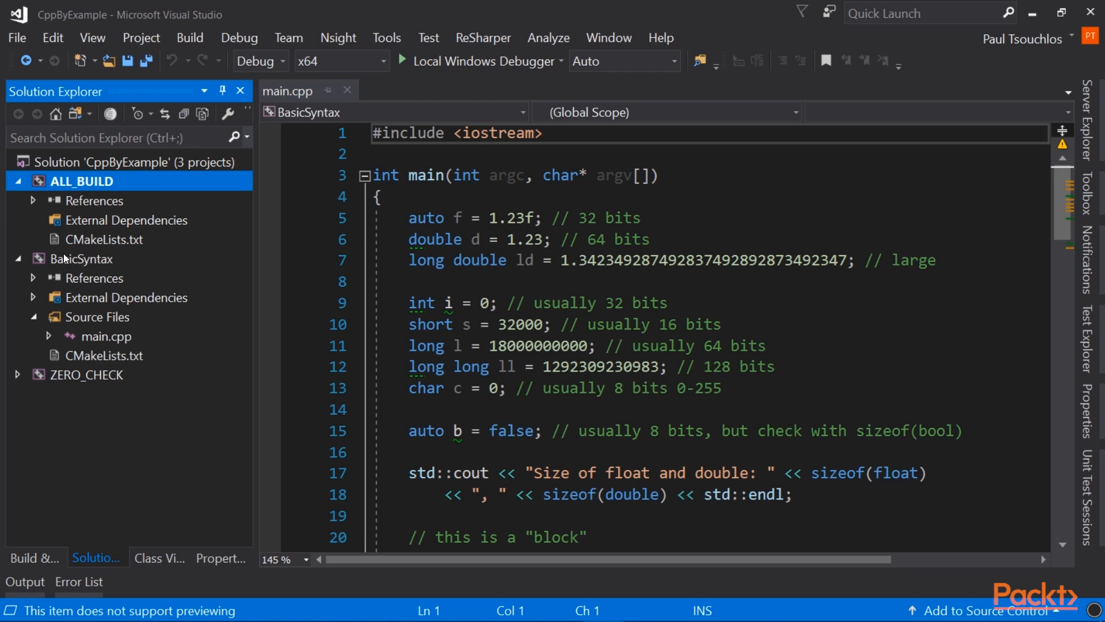
mouse_move(76, 269)
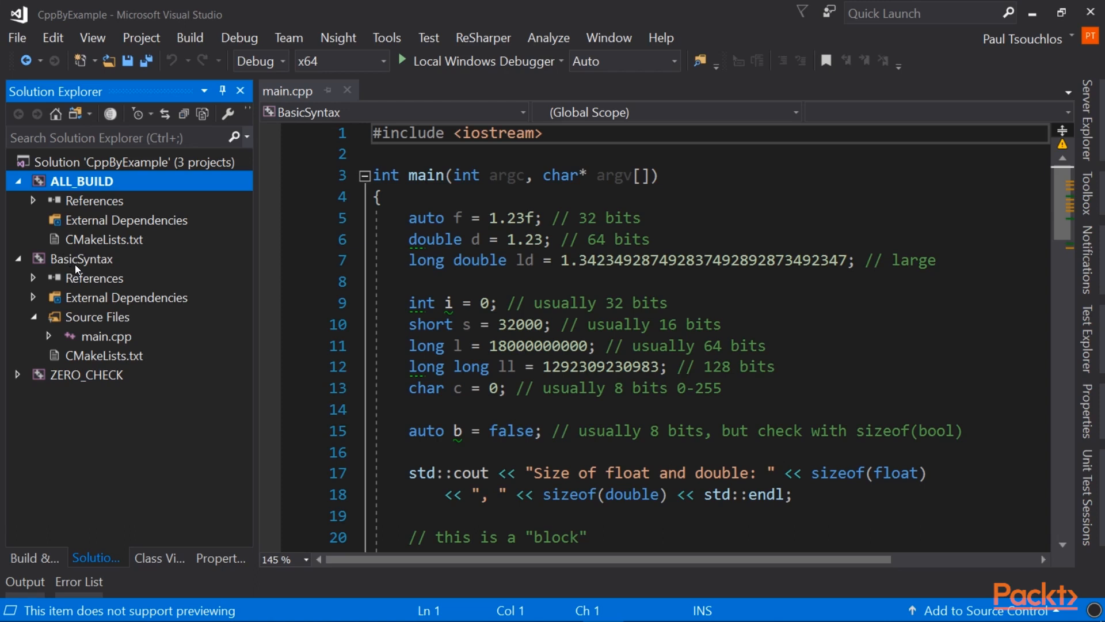
left_click(79, 259)
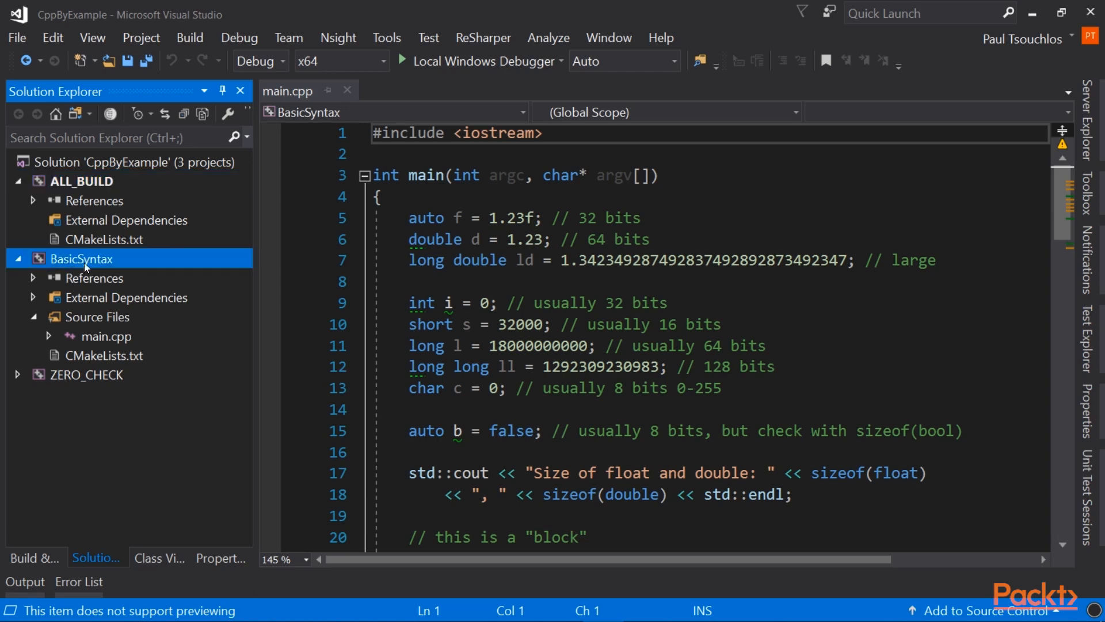
mouse_move(164, 263)
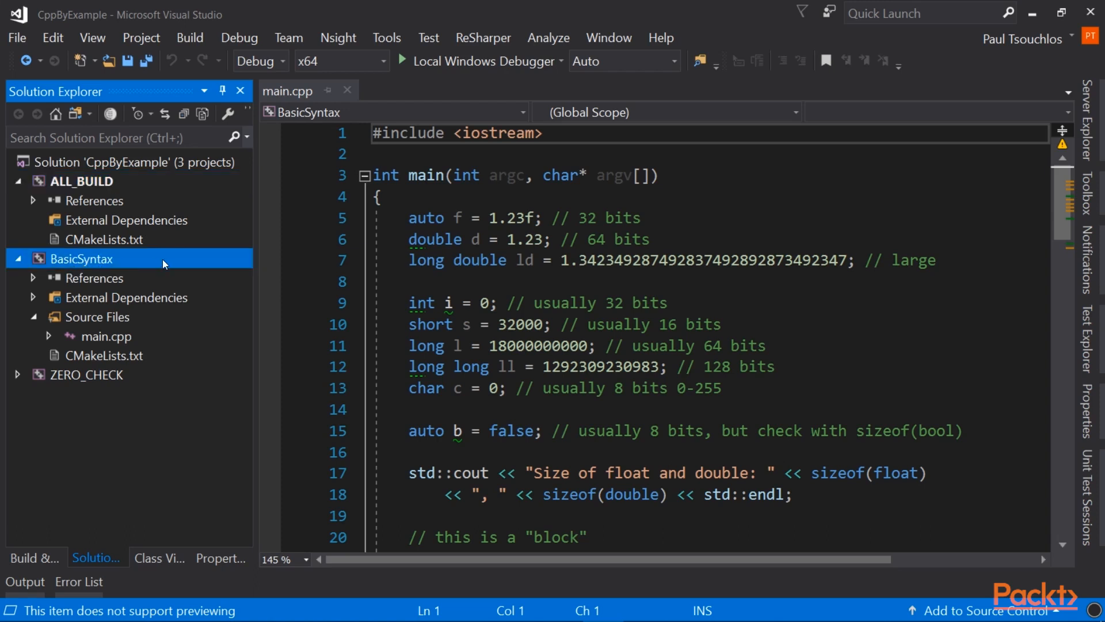
right_click(79, 259)
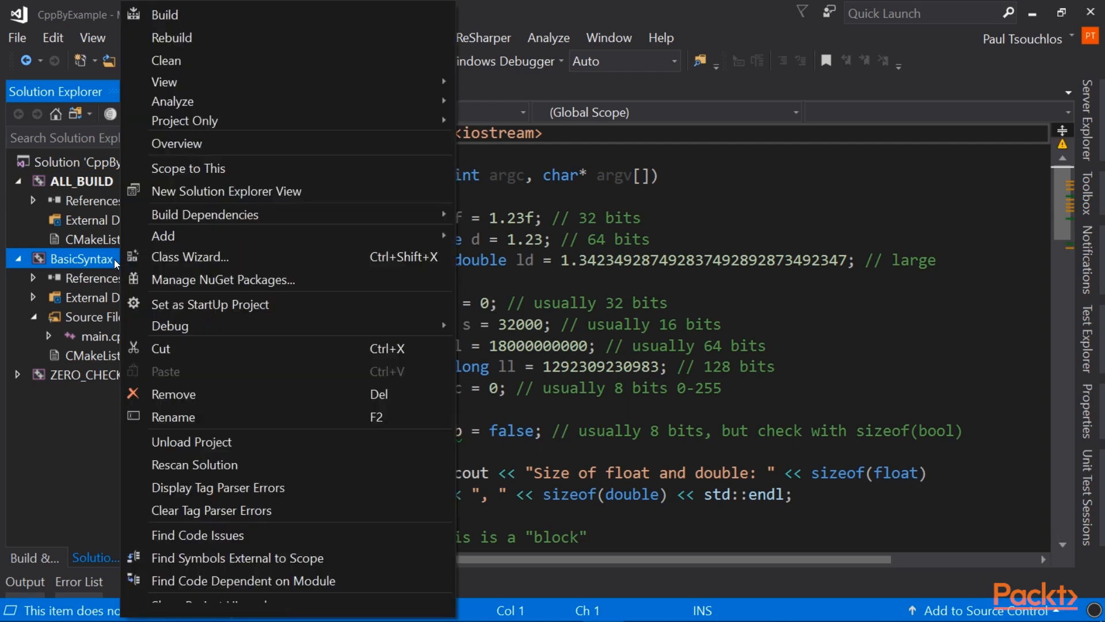
mouse_move(291, 306)
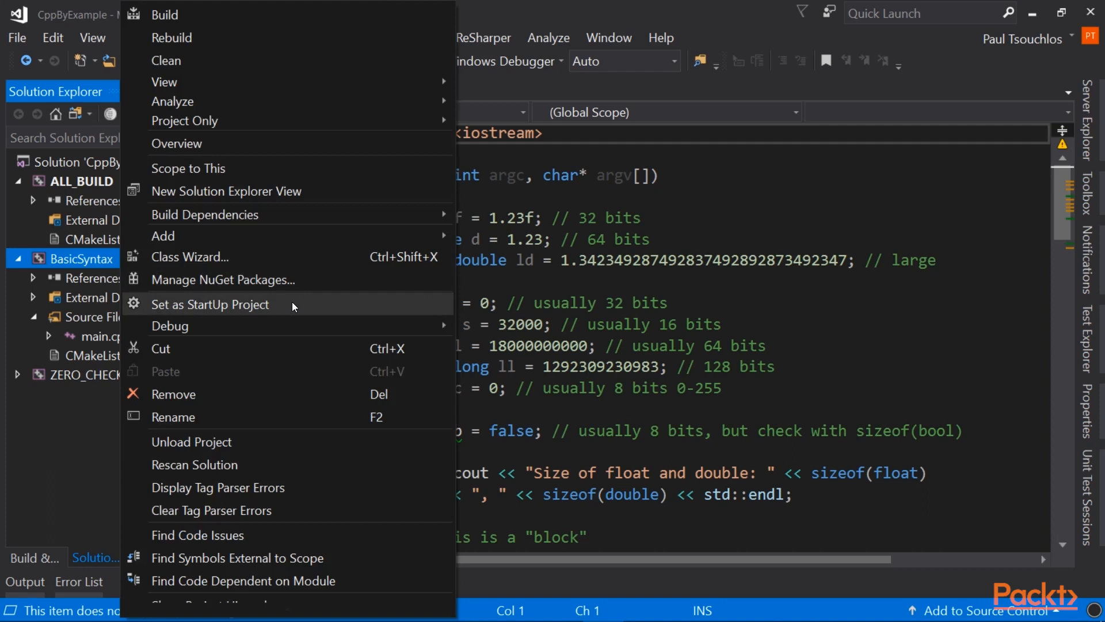
left_click(209, 304)
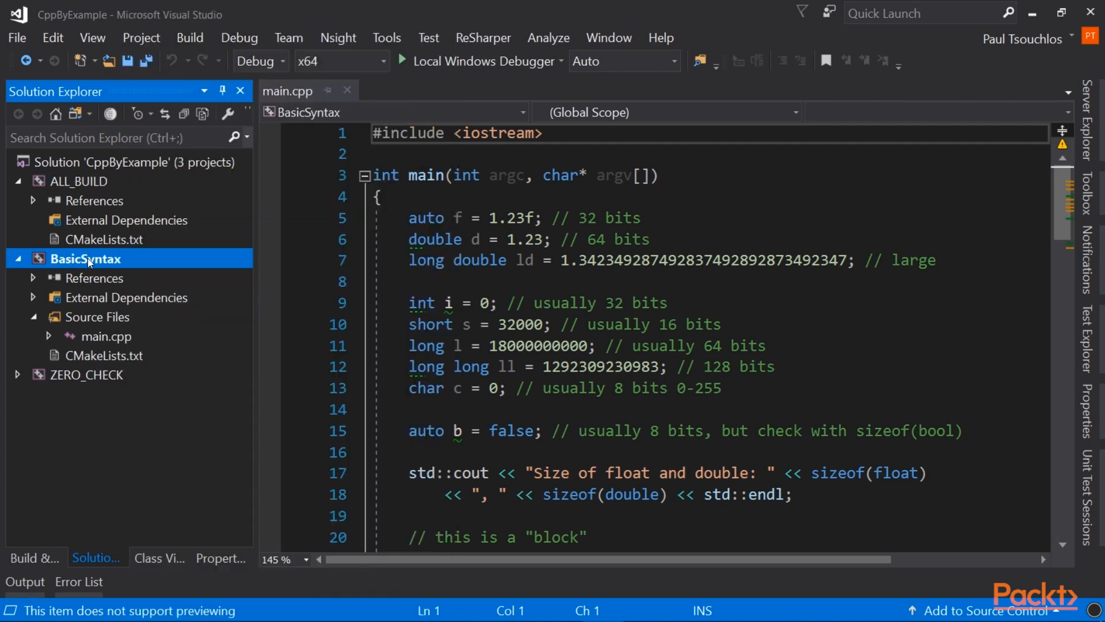
mouse_move(146, 265)
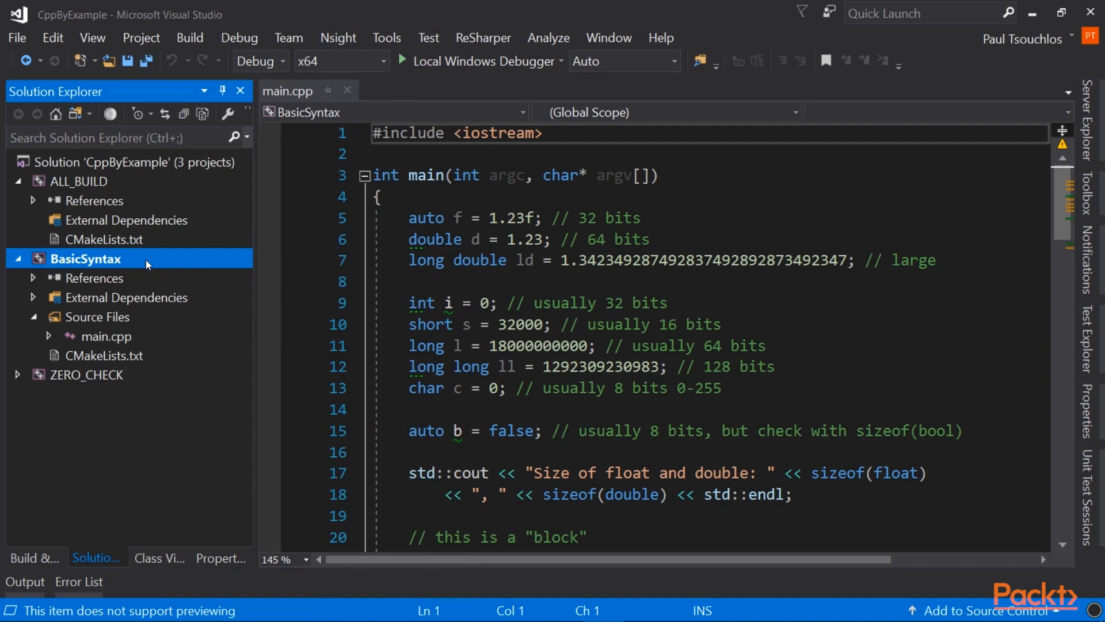
mouse_move(143, 268)
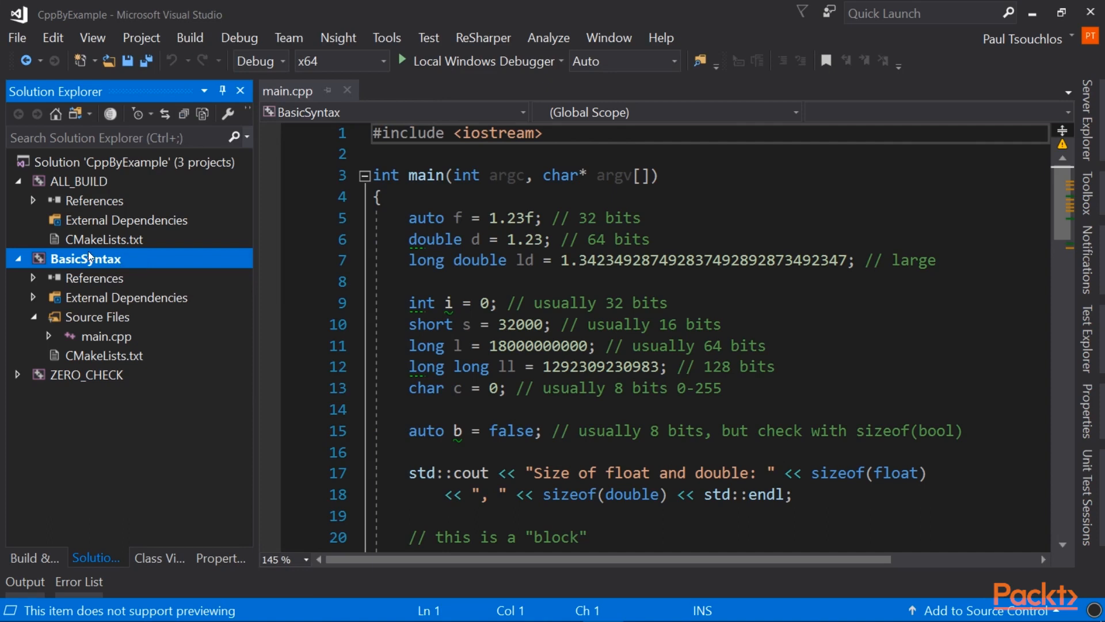
mouse_move(123, 263)
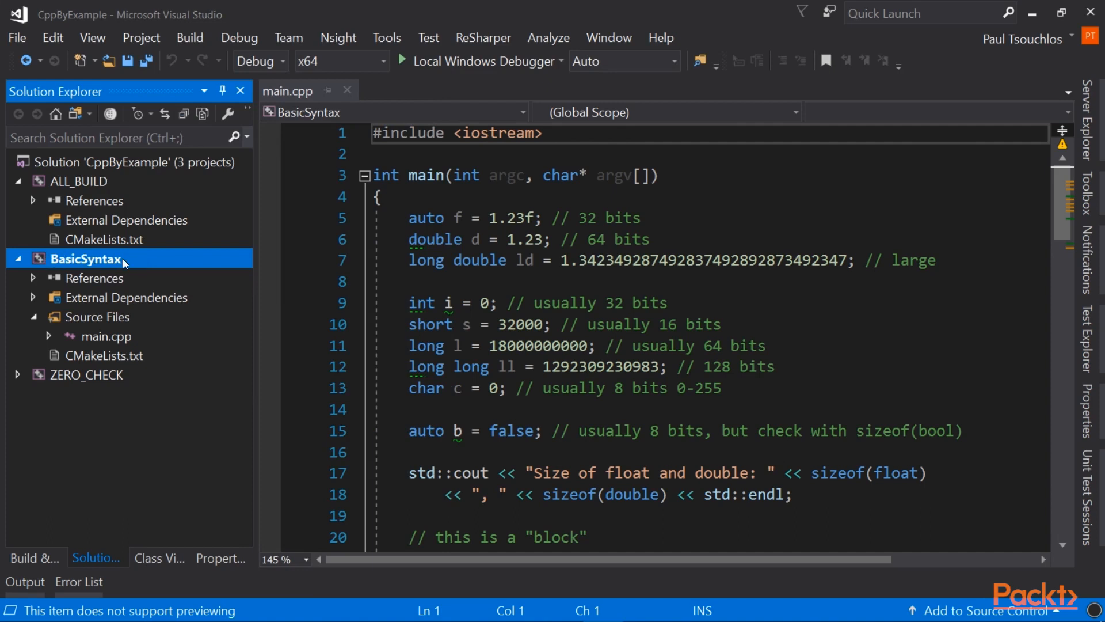
mouse_move(136, 262)
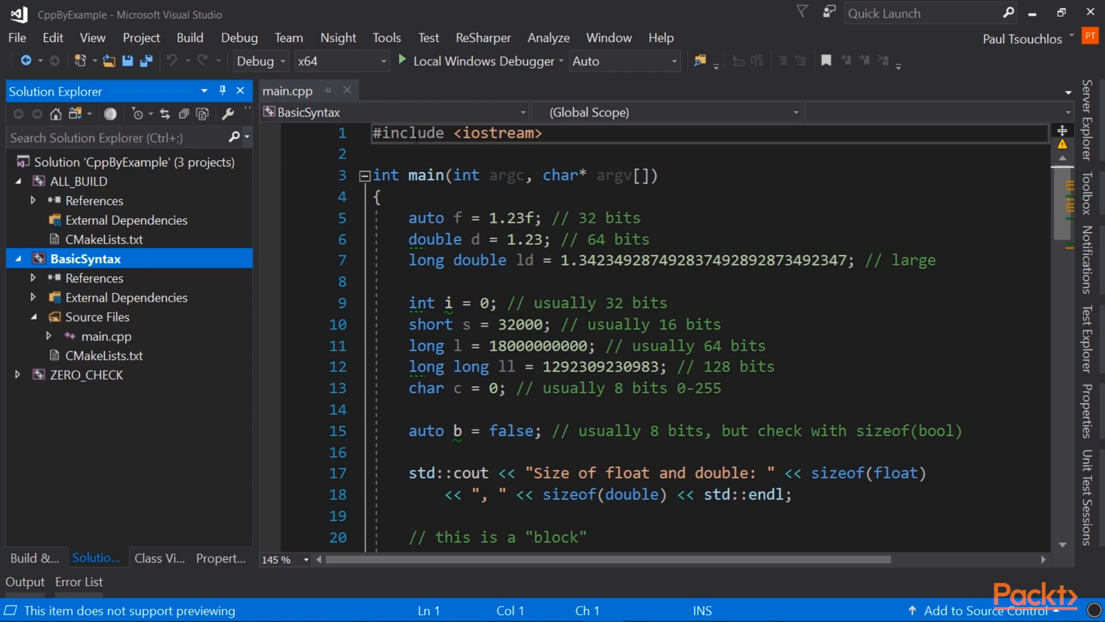
mouse_move(286, 61)
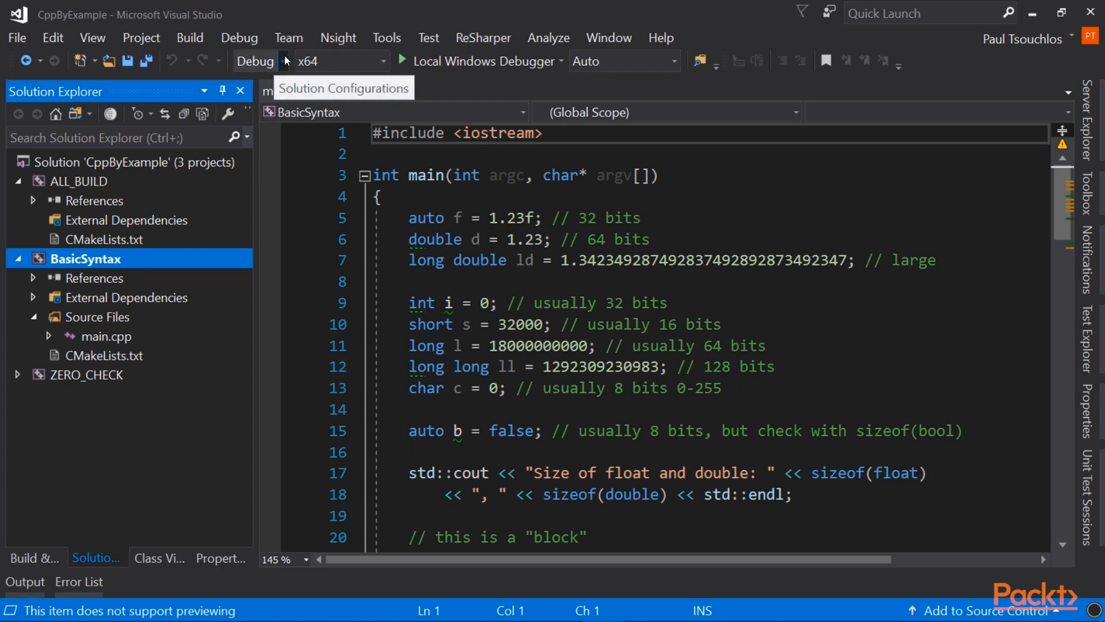
left_click(284, 61)
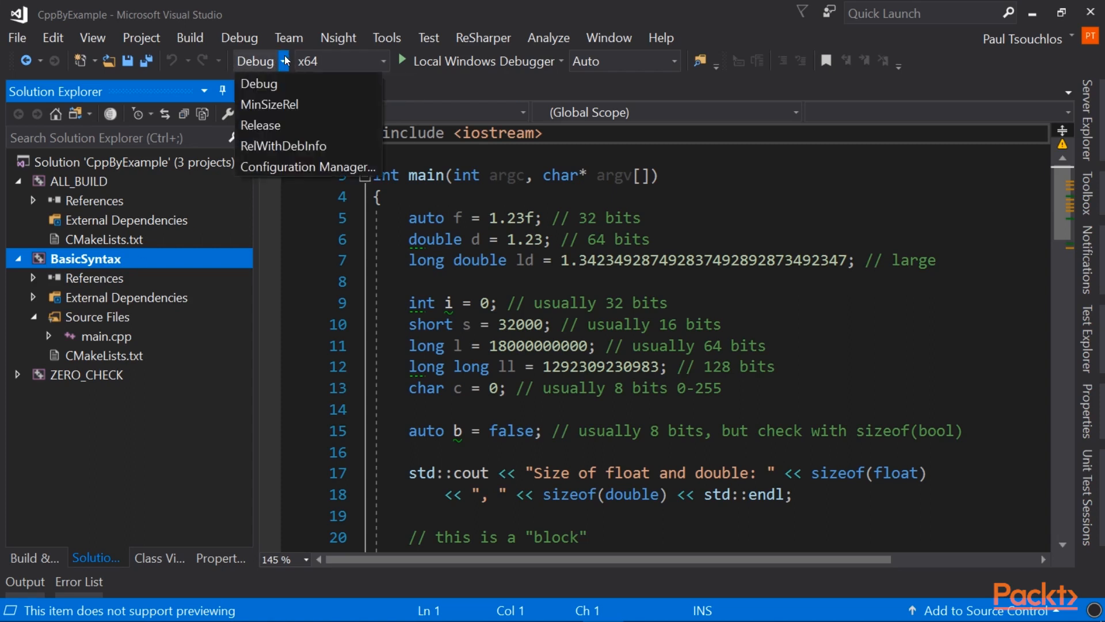
mouse_move(289, 104)
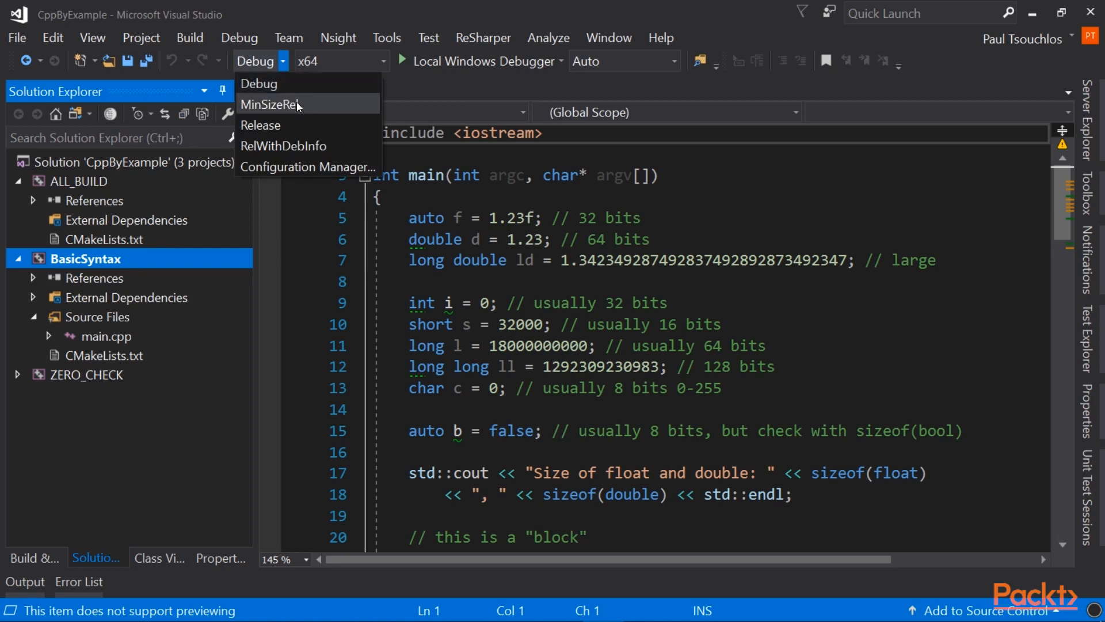
mouse_move(312, 124)
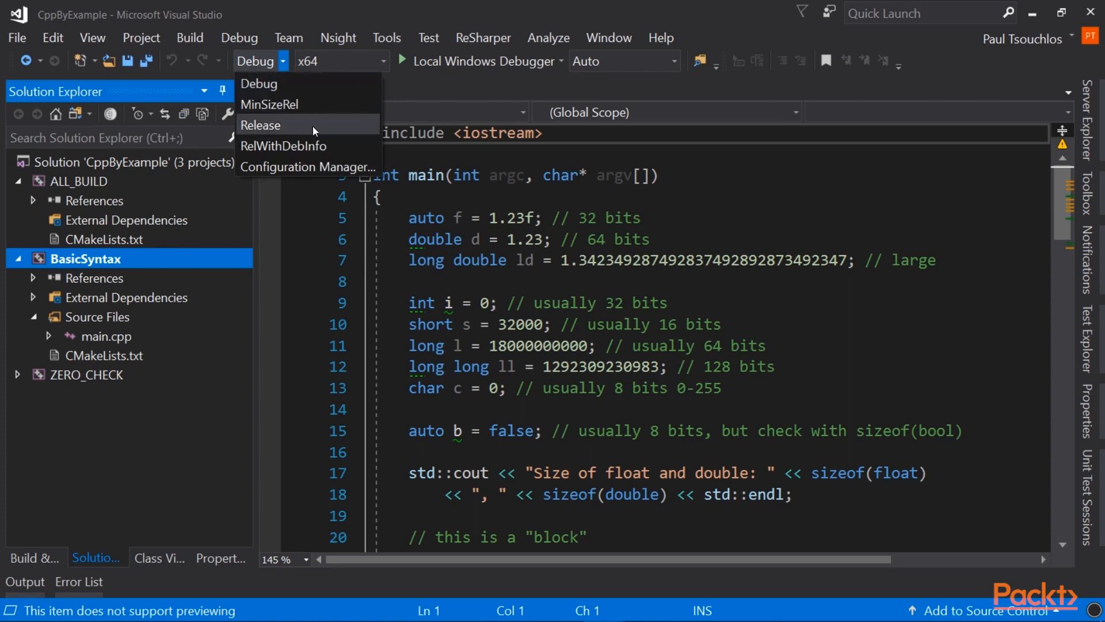
mouse_move(303, 104)
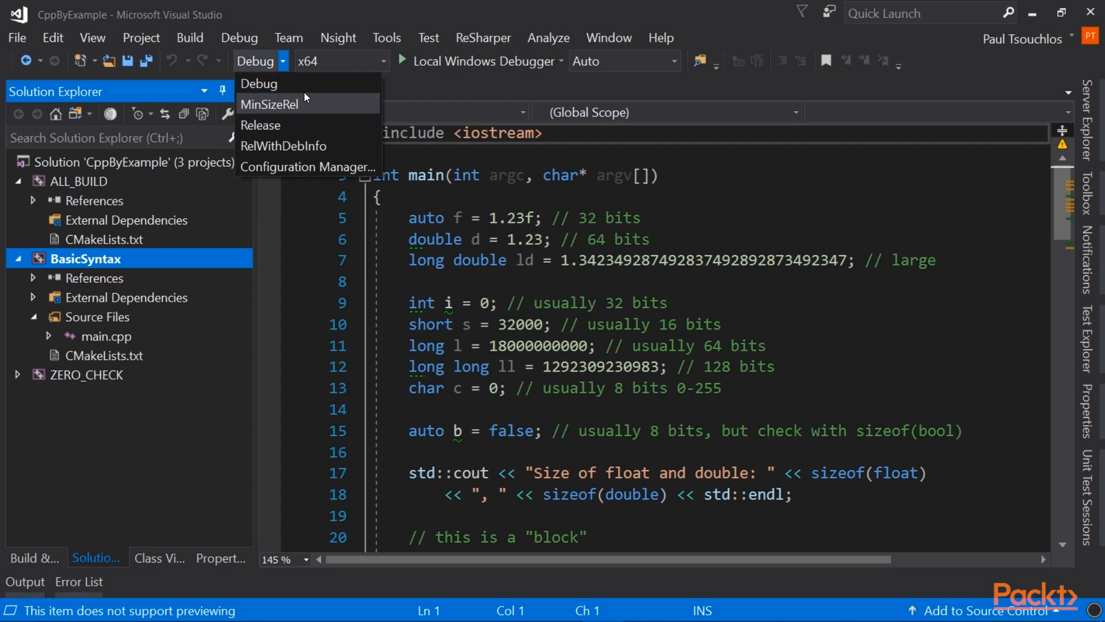
mouse_move(268, 83)
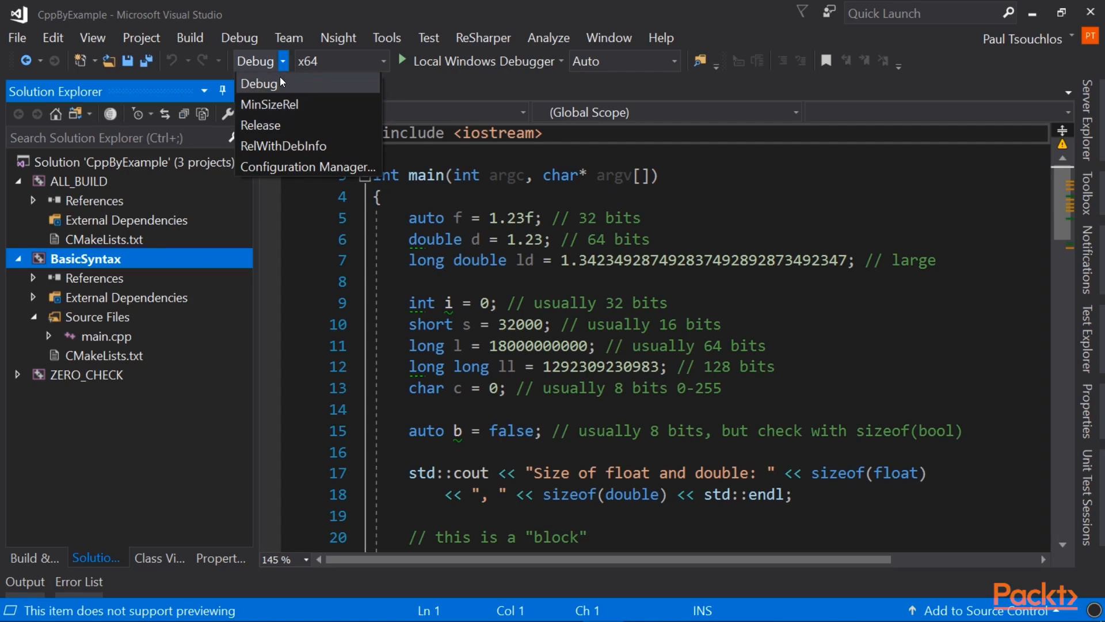
mouse_move(274, 126)
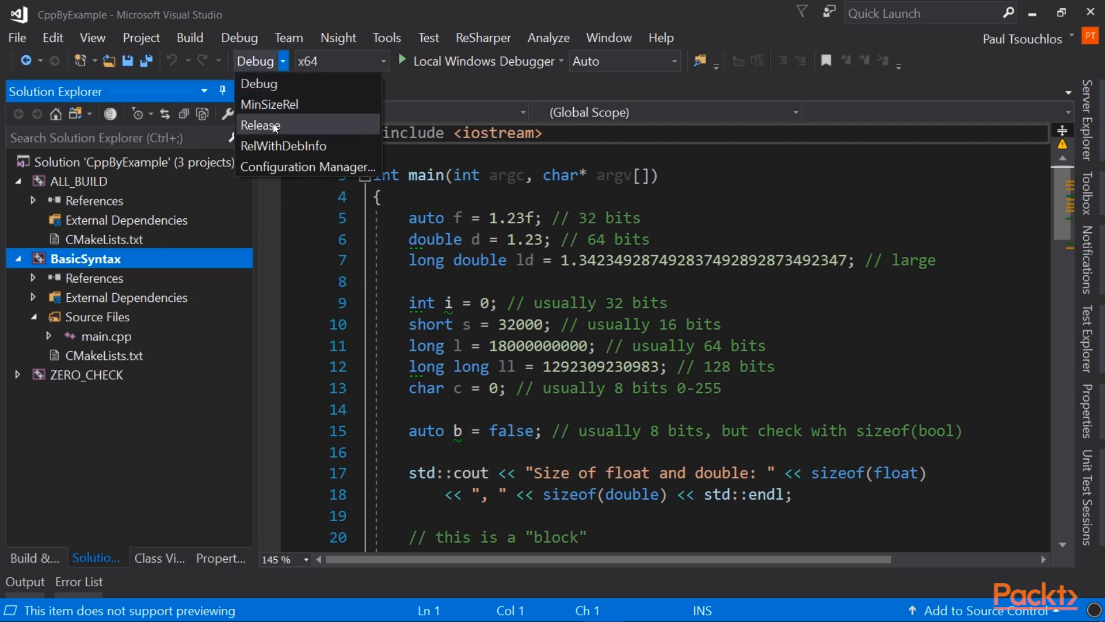
mouse_move(275, 94)
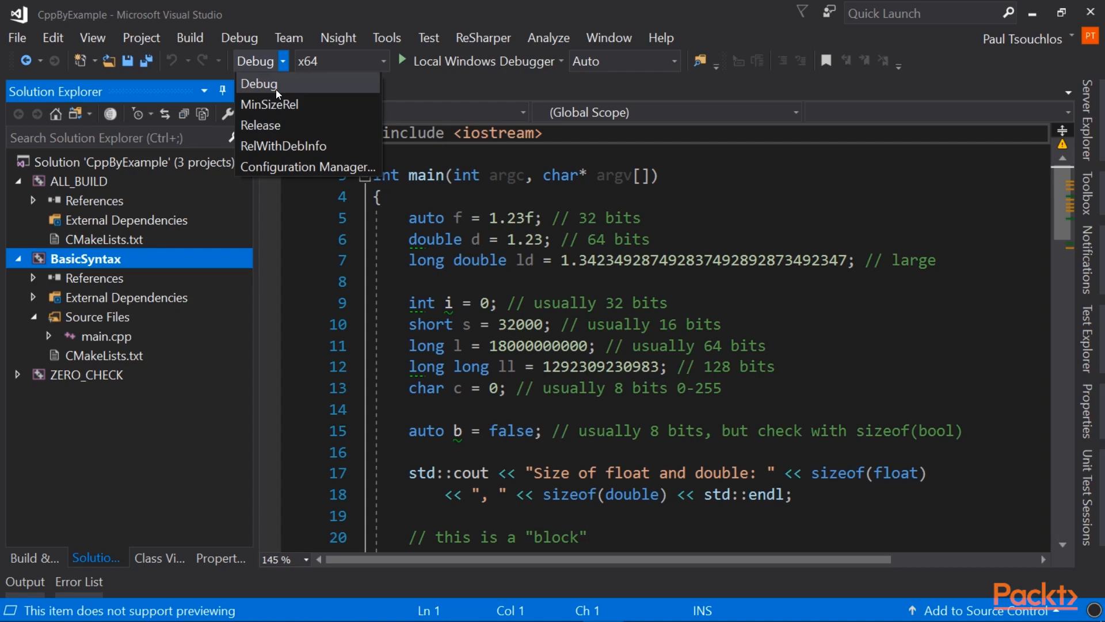
left_click(259, 83)
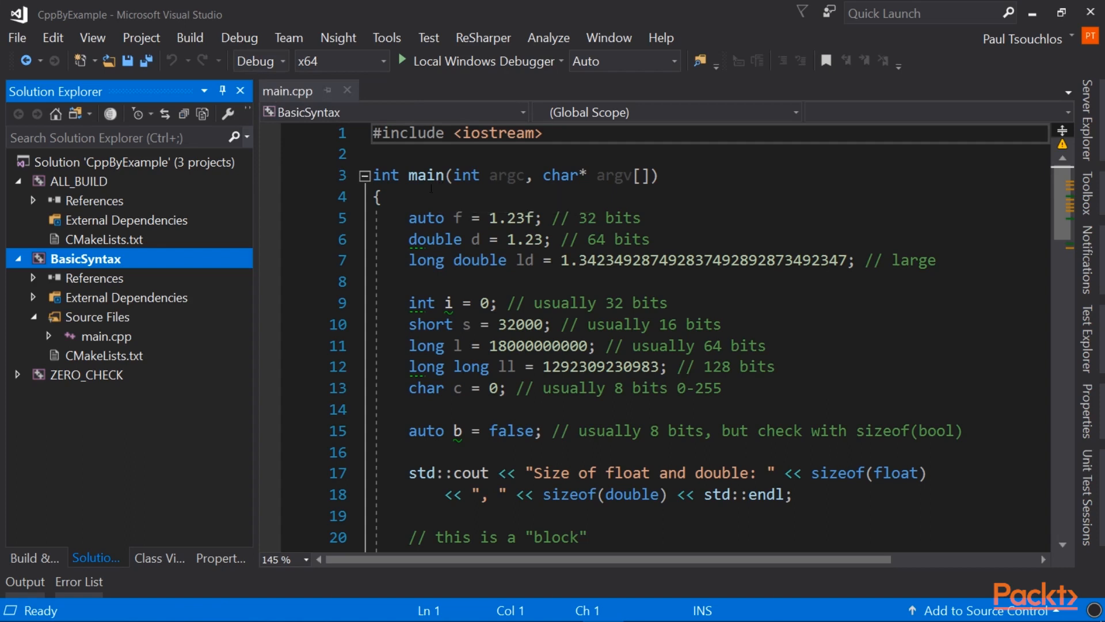
scroll("down", 3)
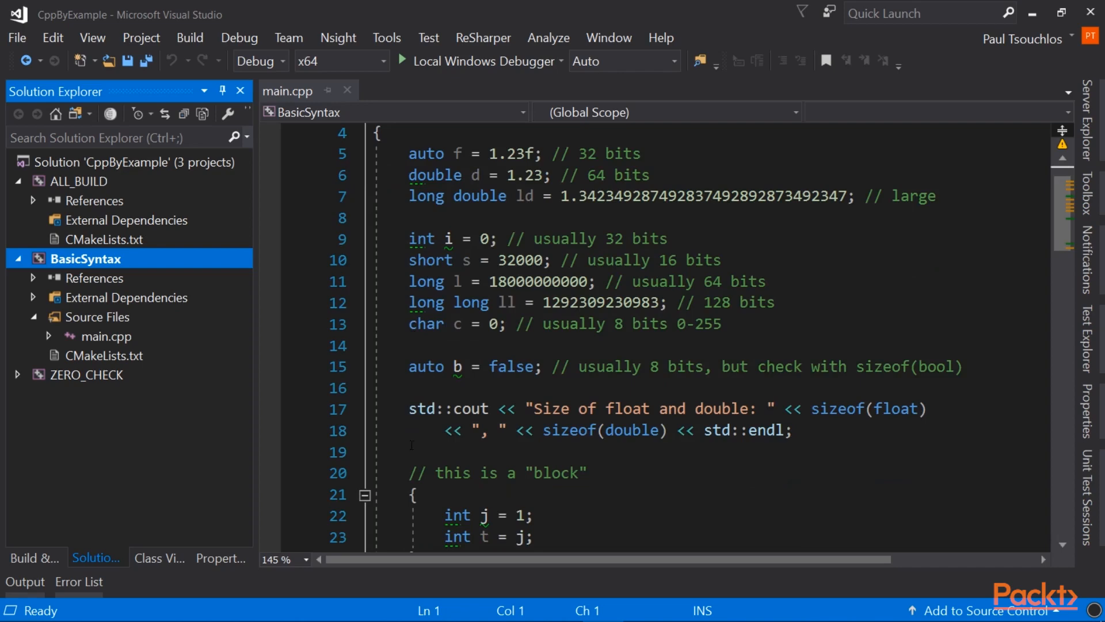
scroll("down", 3)
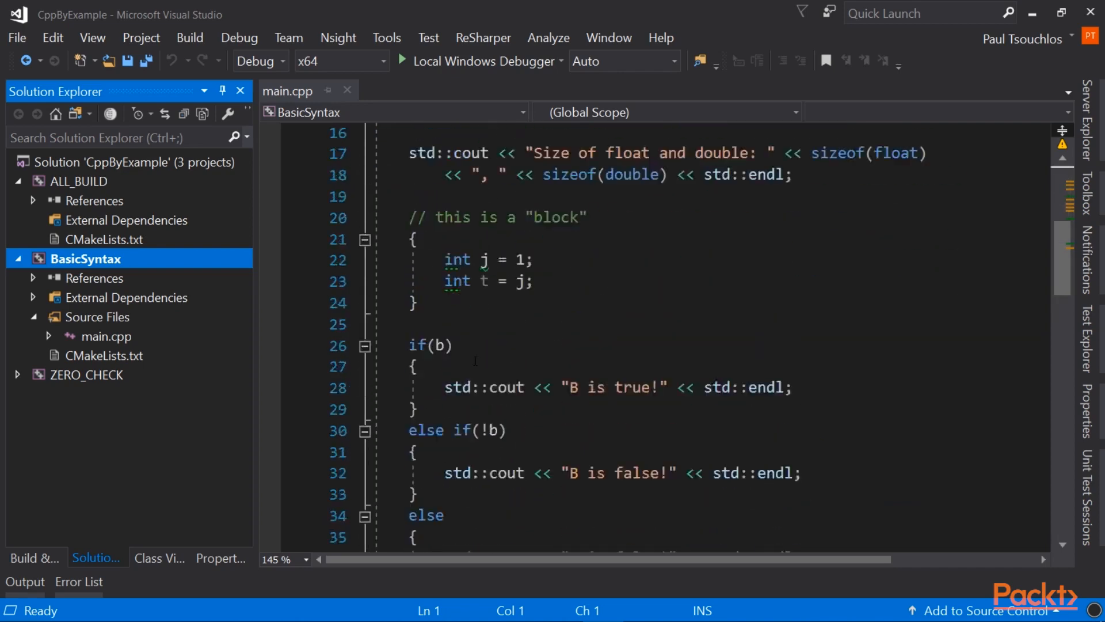
scroll("up", 3)
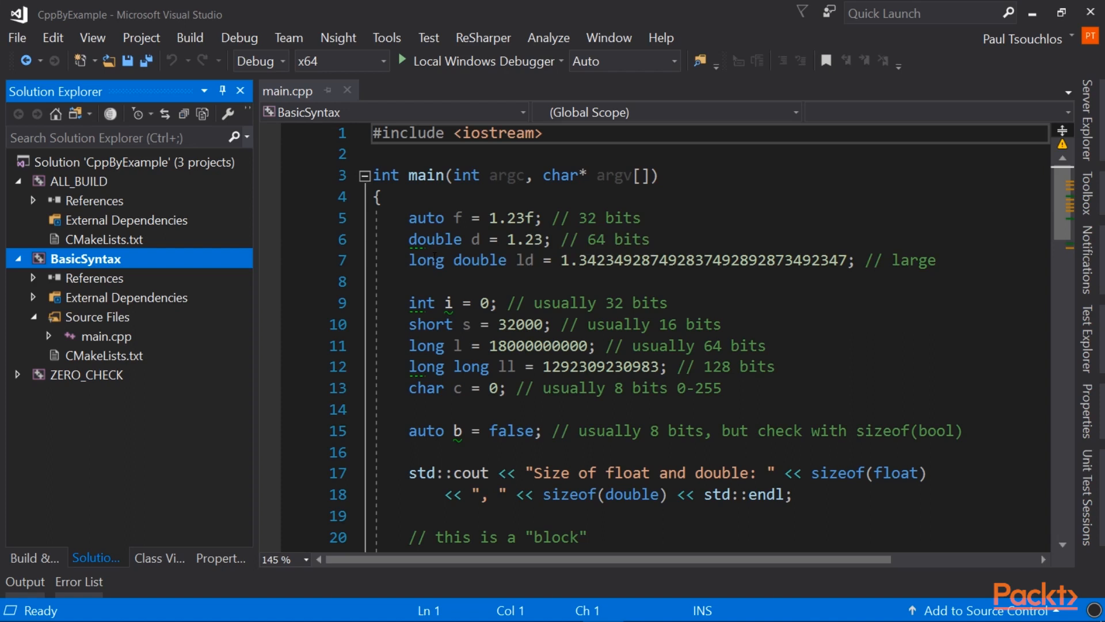
mouse_move(343, 287)
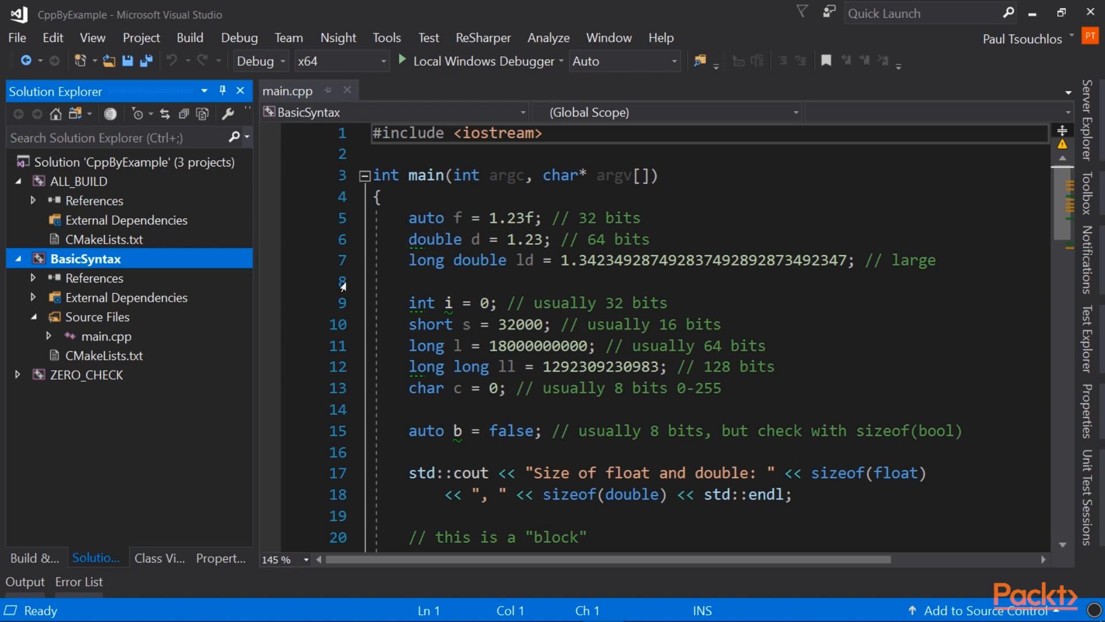
mouse_move(399, 309)
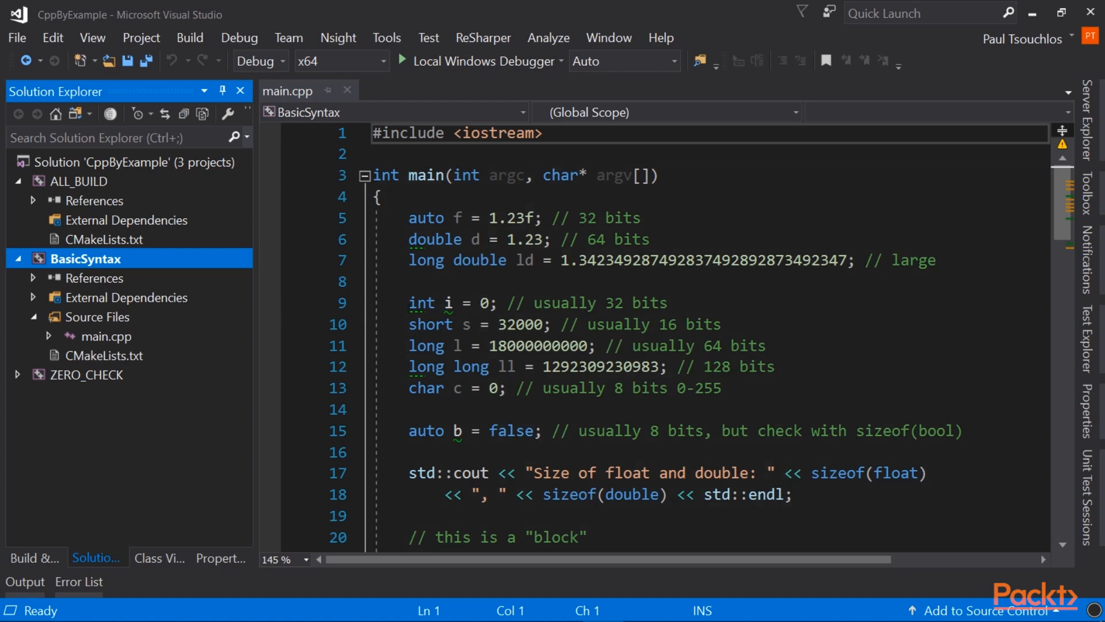
mouse_move(331, 312)
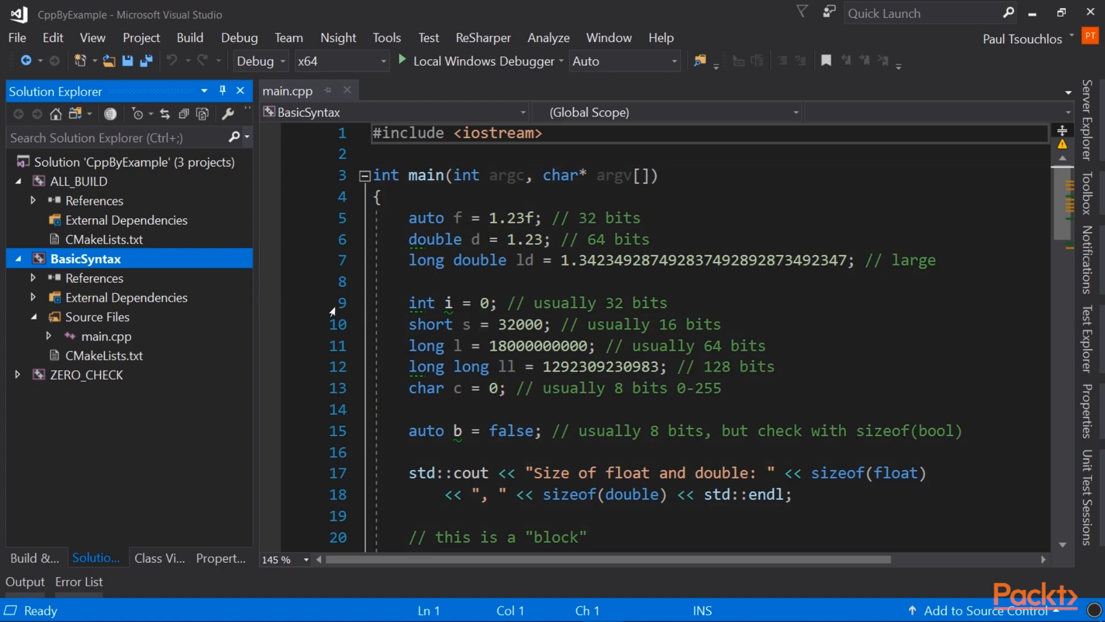
mouse_move(266, 310)
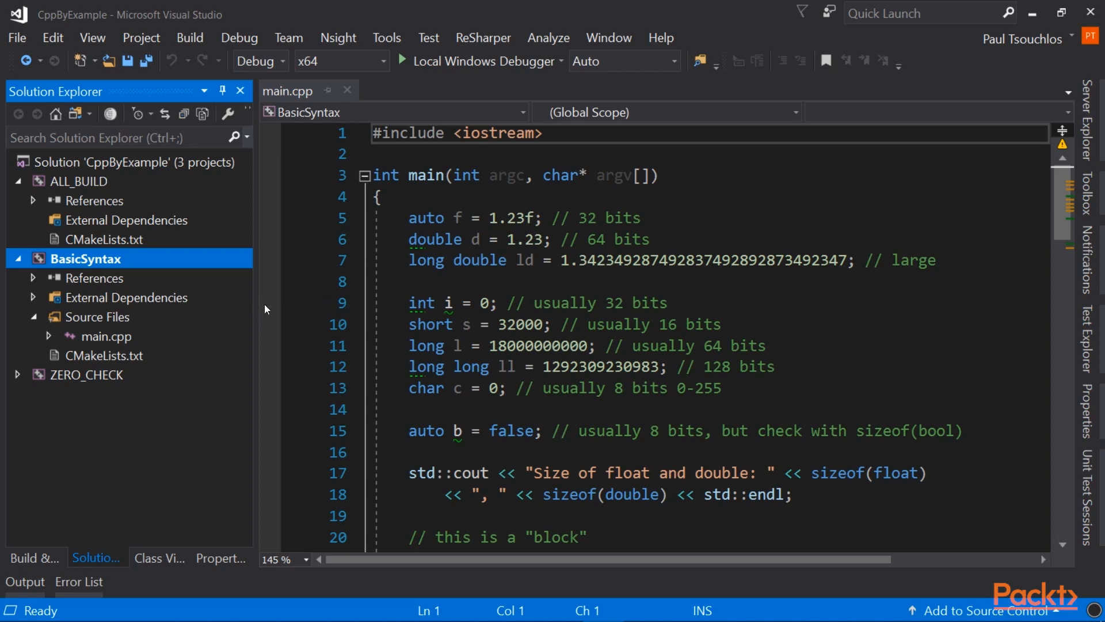
Add a breakpoint on line 9, int i = 0, and highlight the main function name.
left_click(269, 302)
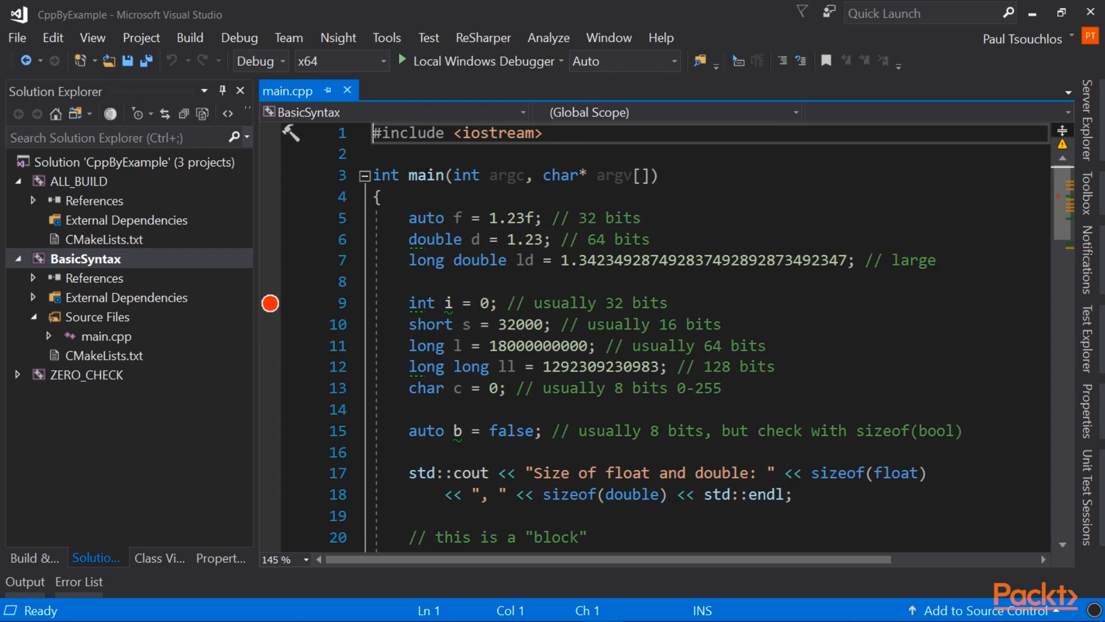
double_click(426, 175)
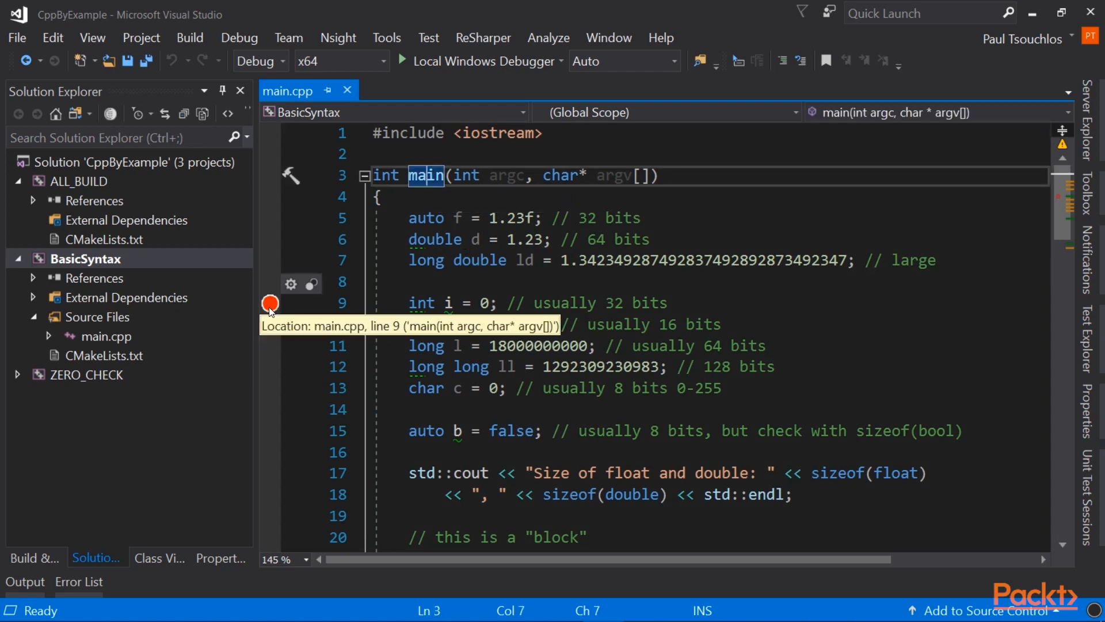
mouse_move(281, 309)
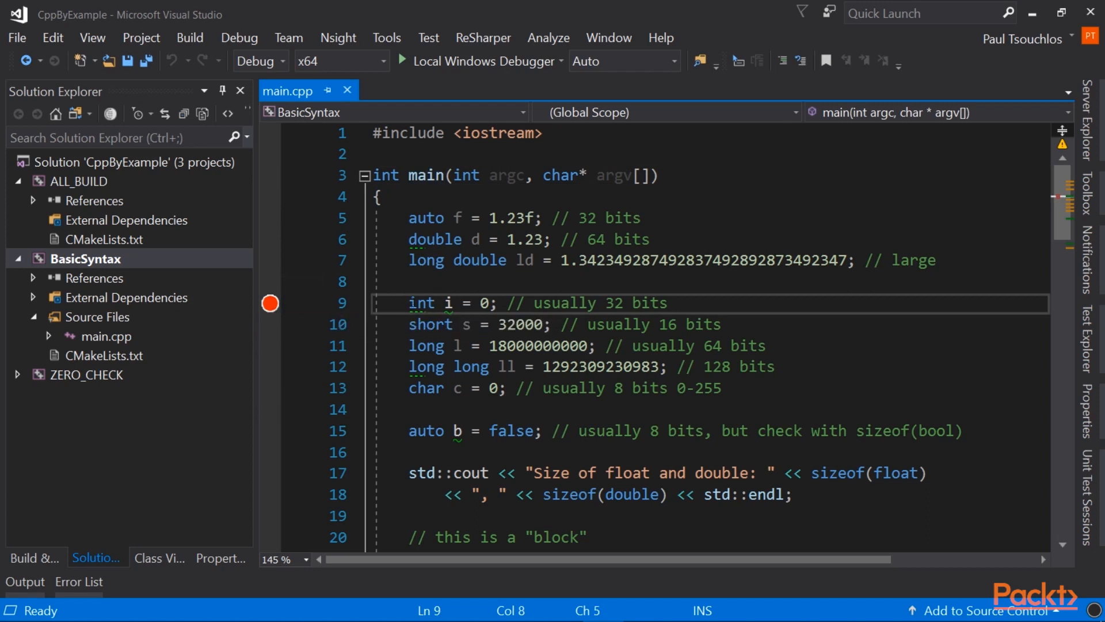
mouse_move(409, 63)
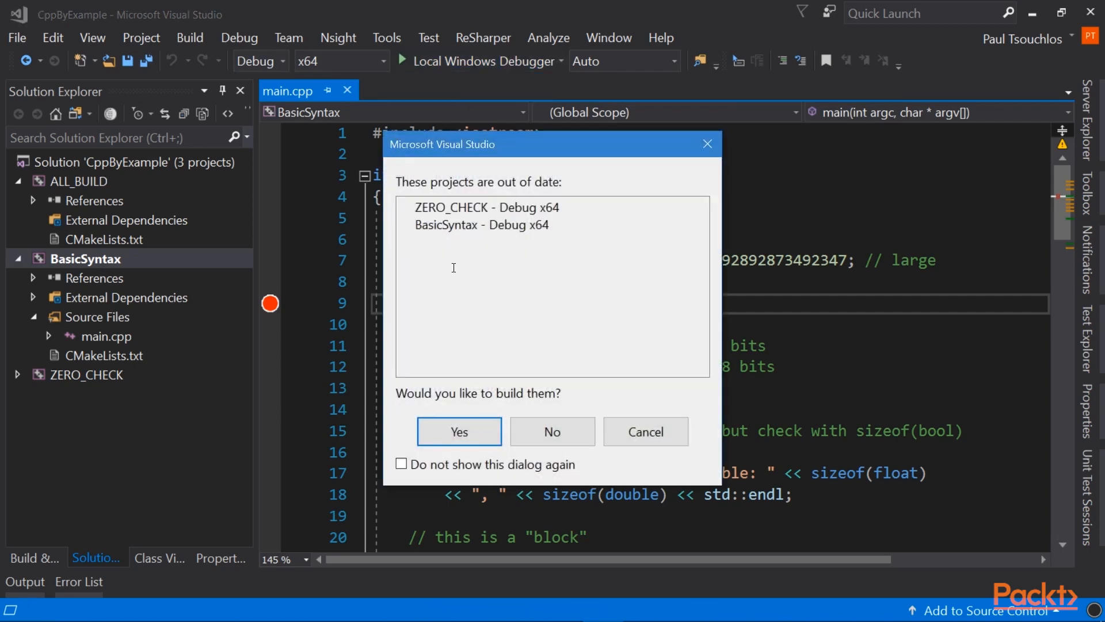
mouse_move(459, 430)
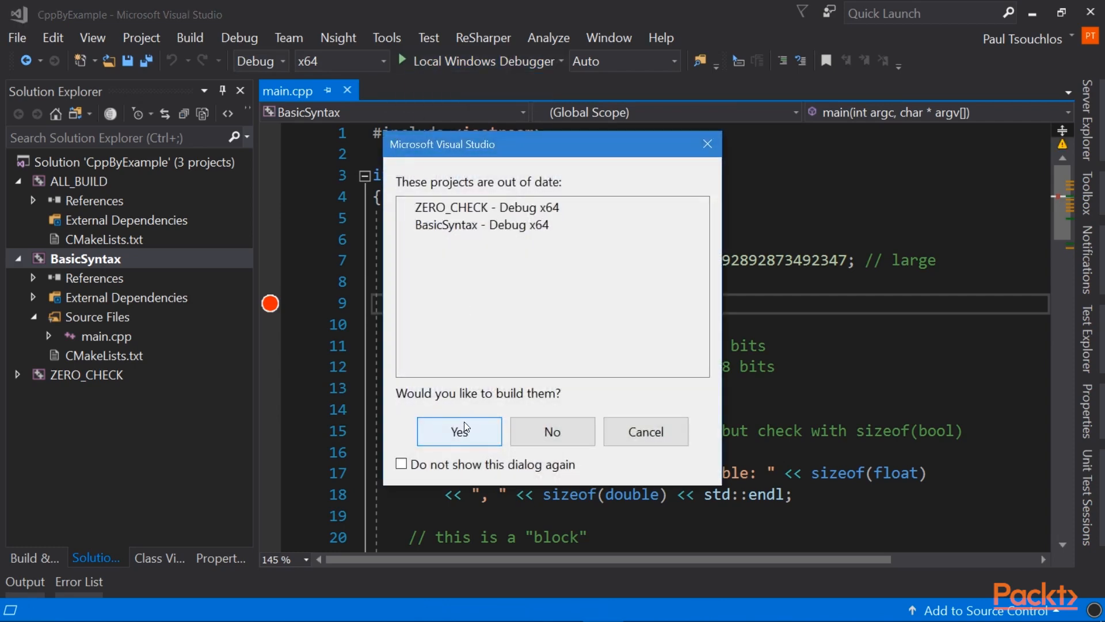
Build the out-of-date projects and start debugging until execution halts at the line 9 breakpoint.
left_click(458, 430)
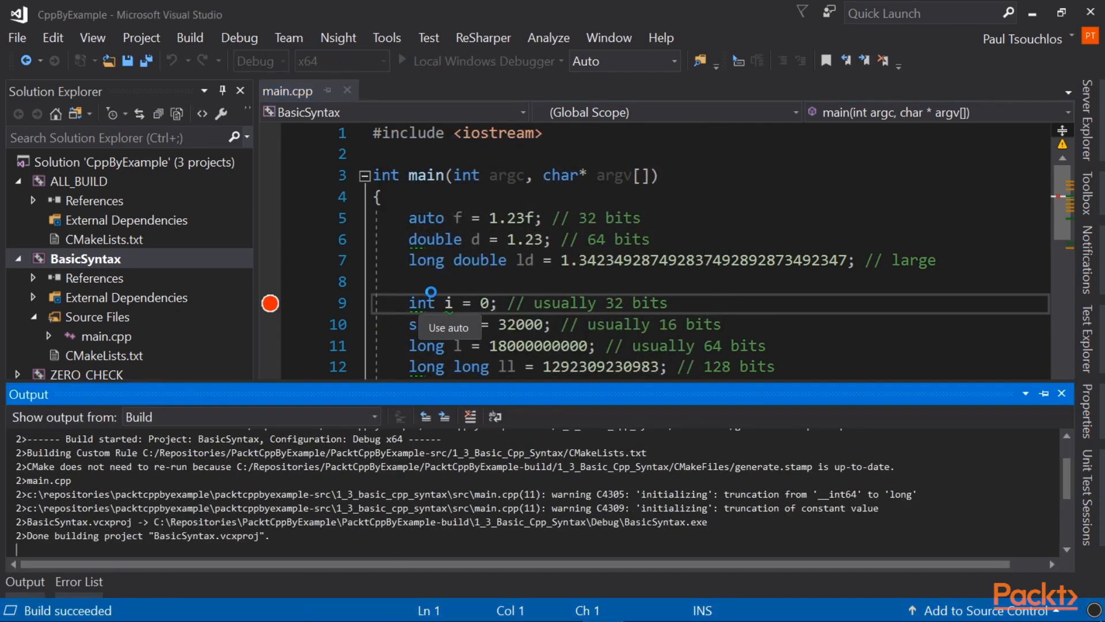
left_click(401, 61)
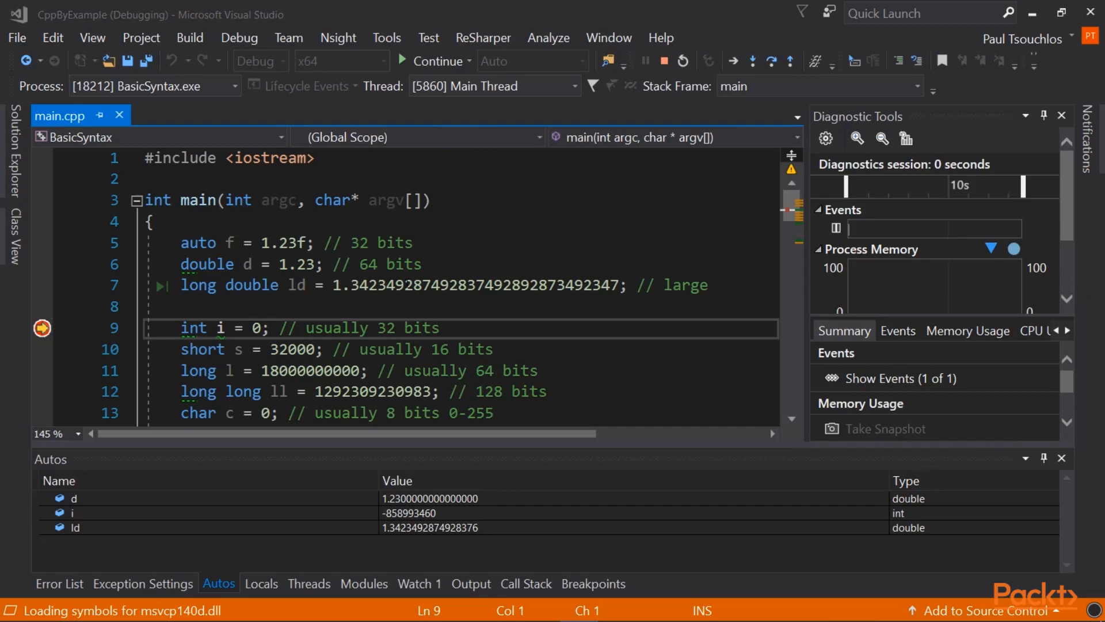
Hide the Diagnostic Tools window to widen the code while paused at line 9.
left_click(1061, 116)
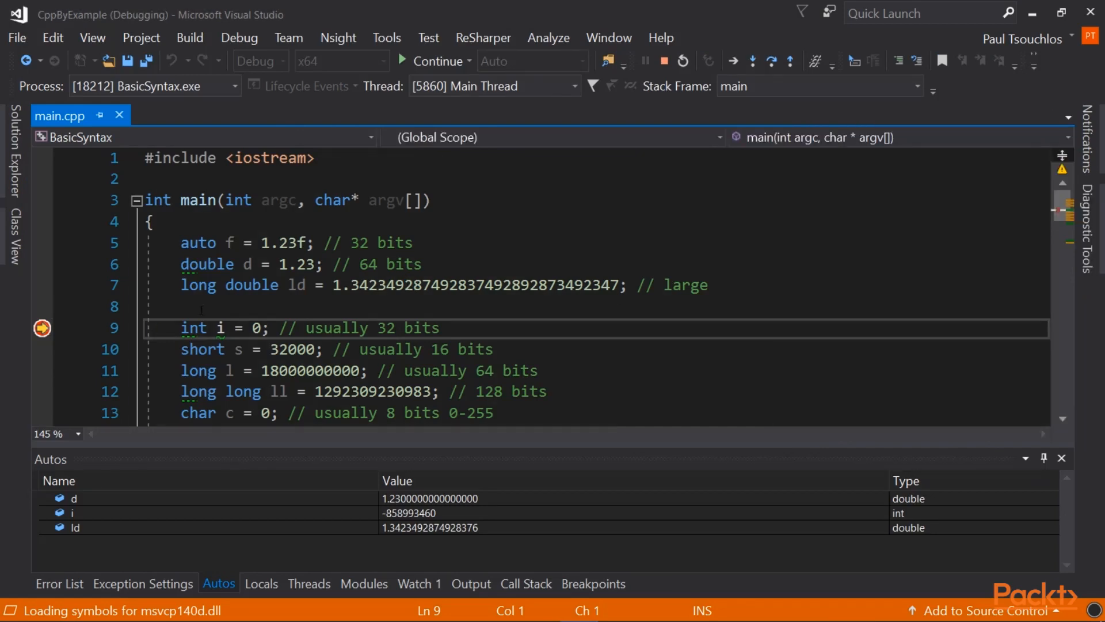
scroll("down", 3)
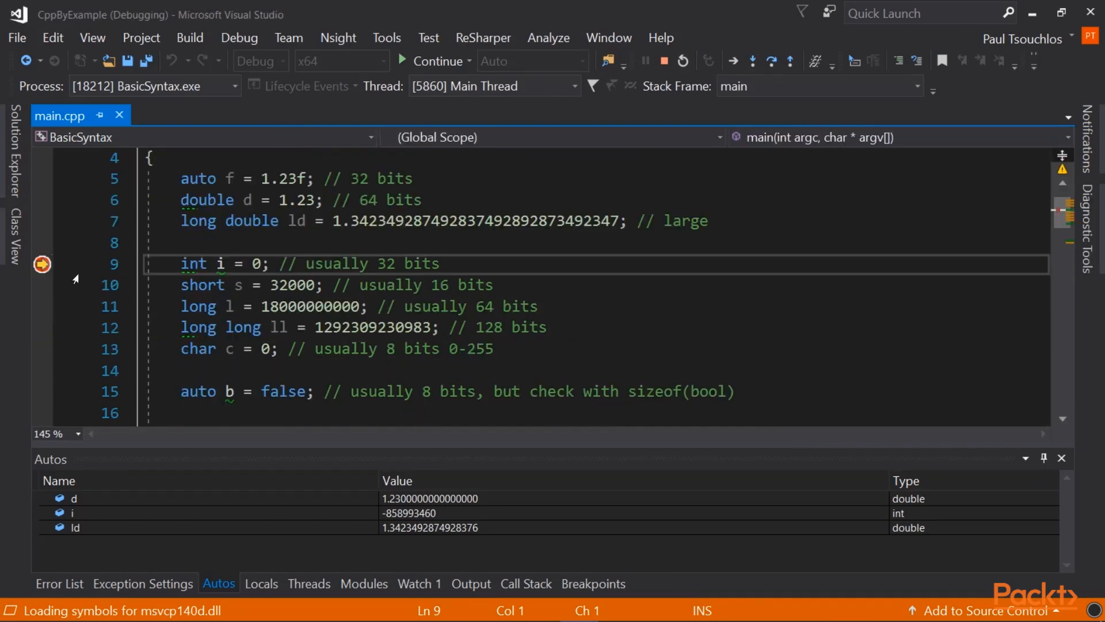
mouse_move(41, 264)
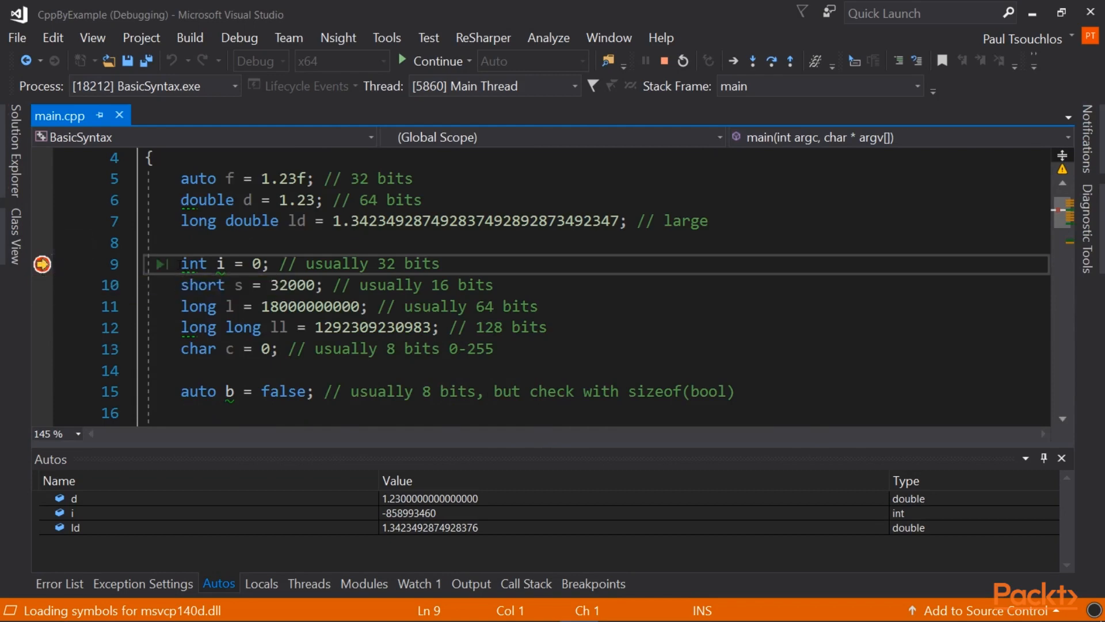
mouse_move(161, 264)
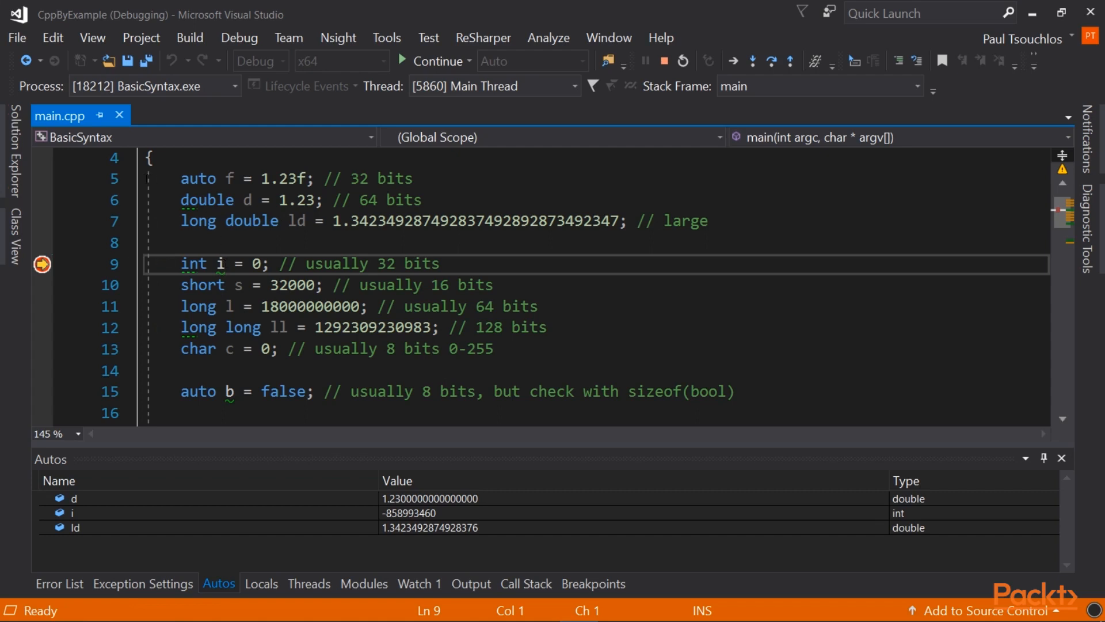
mouse_move(160, 177)
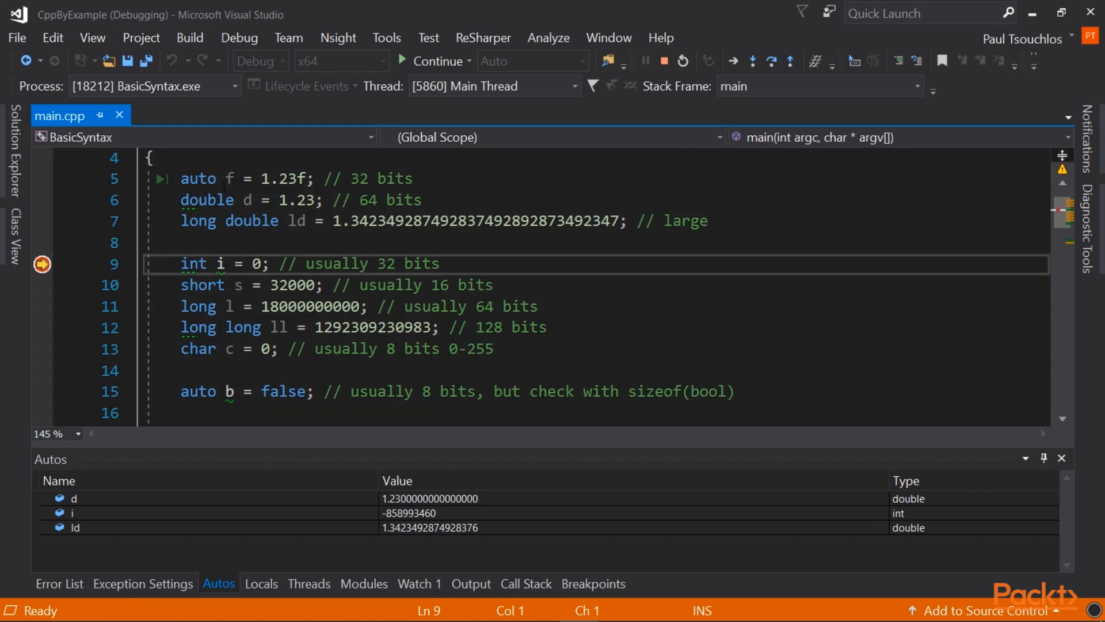
mouse_move(189, 37)
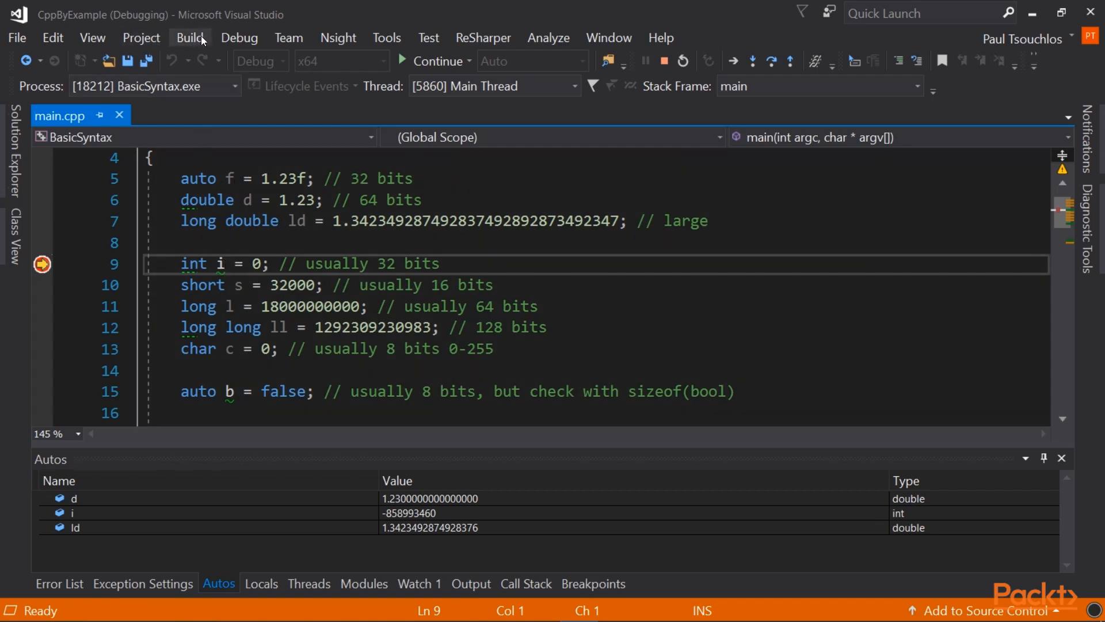
Step Over (F10) through the variable declarations and if-else checks from the Debug menu.
left_click(240, 37)
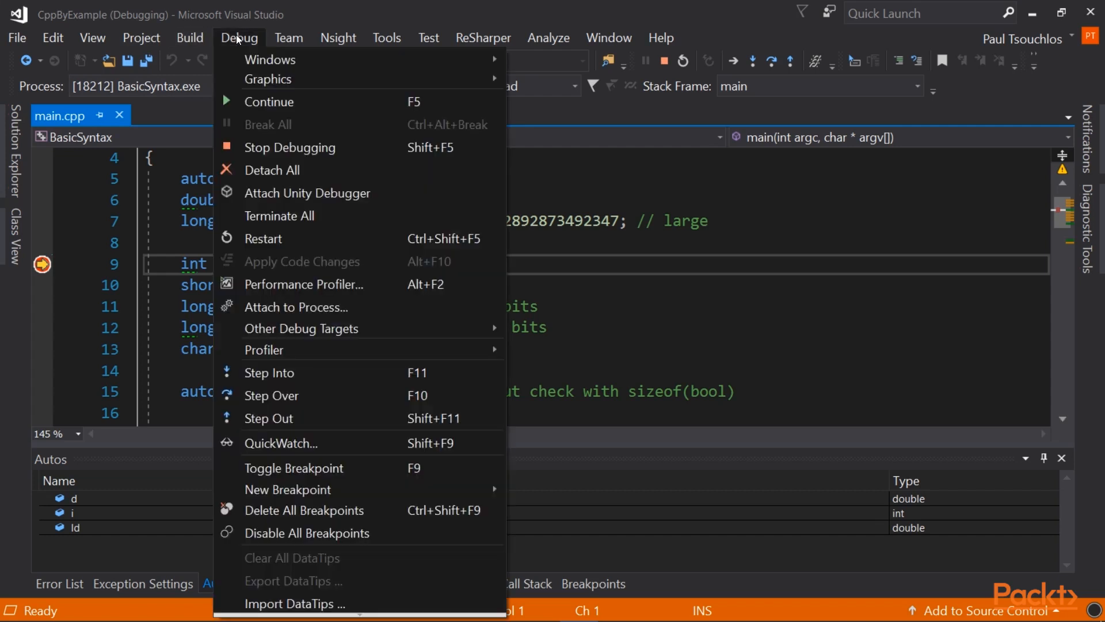
mouse_move(272, 395)
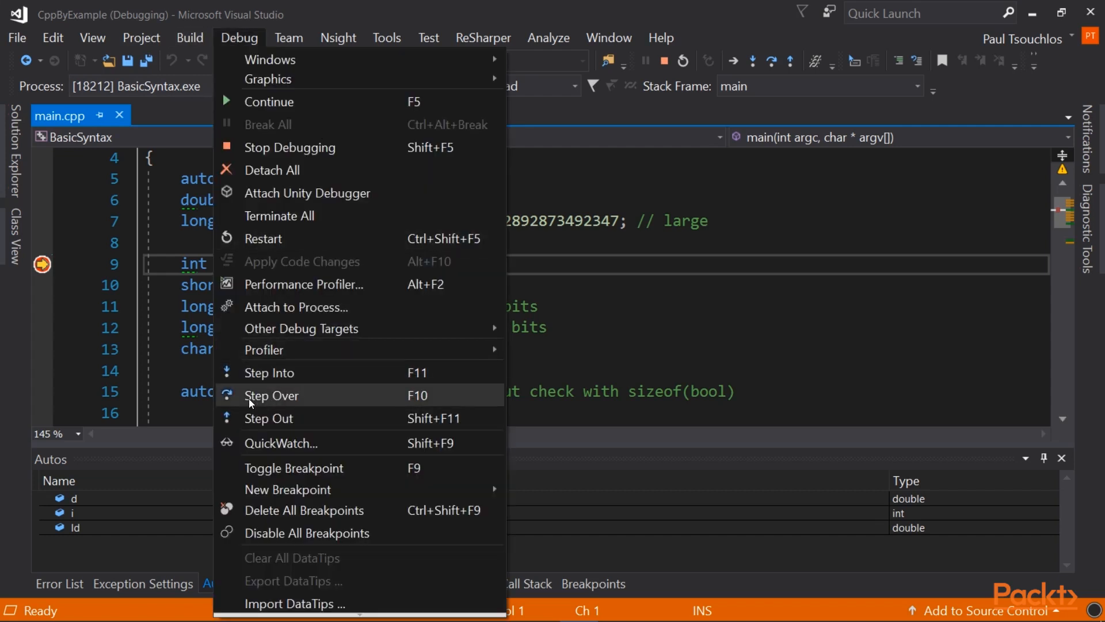
mouse_move(262, 402)
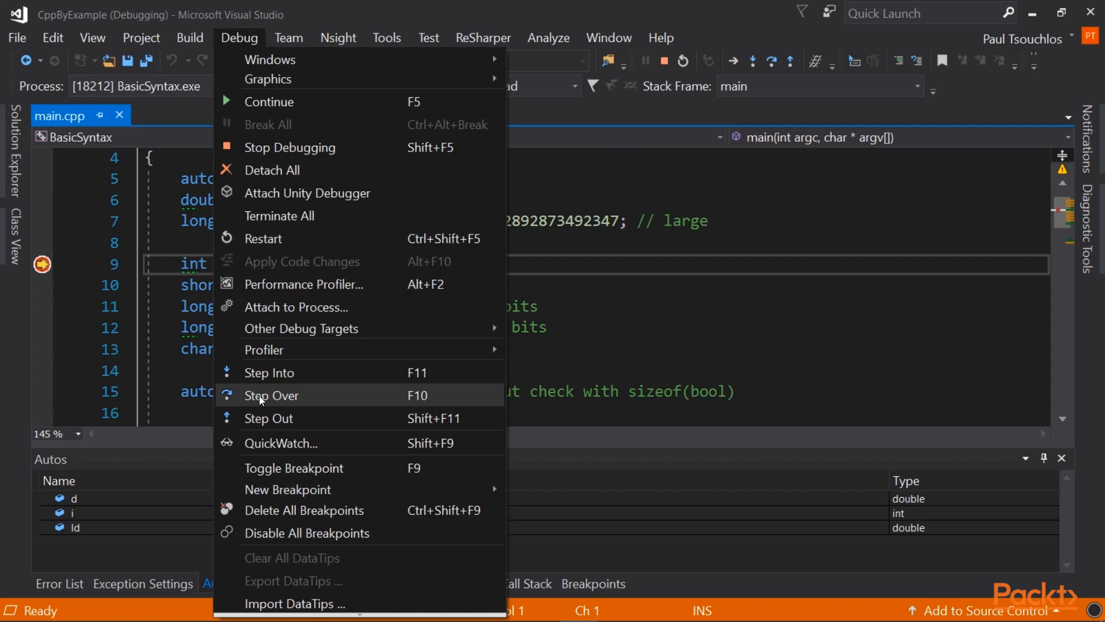
left_click(269, 395)
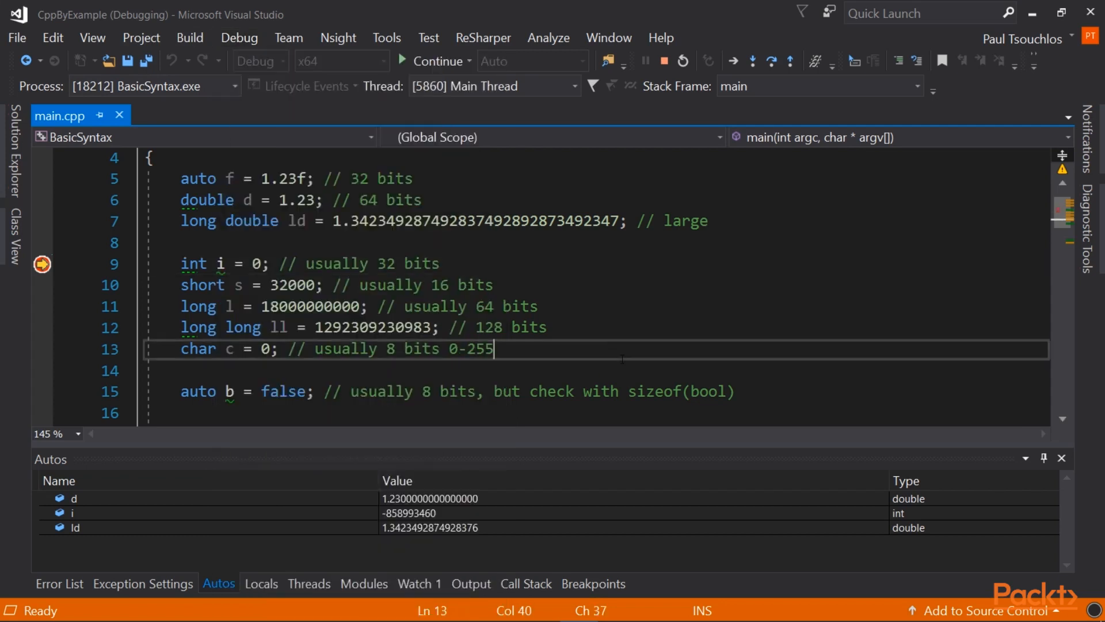
key("F10")
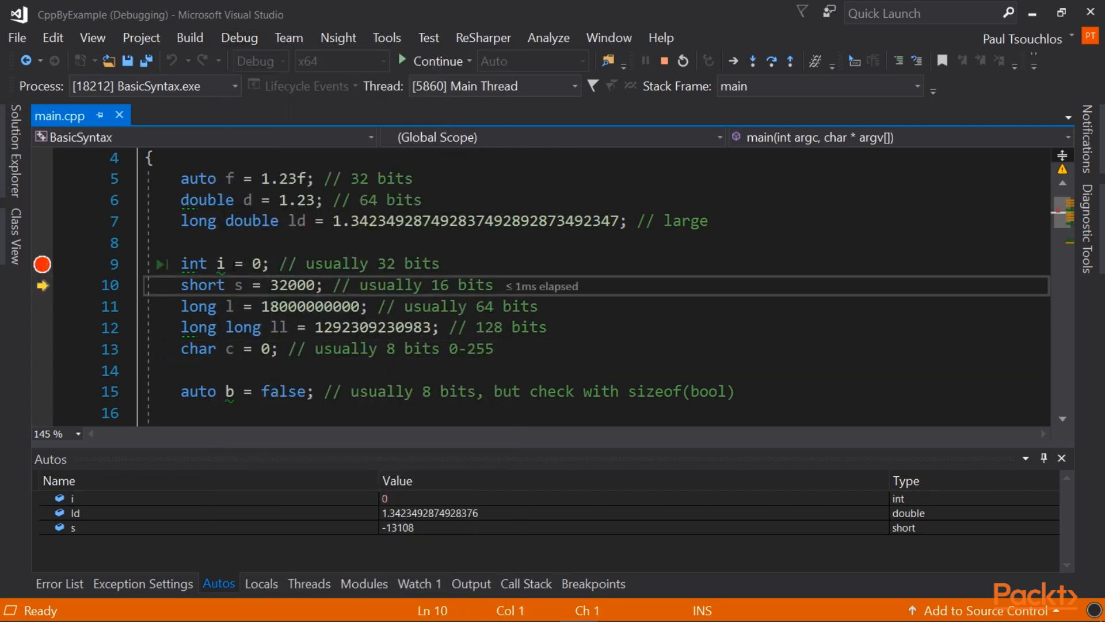
key("F10")
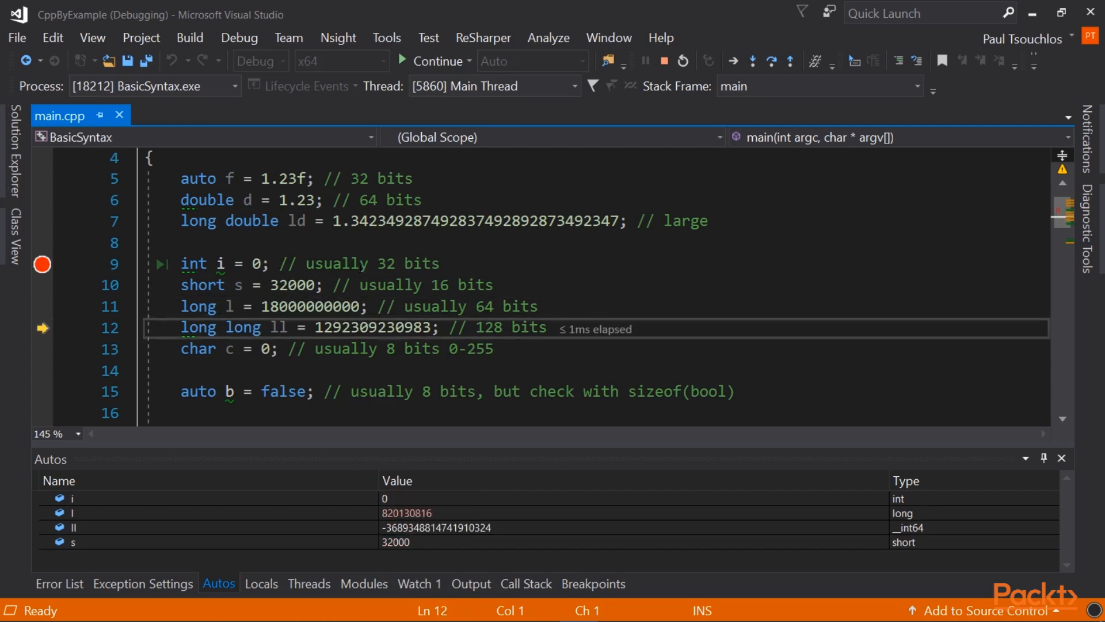
key("F10")
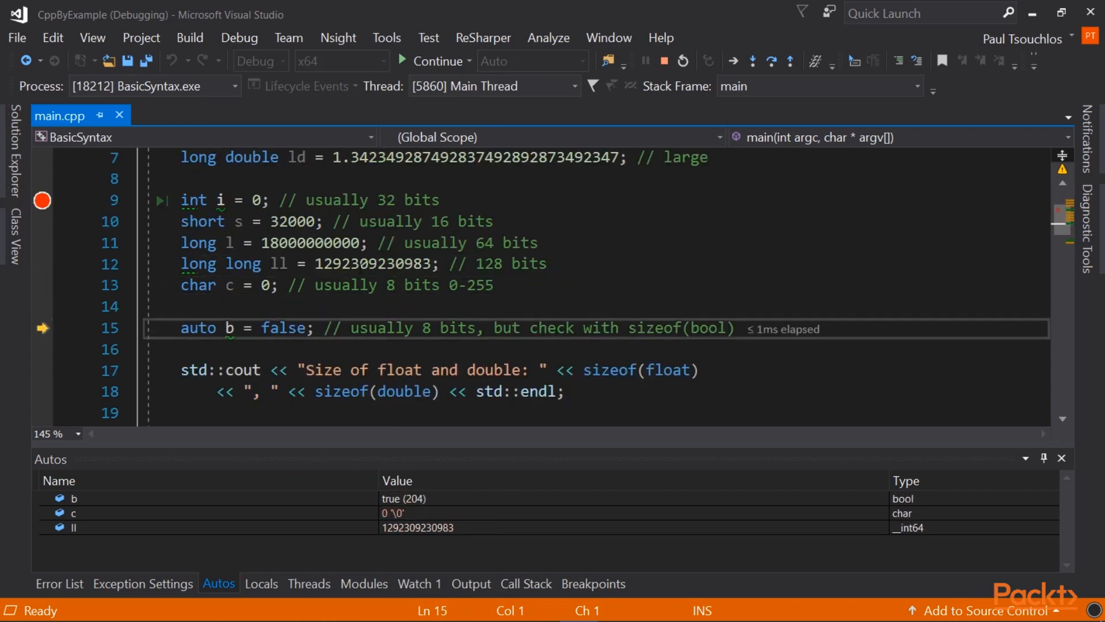
key("F10")
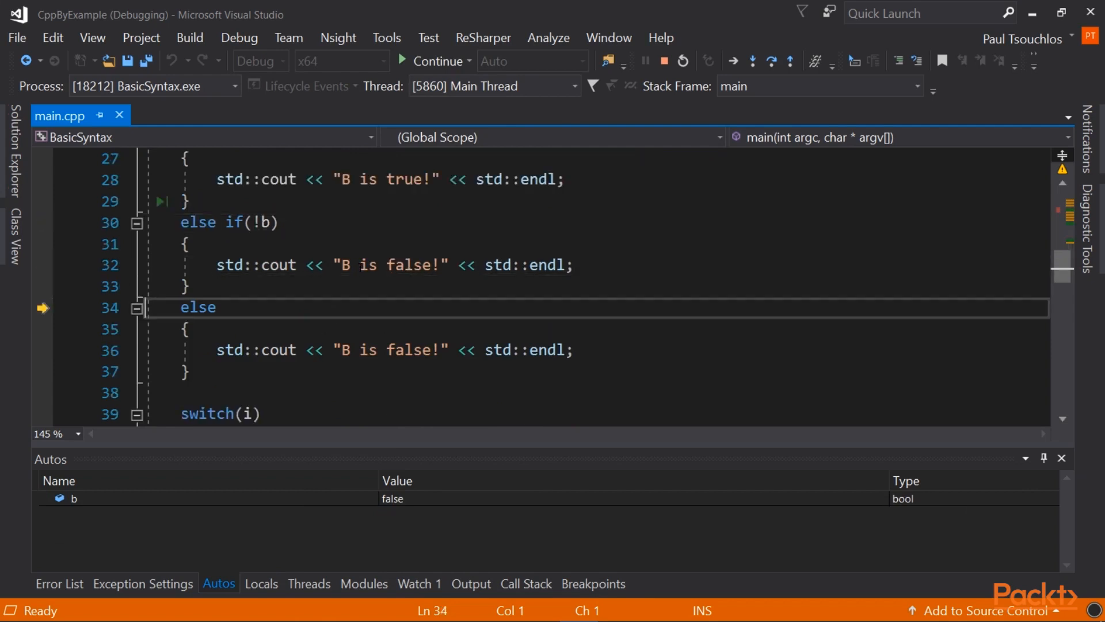
Keep stepping into the for loop iterations until count reaches 8 on line 58.
left_click(734, 61)
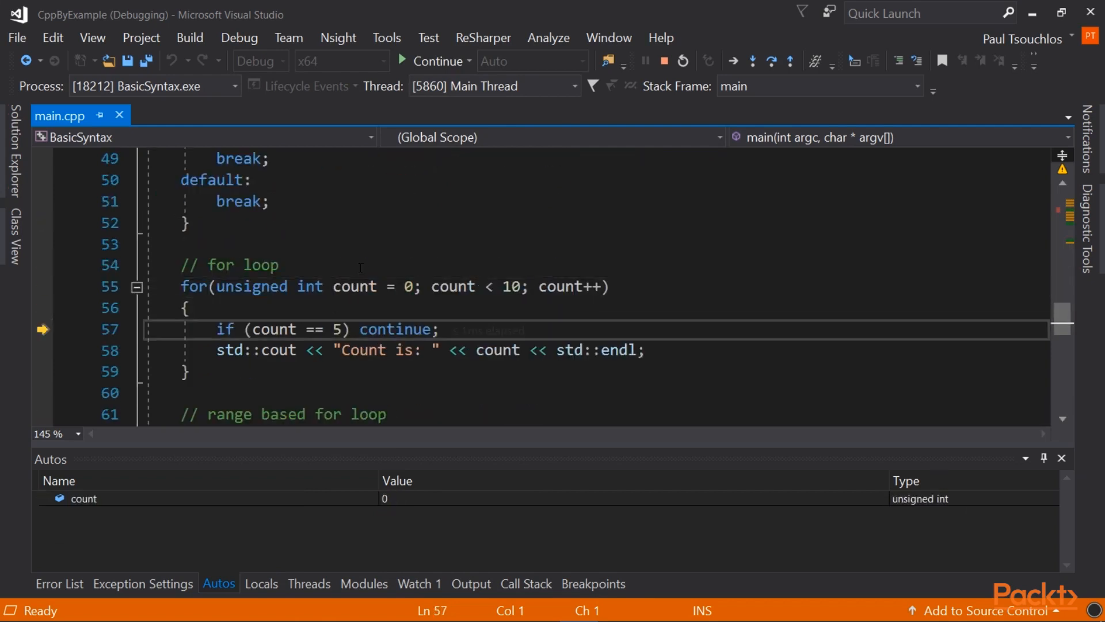
left_click(733, 61)
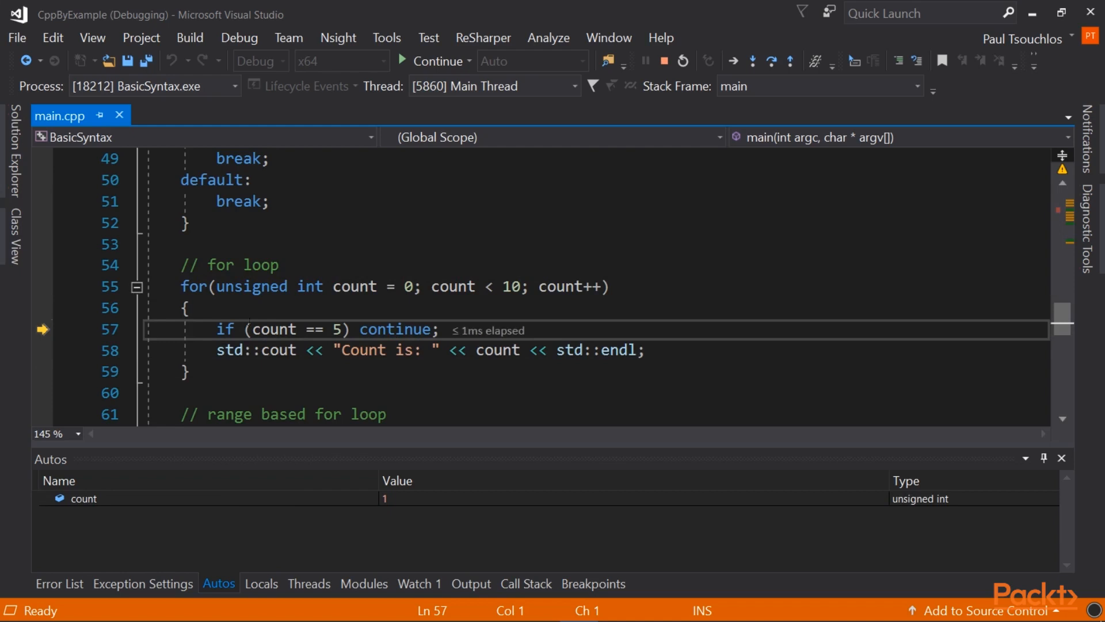
left_click(752, 61)
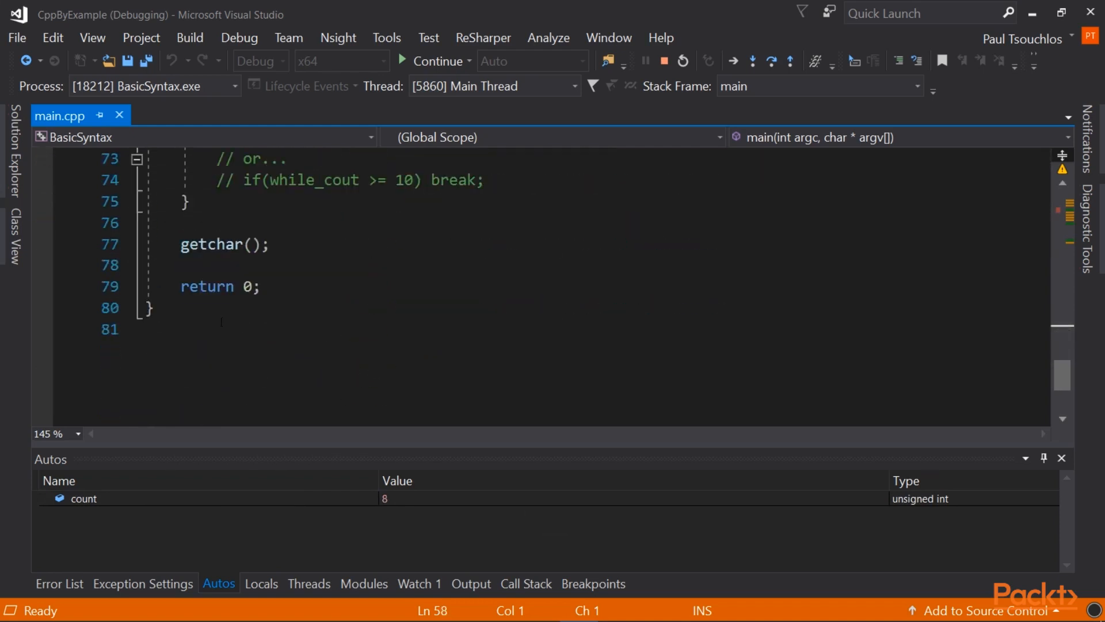
mouse_move(232, 244)
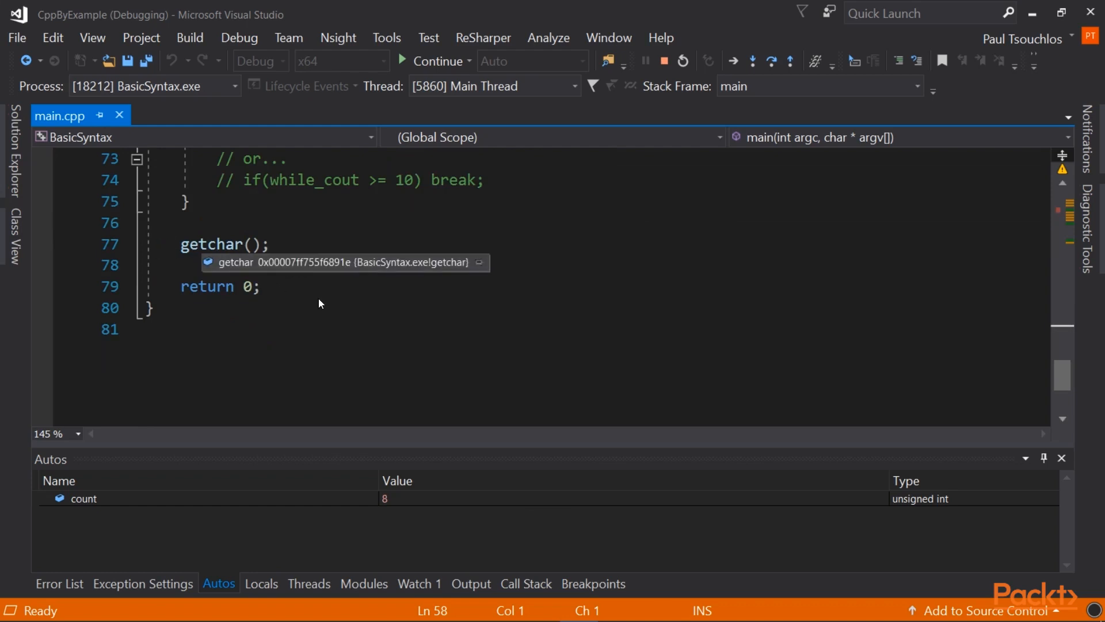
scroll("up", 3)
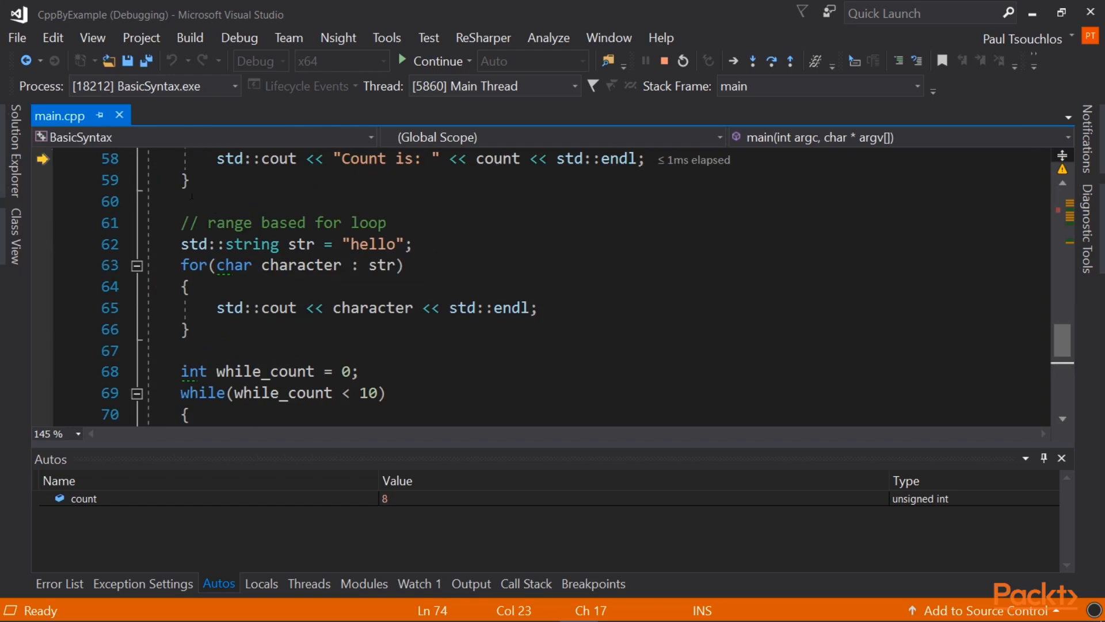
Breakpoint the getchar() line 77 and Continue so execution halts there past the loops.
scroll("down", 3)
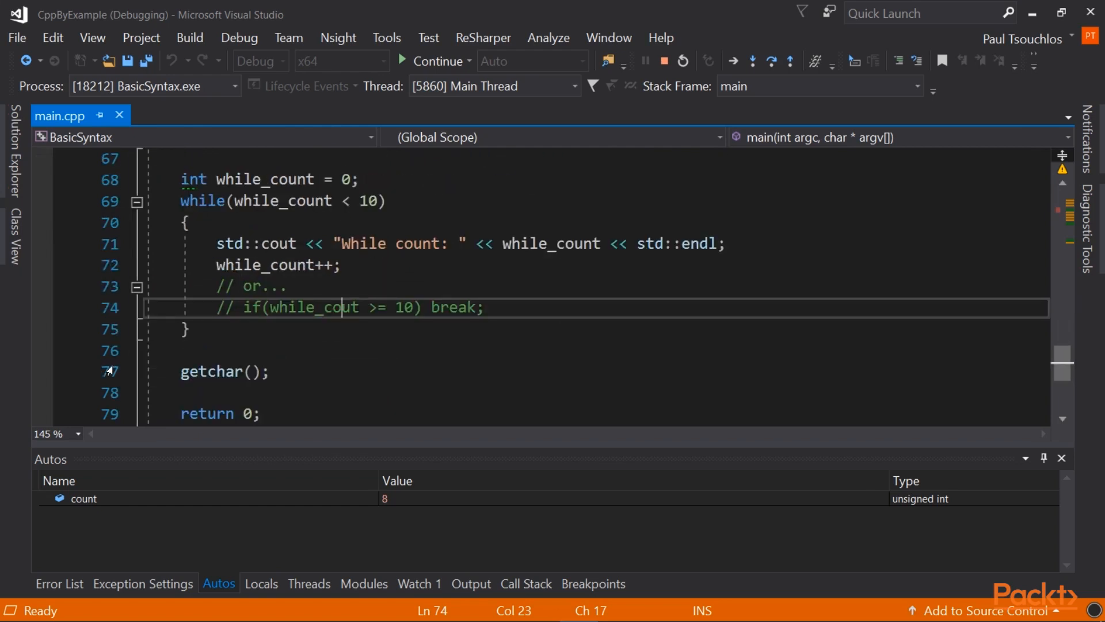
left_click(41, 372)
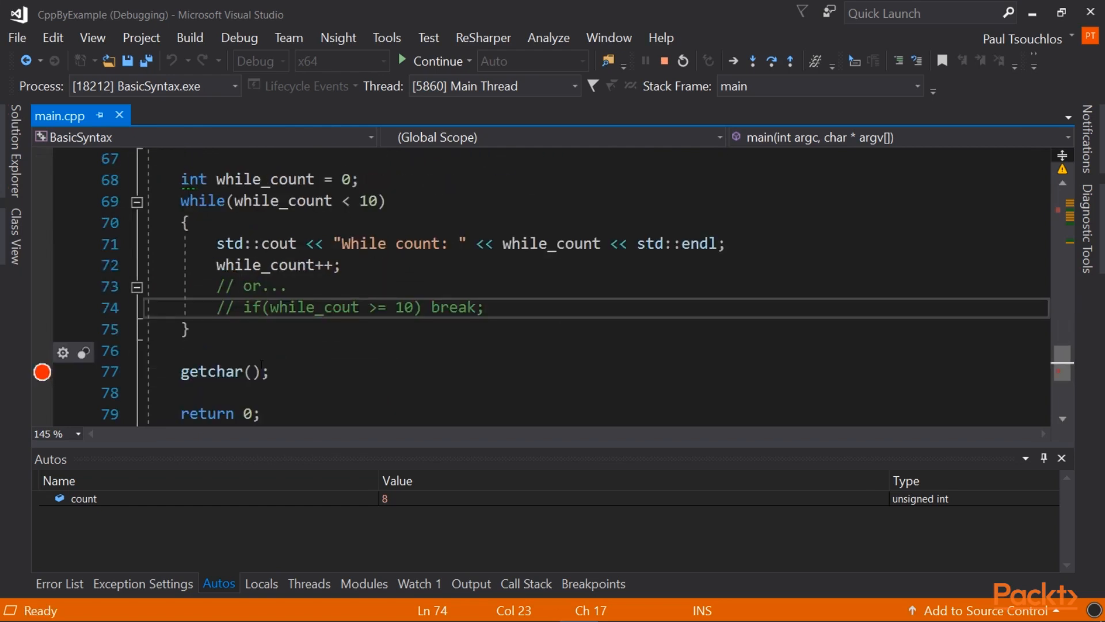
mouse_move(41, 372)
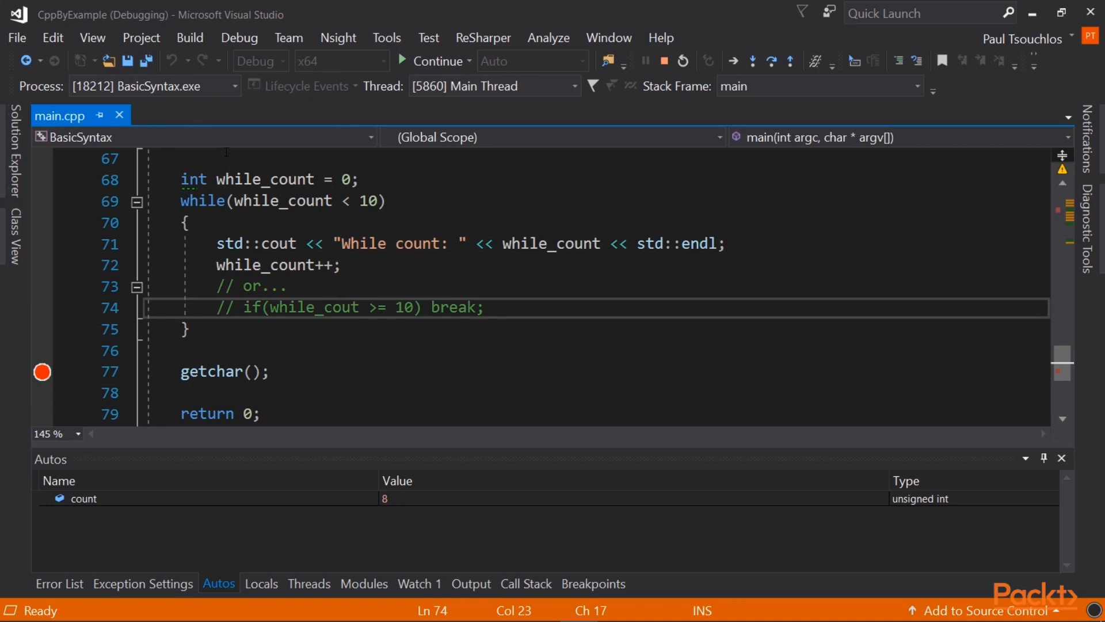
left_click(238, 36)
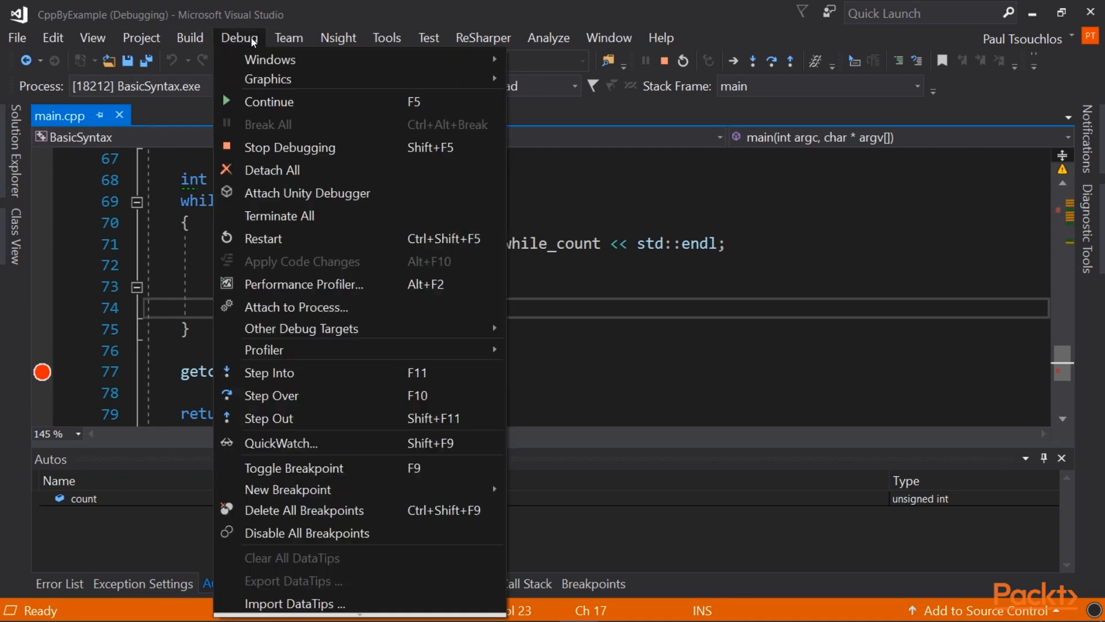
mouse_move(275, 101)
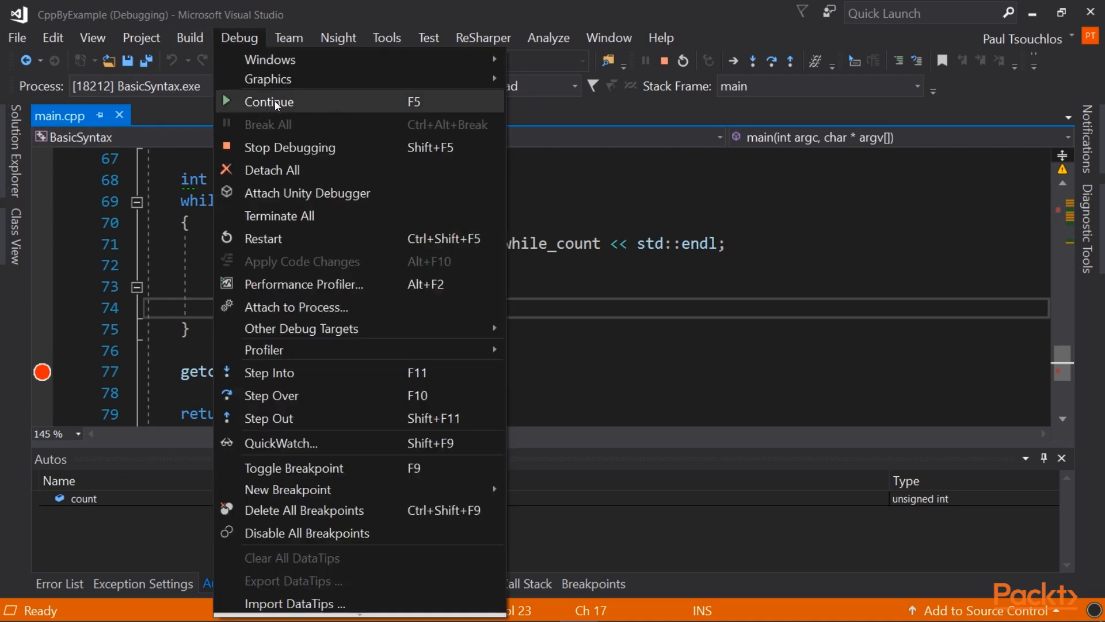
mouse_move(363, 102)
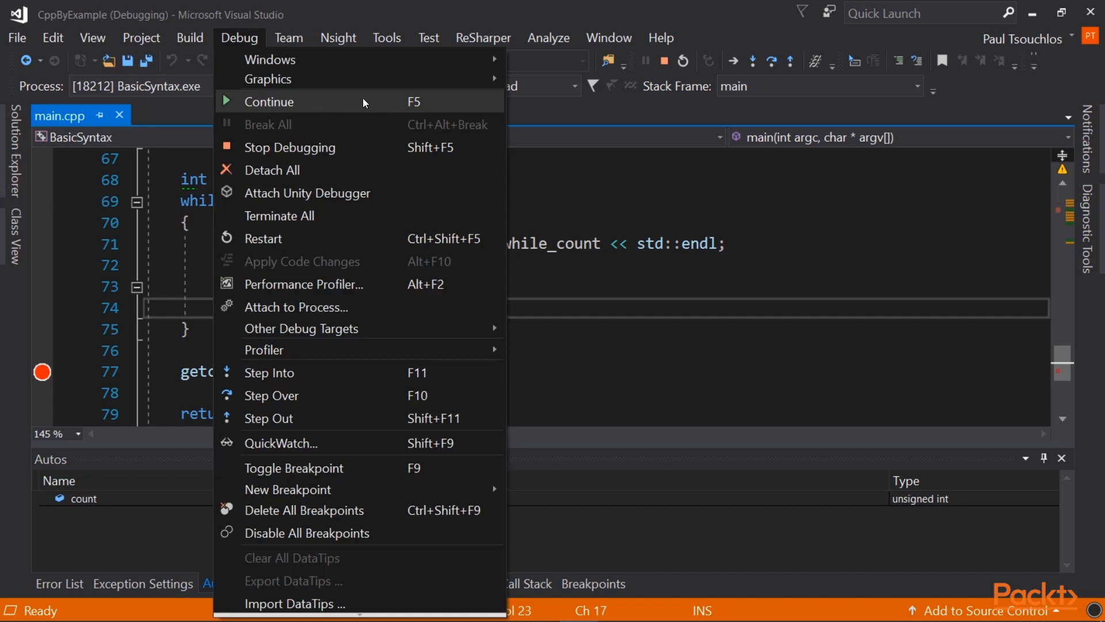
left_click(269, 101)
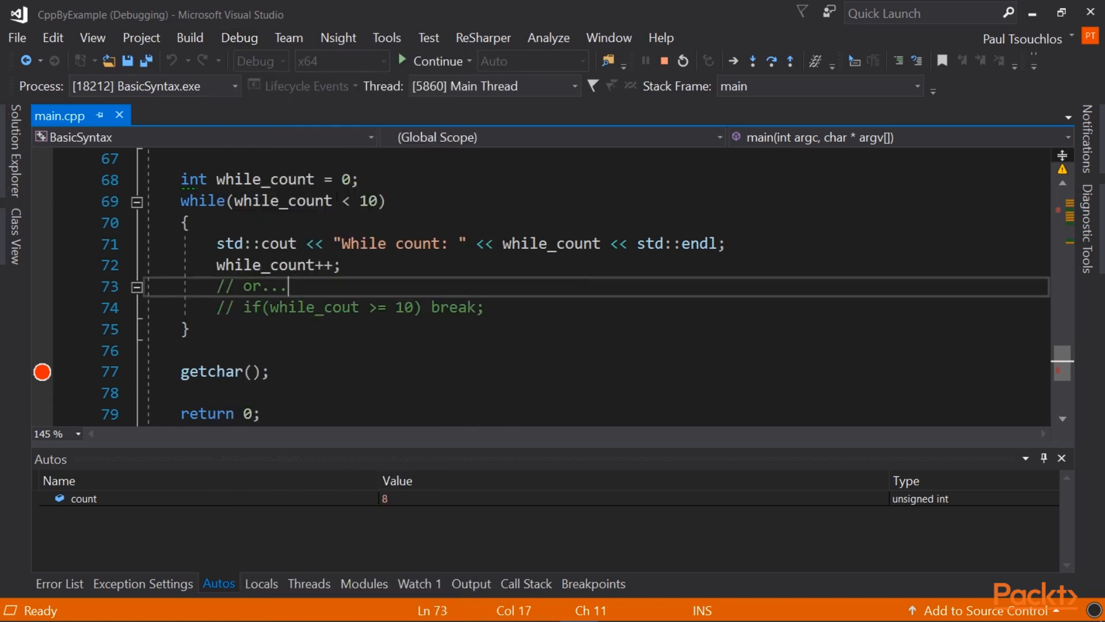
left_click(751, 61)
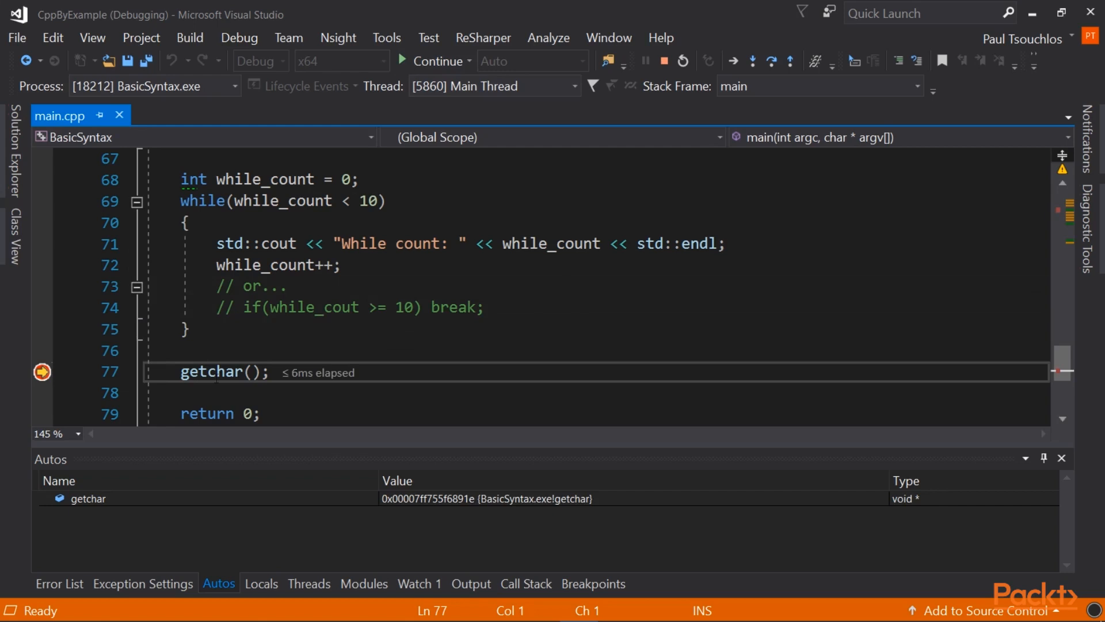
mouse_move(218, 371)
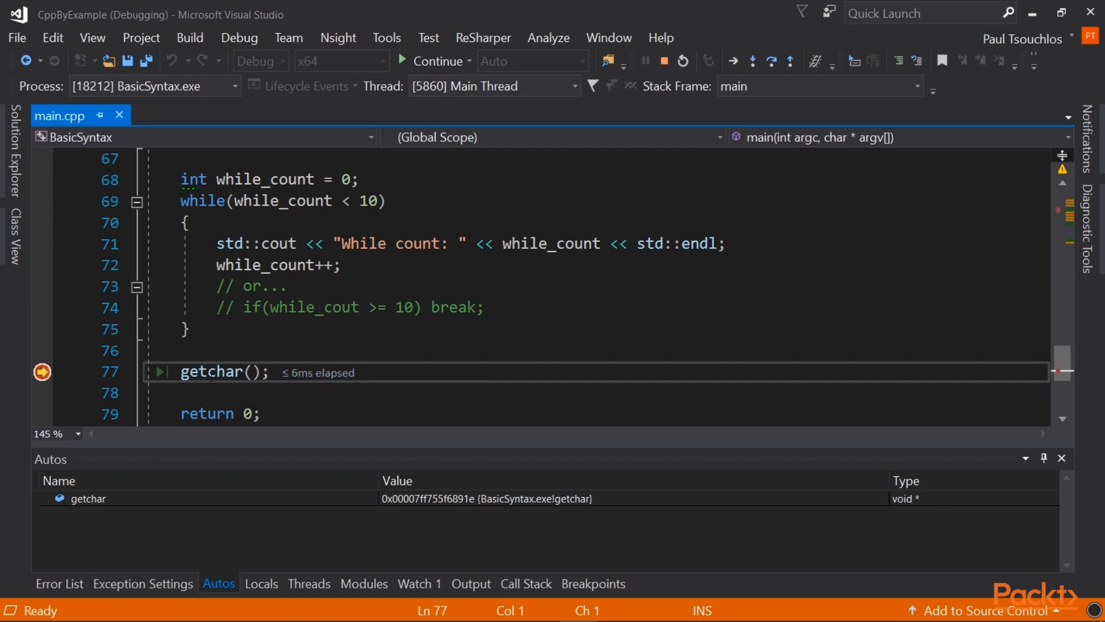
scroll("down", 3)
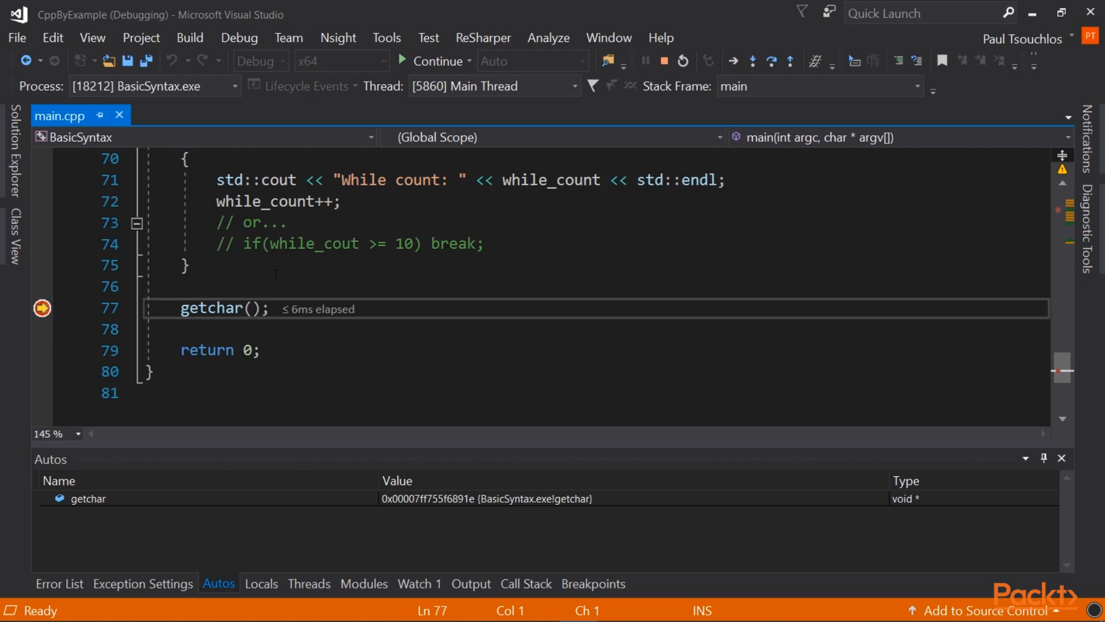
mouse_move(282, 274)
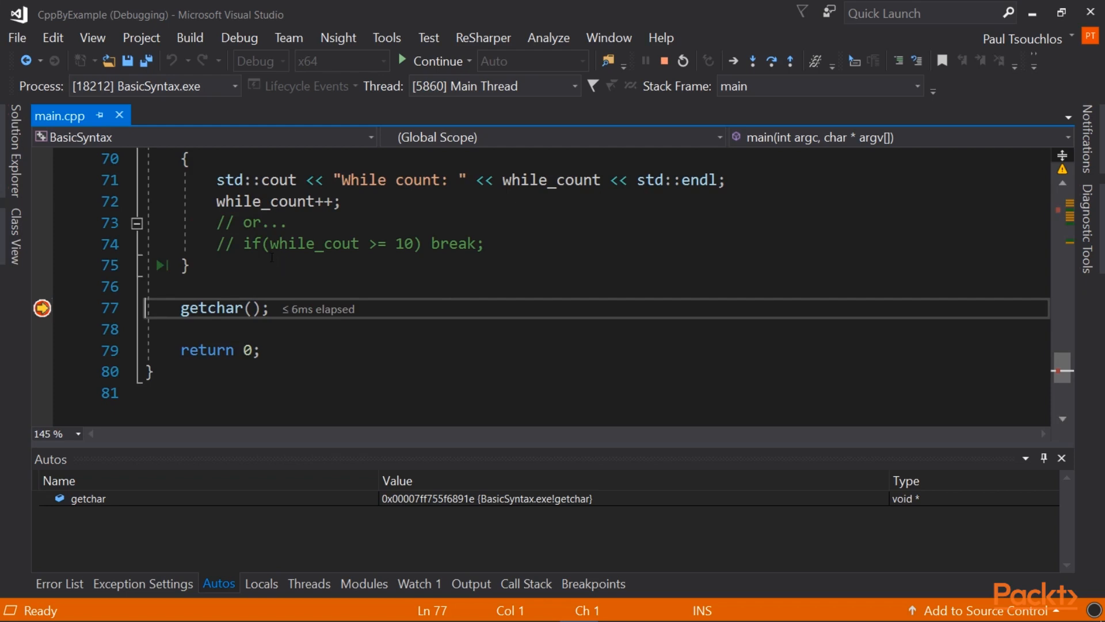
Continue past getchar() to return 0, close the console and stop debugging.
left_click(239, 37)
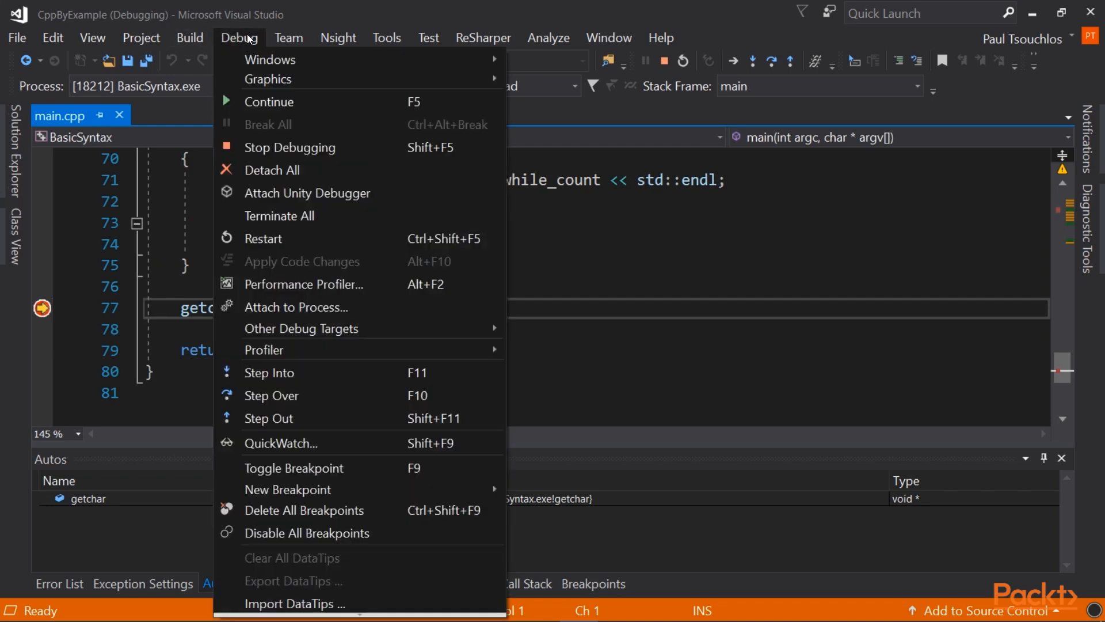
mouse_move(268, 416)
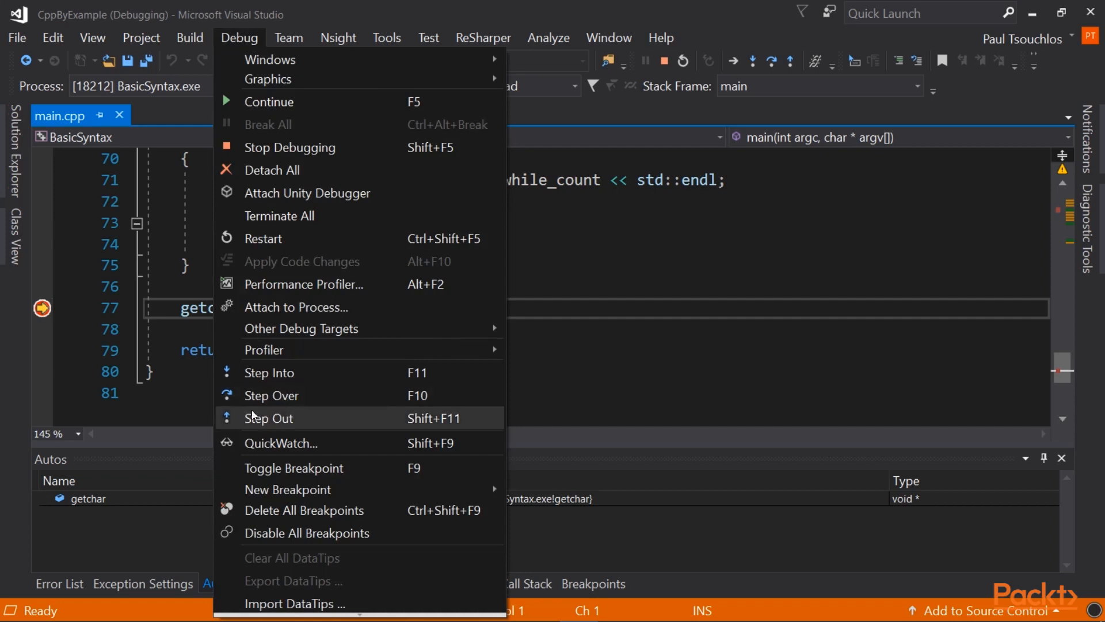
mouse_move(356, 372)
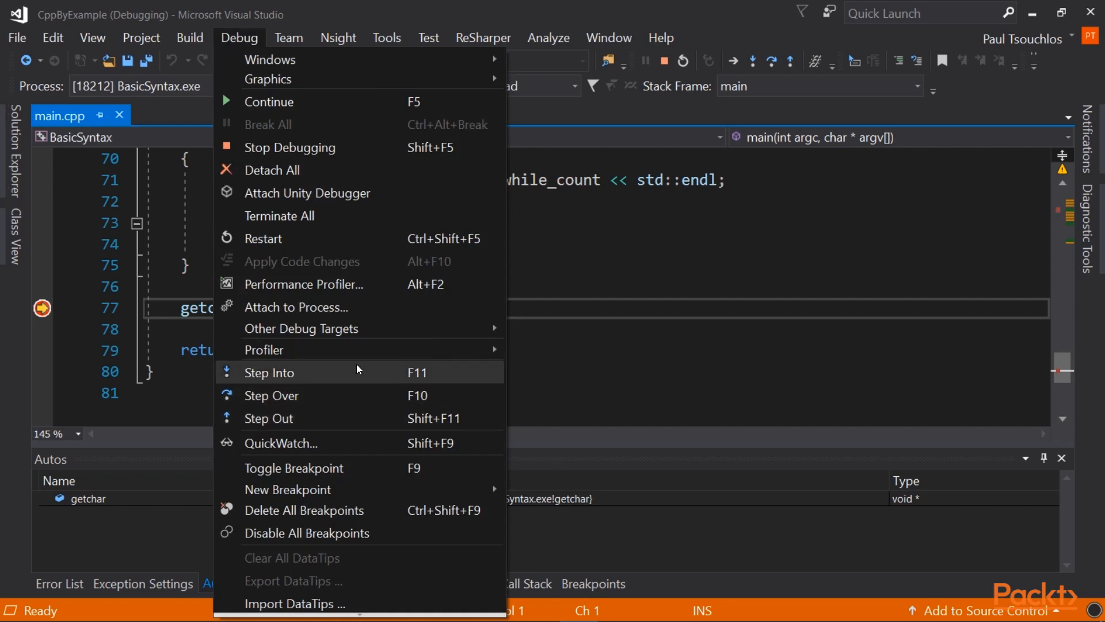
mouse_move(588, 356)
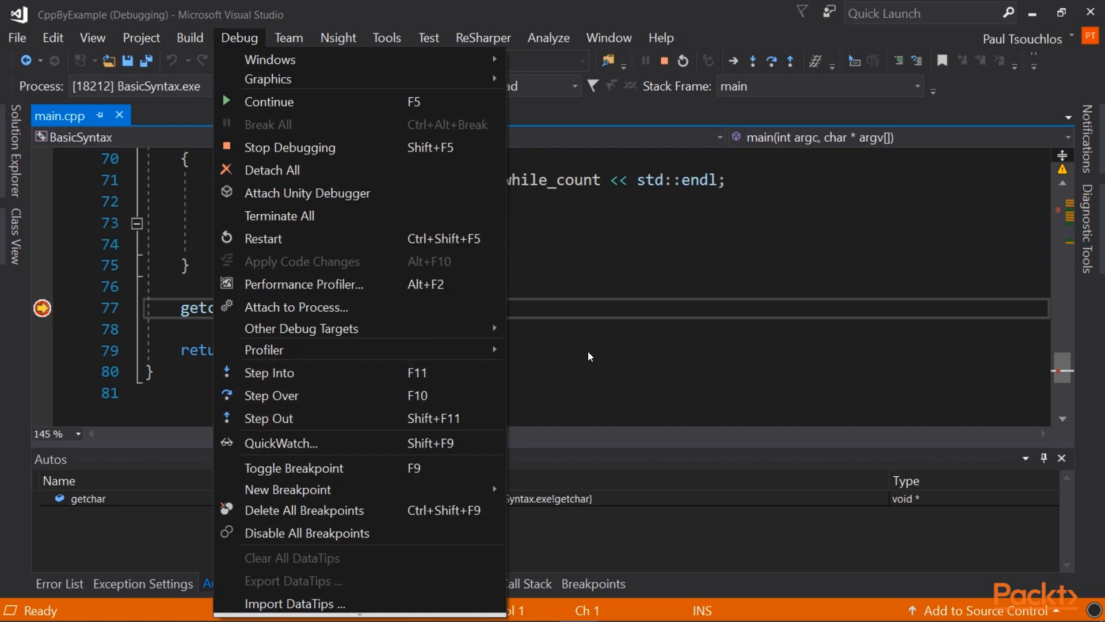
left_click(268, 101)
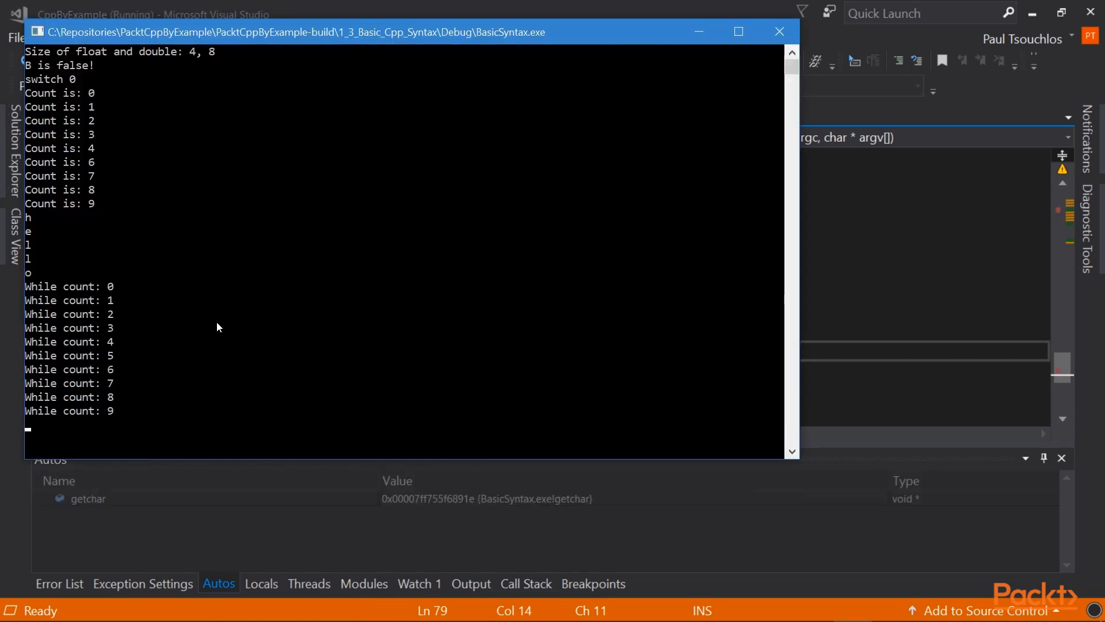
mouse_move(265, 325)
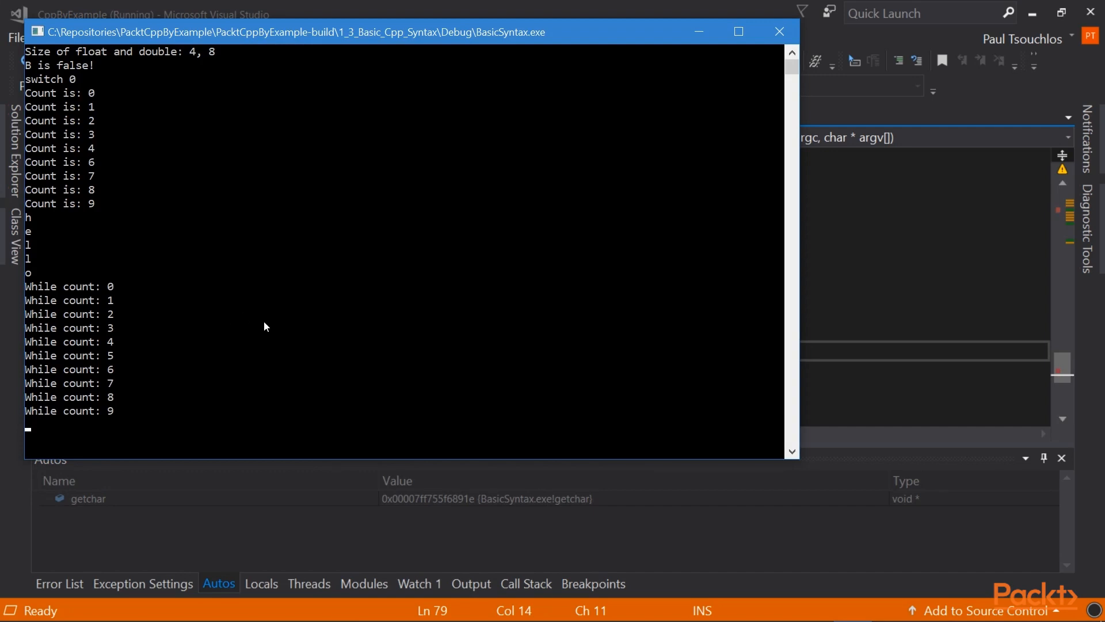
mouse_move(275, 355)
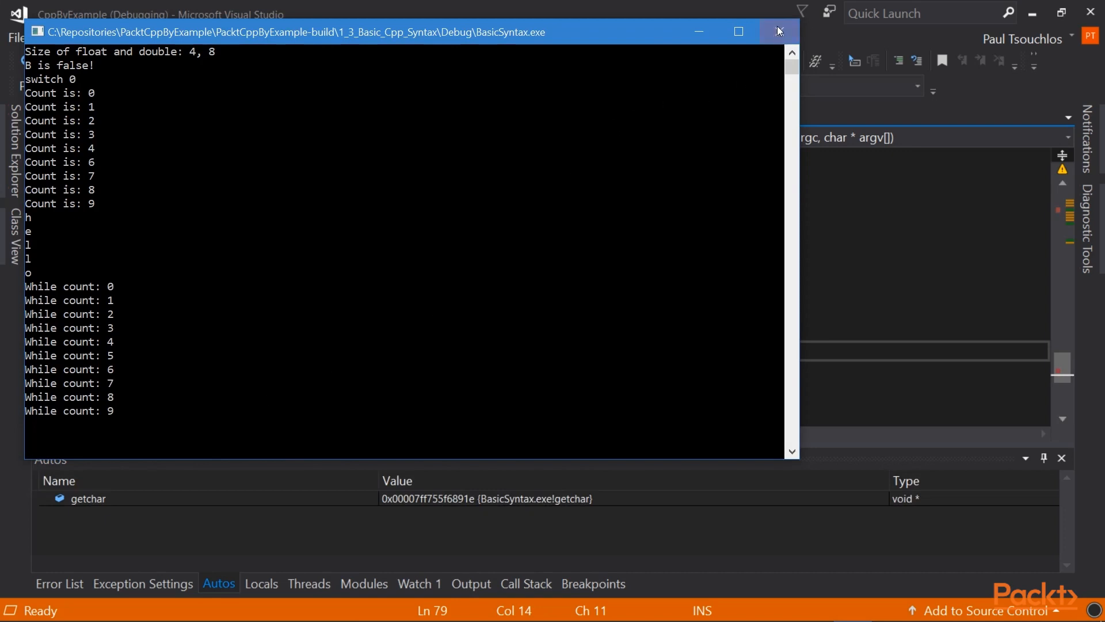
left_click(778, 31)
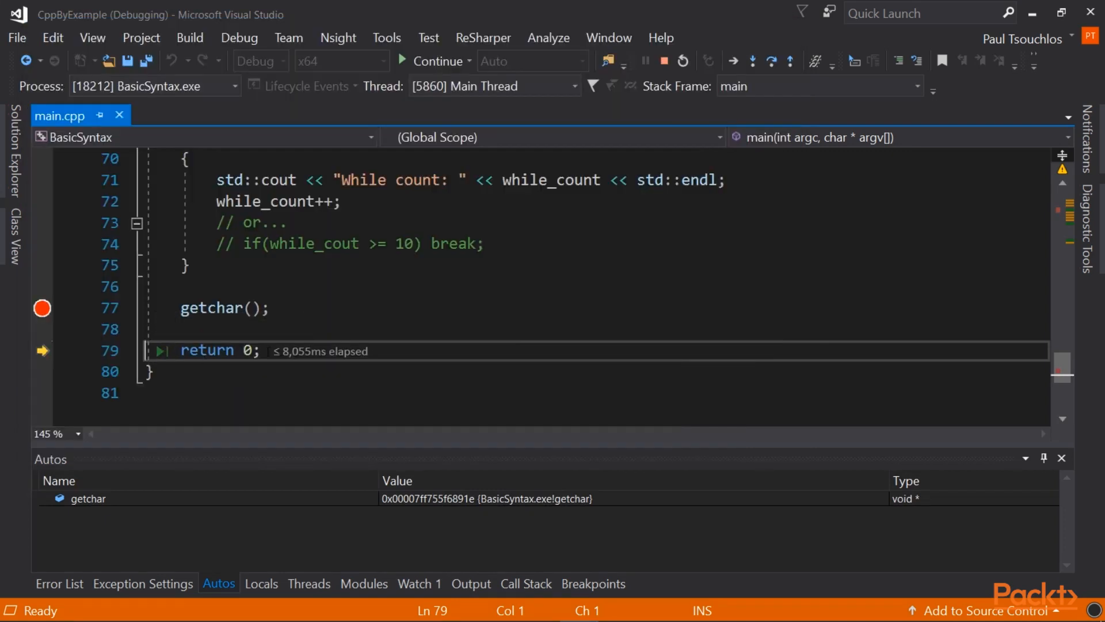
left_click(663, 61)
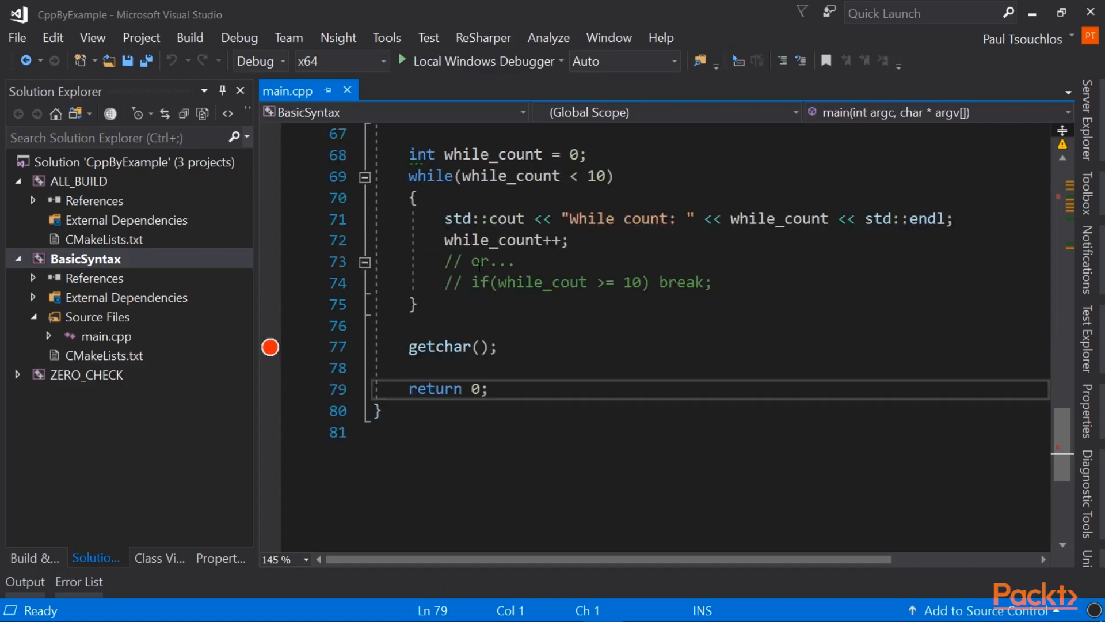
Define void print_hello() above main printing "Hello" via std::cout, and save main.cpp.
scroll("up", 3)
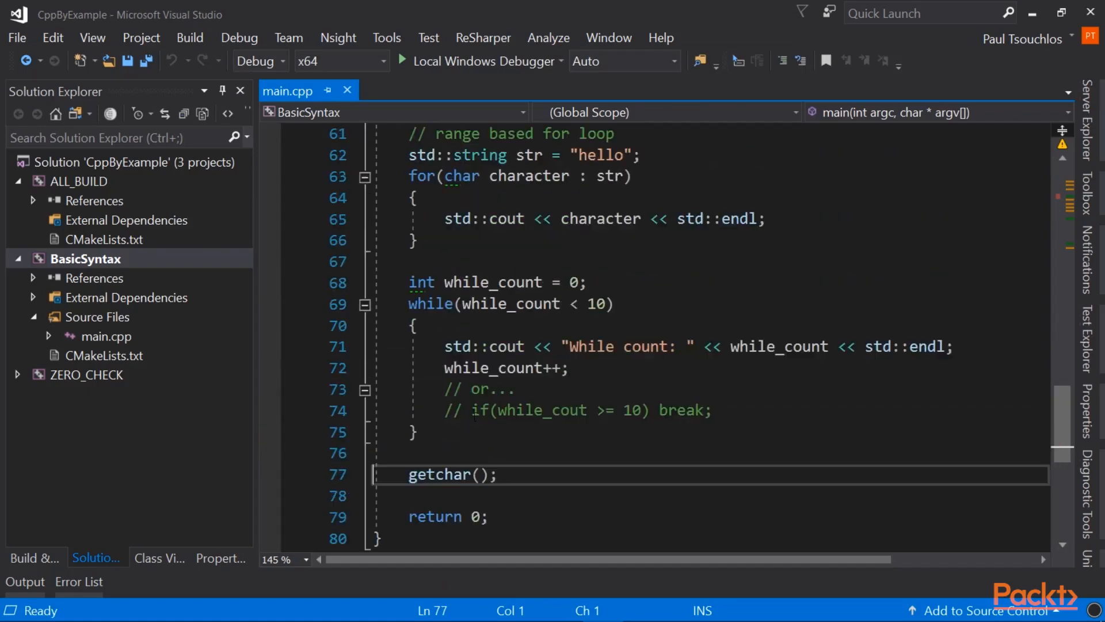
scroll("up", 3)
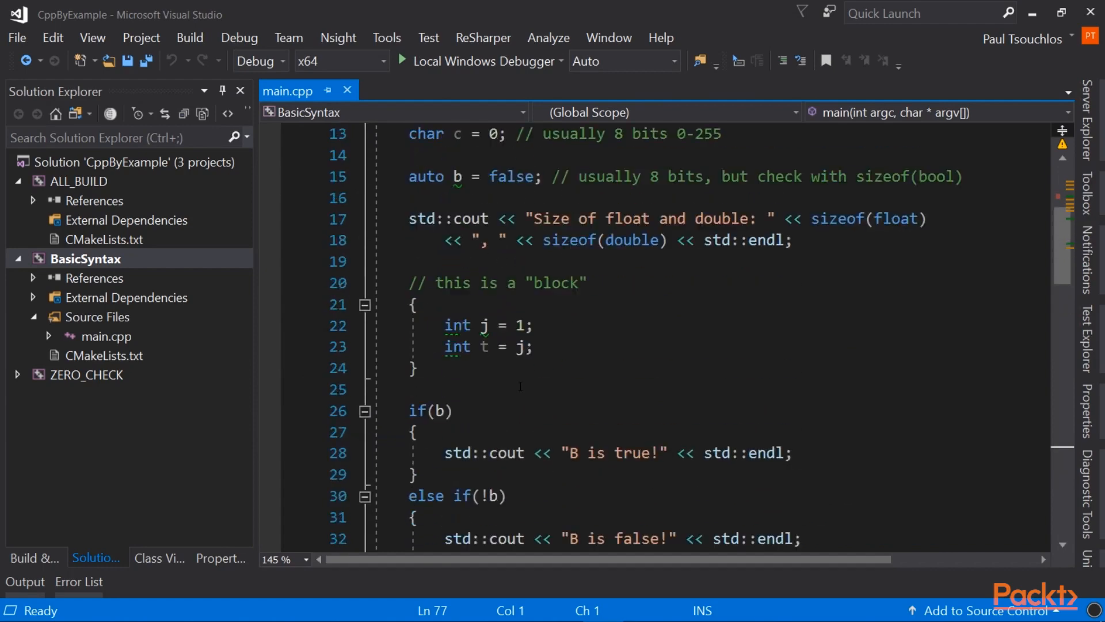
scroll("up", 3)
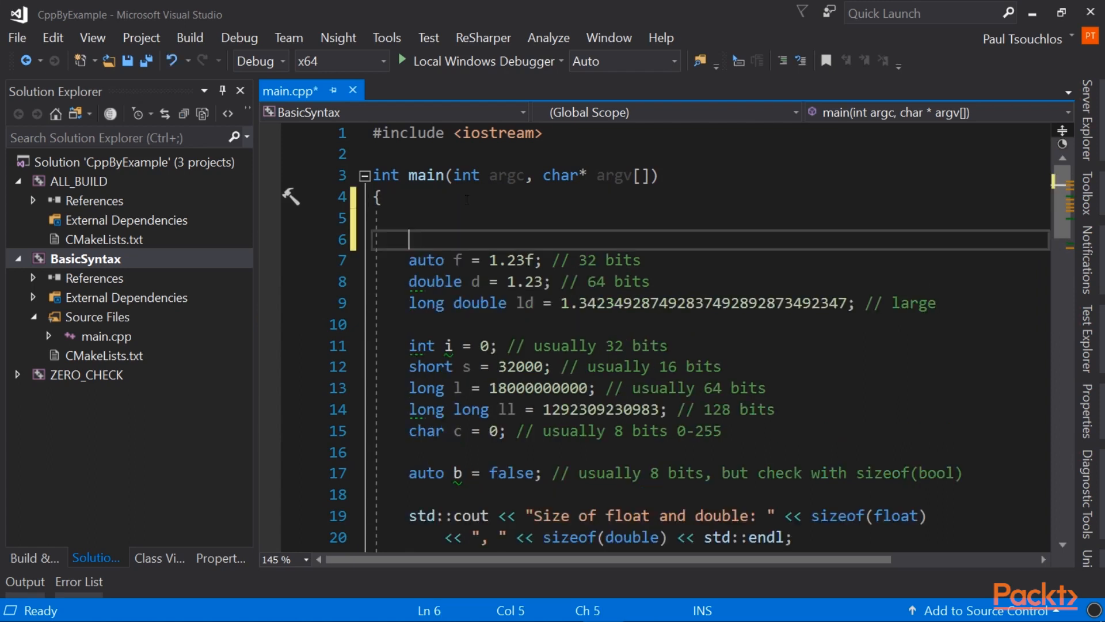
type("void")
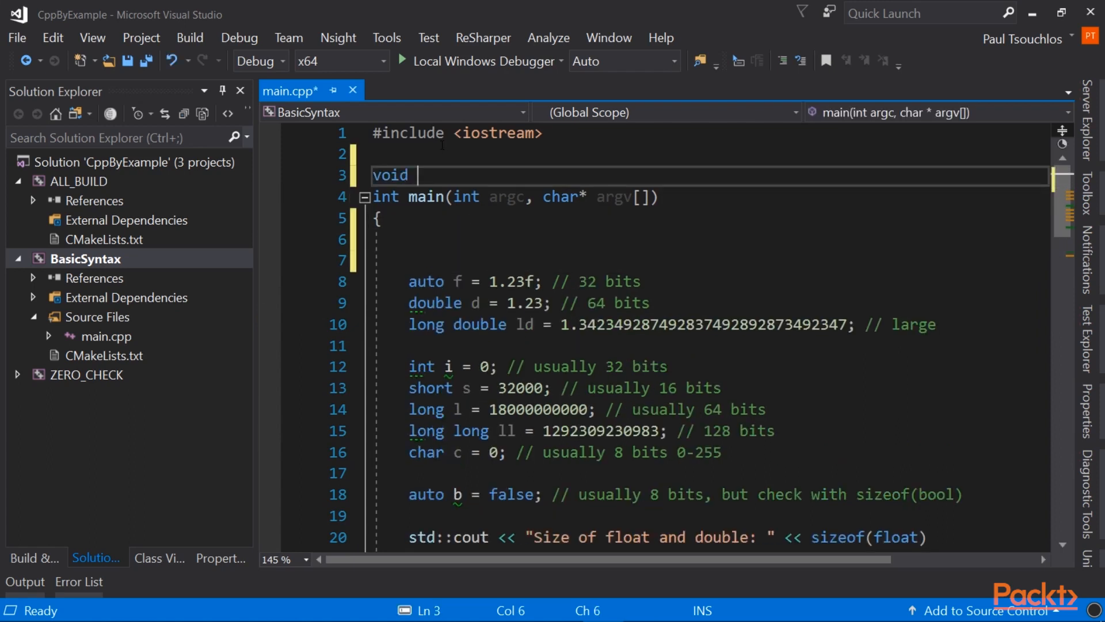
type("print_hello(")
type("std")
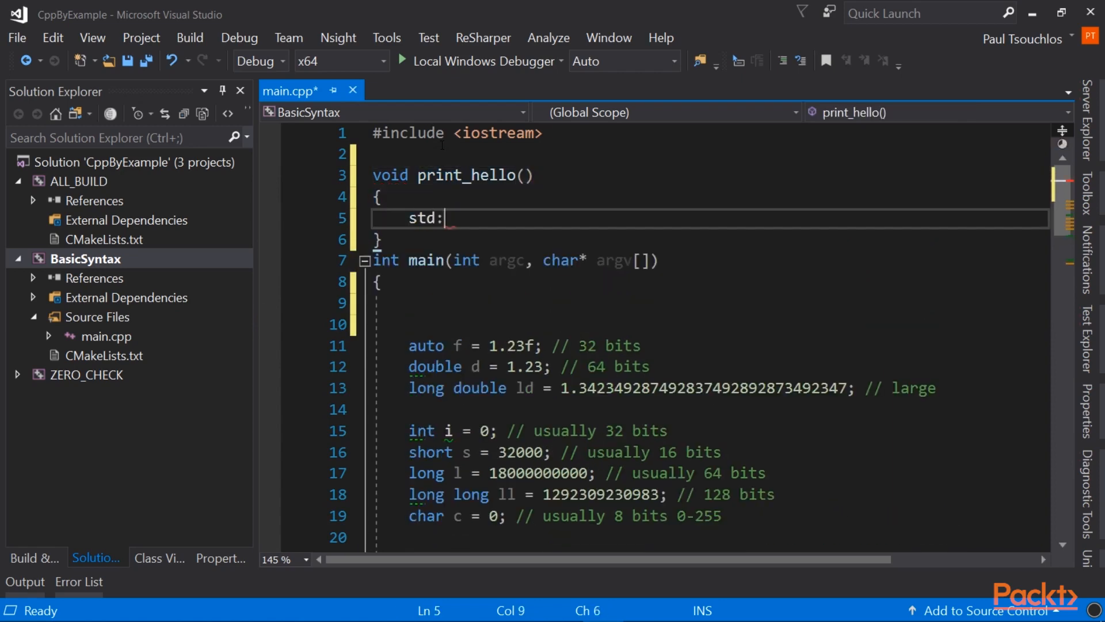
type(":cout << \"He\"")
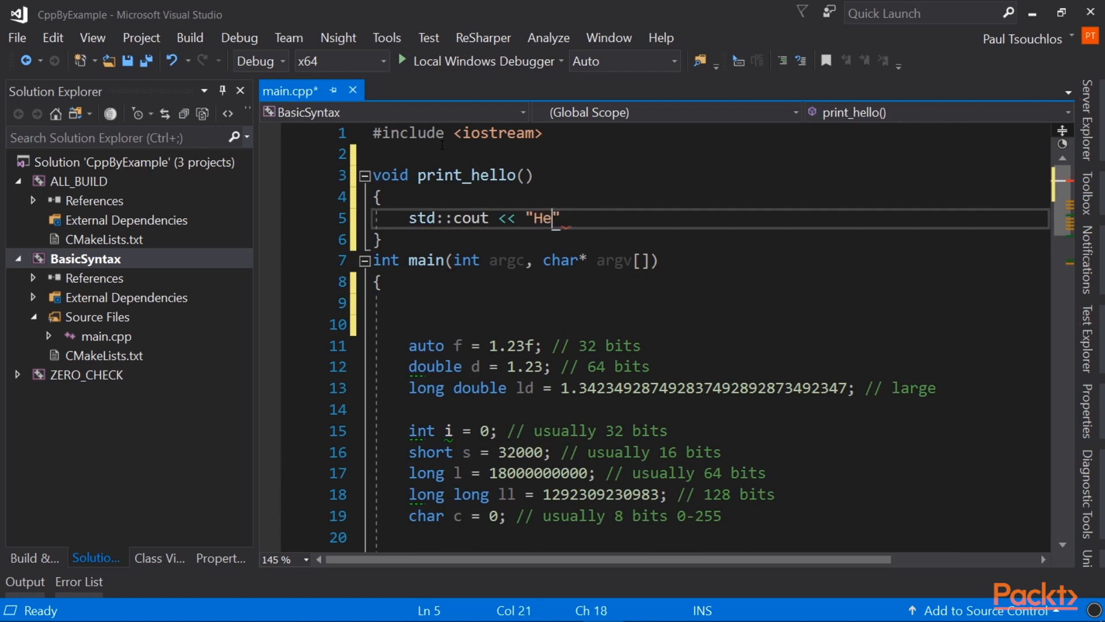
type("llo\" << s")
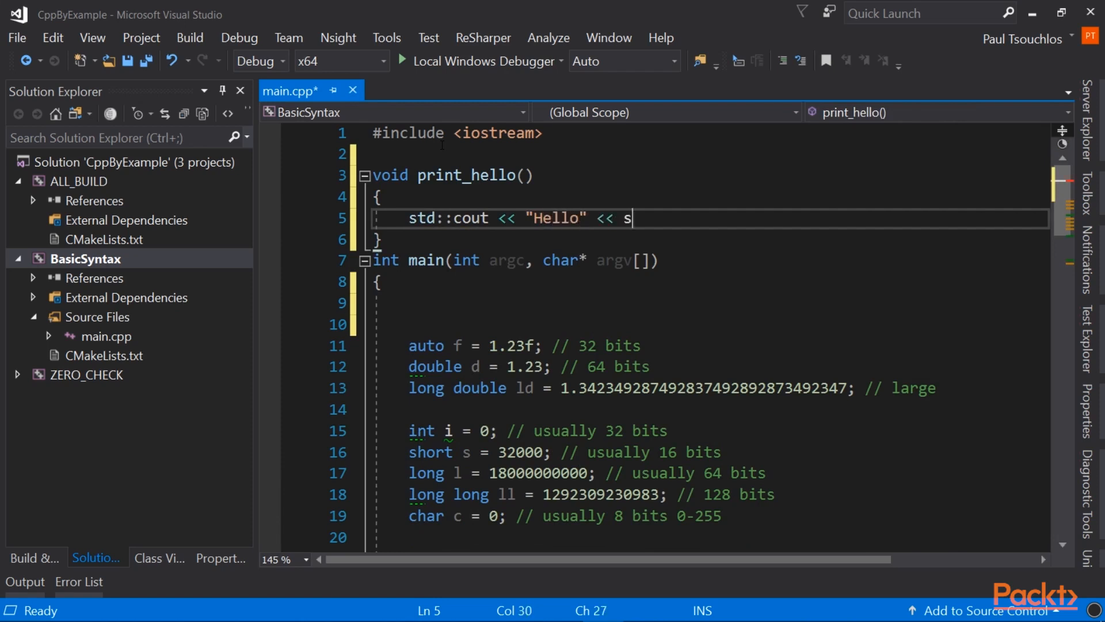
key("ctrl+s")
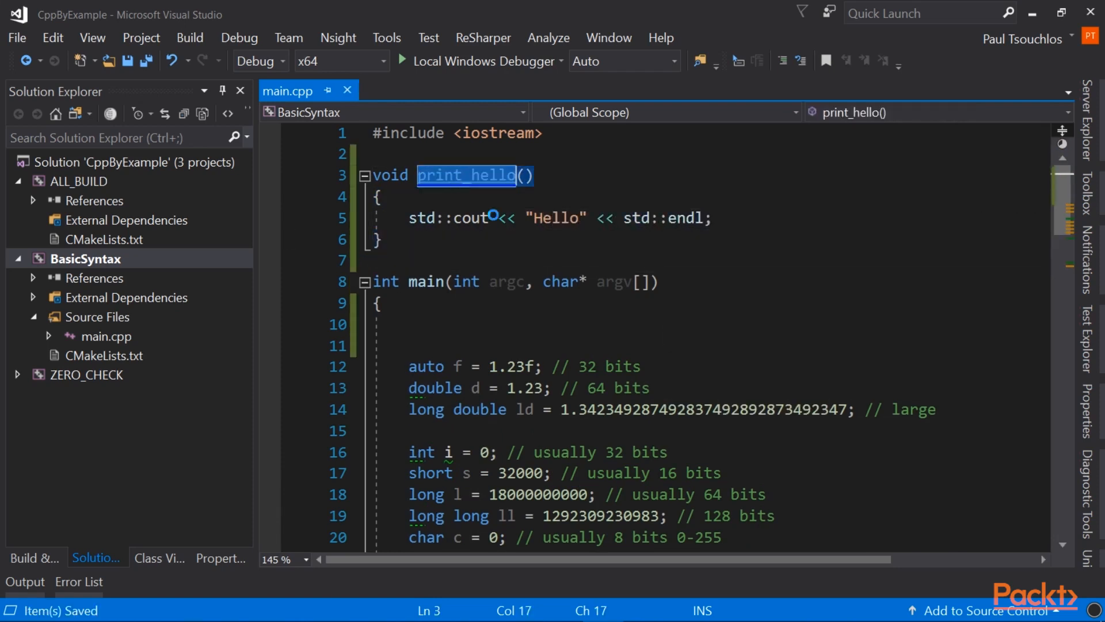
Call print_hello(); near the start of main and breakpoint the top of main.
left_click(419, 345)
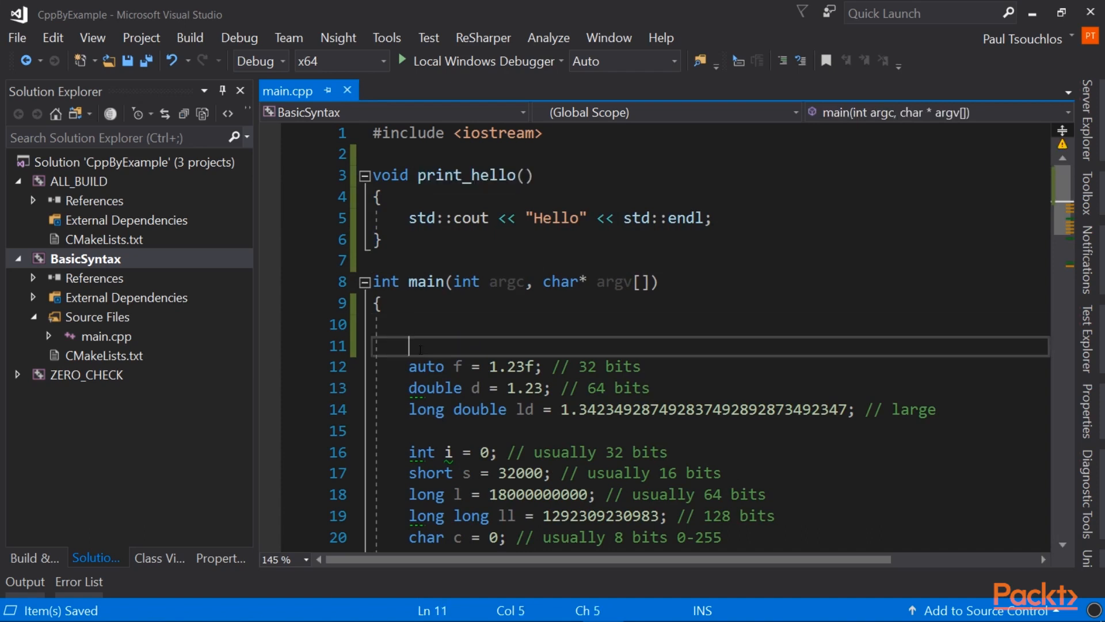
type("print_hello();")
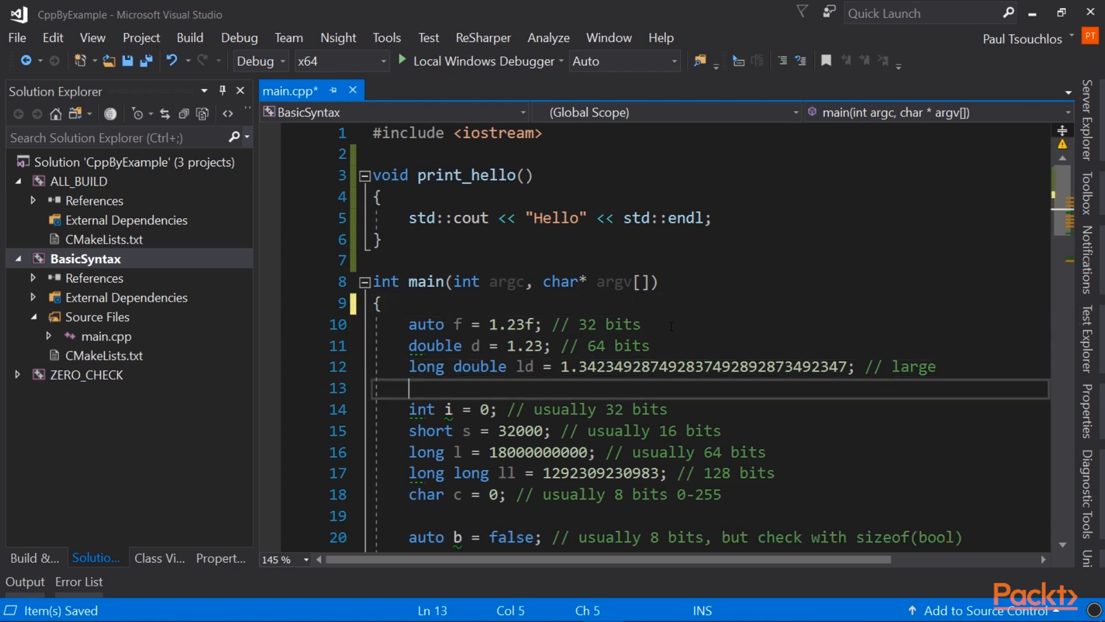
type("print_hello();")
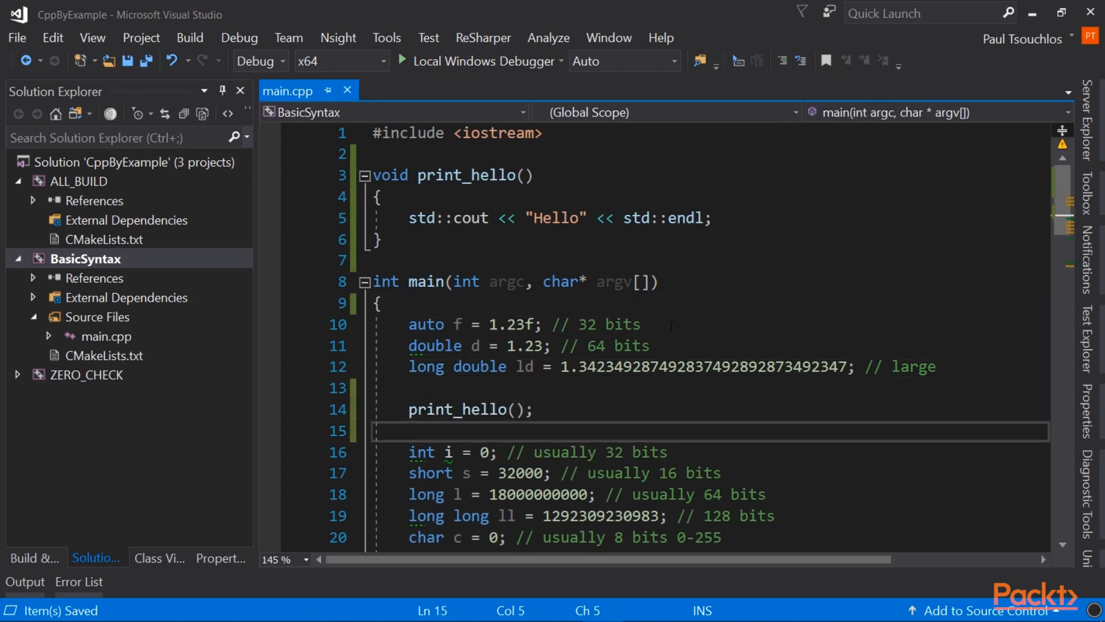
left_click(269, 325)
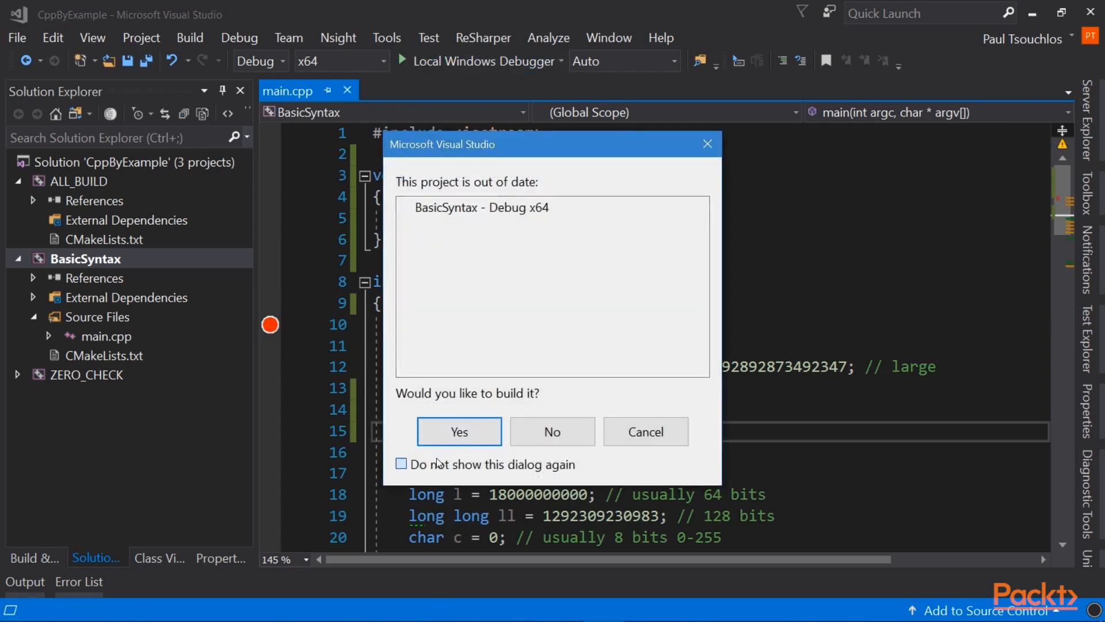
Rebuild the out-of-date BasicSyntax and step to the print_hello(); call in main.
left_click(458, 431)
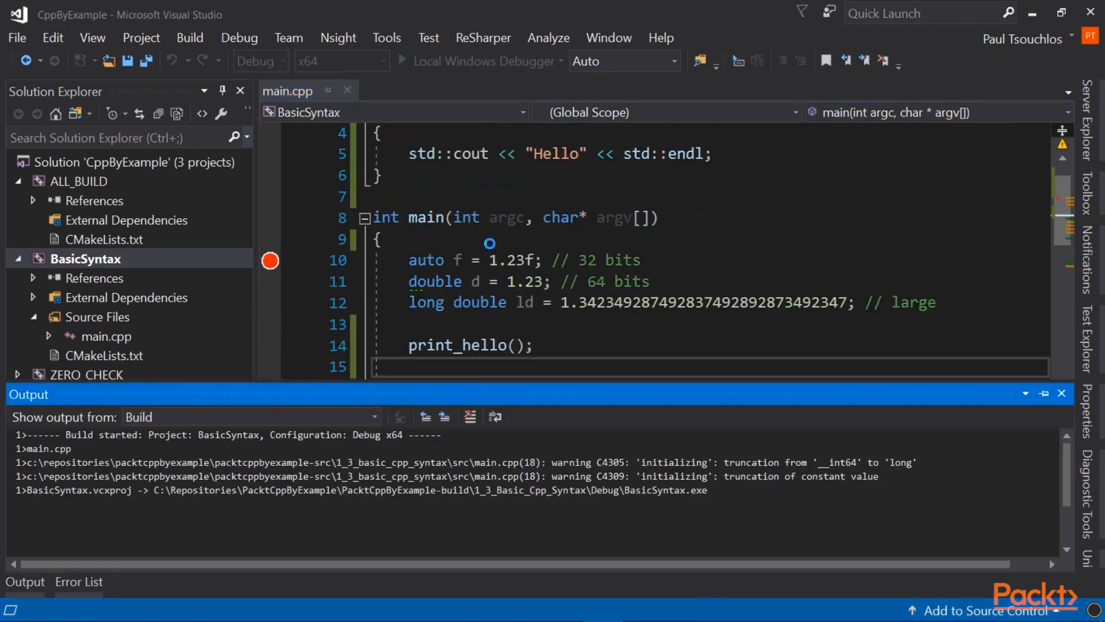
left_click(401, 61)
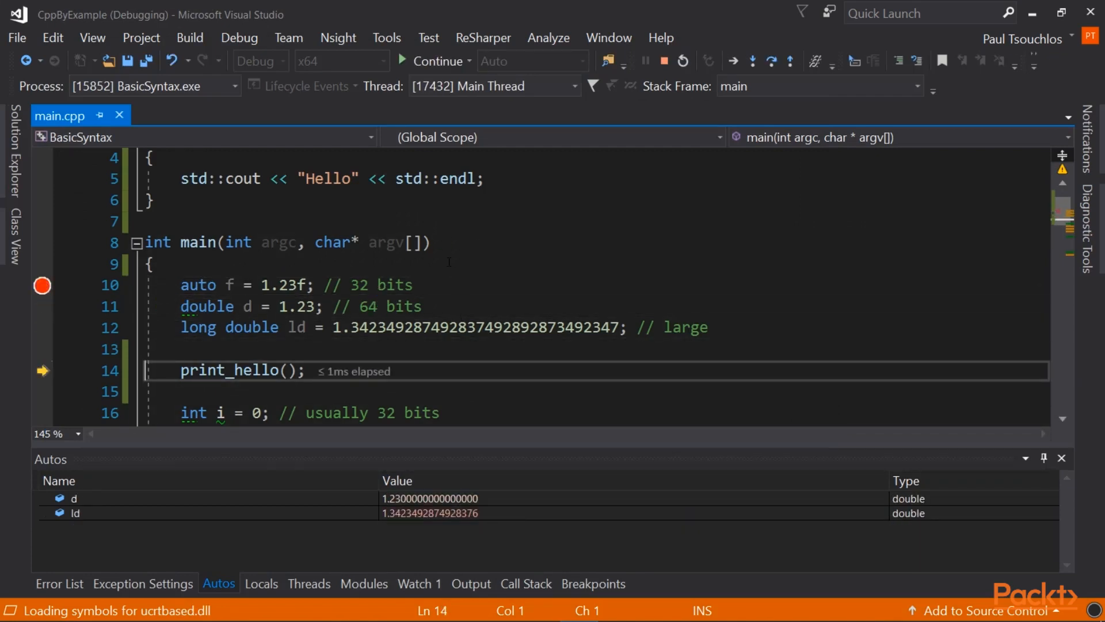
Step Into print_hello, then F10 back through its body and the next lines of main.
left_click(734, 61)
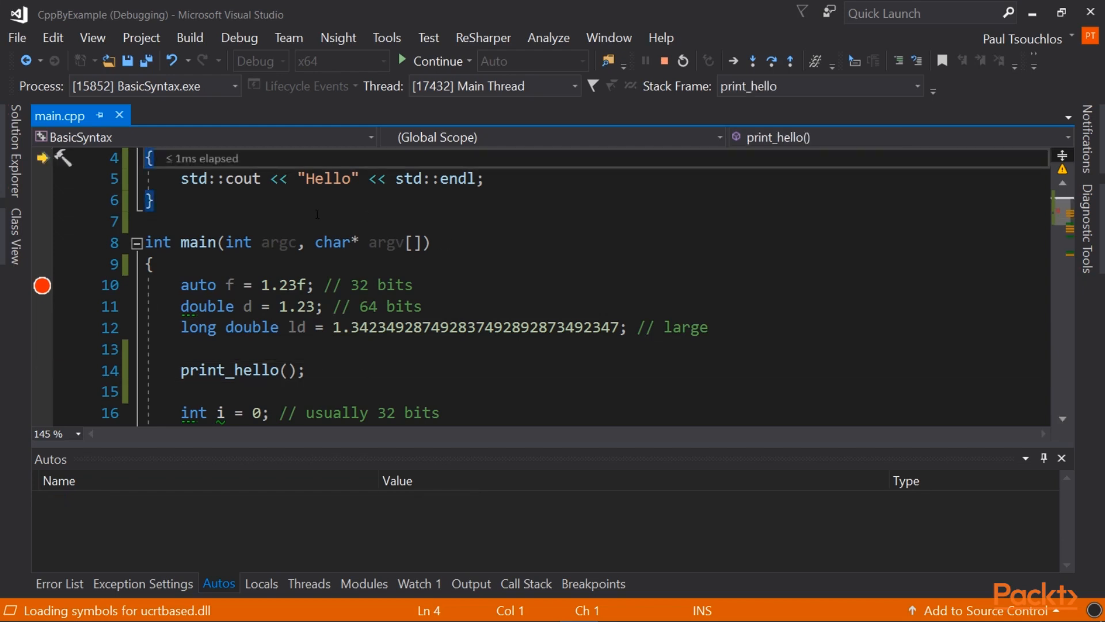
scroll("up", 3)
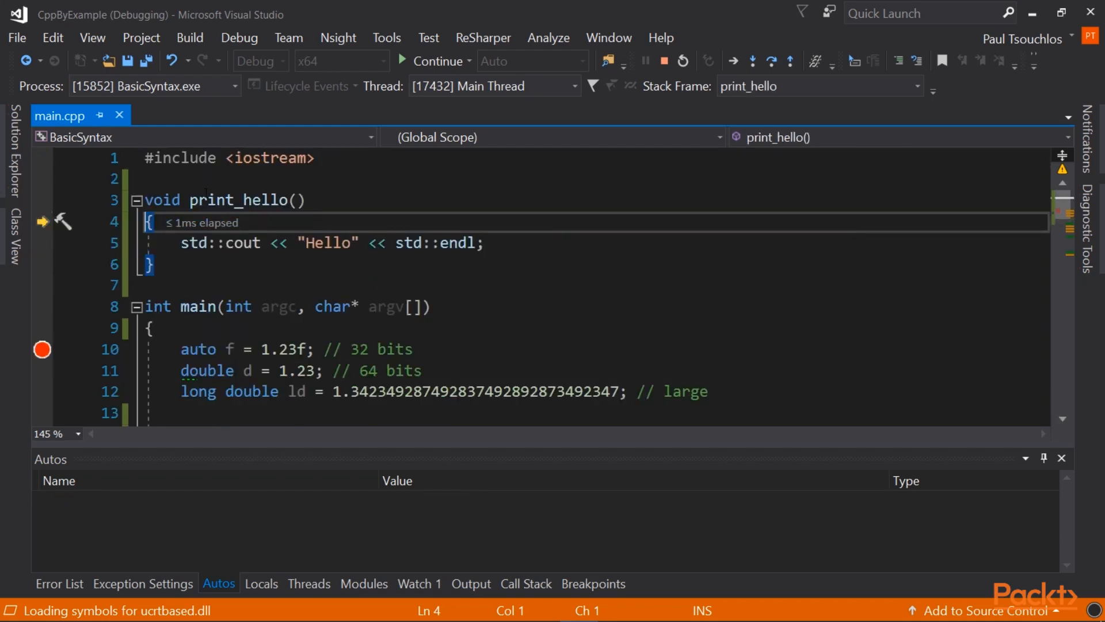
key("F10")
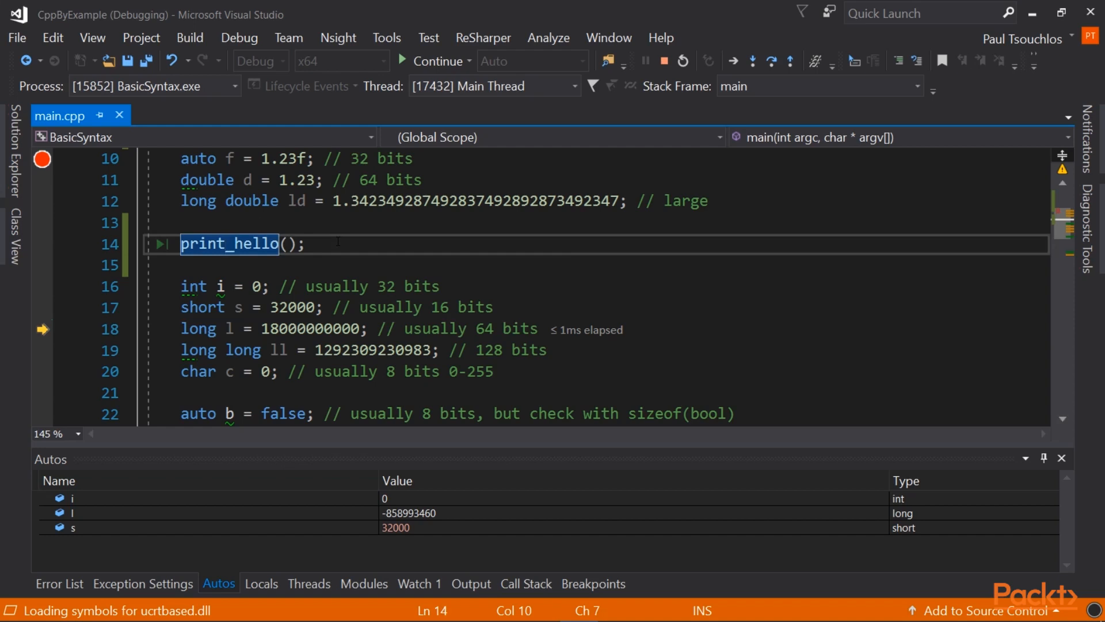
key("F10")
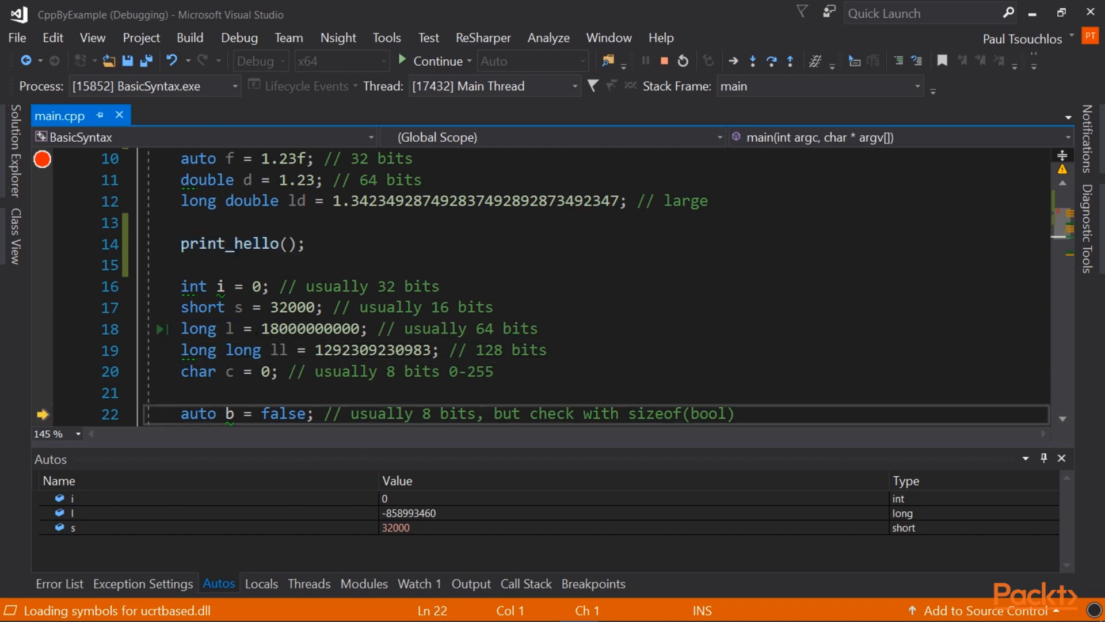
key("F10")
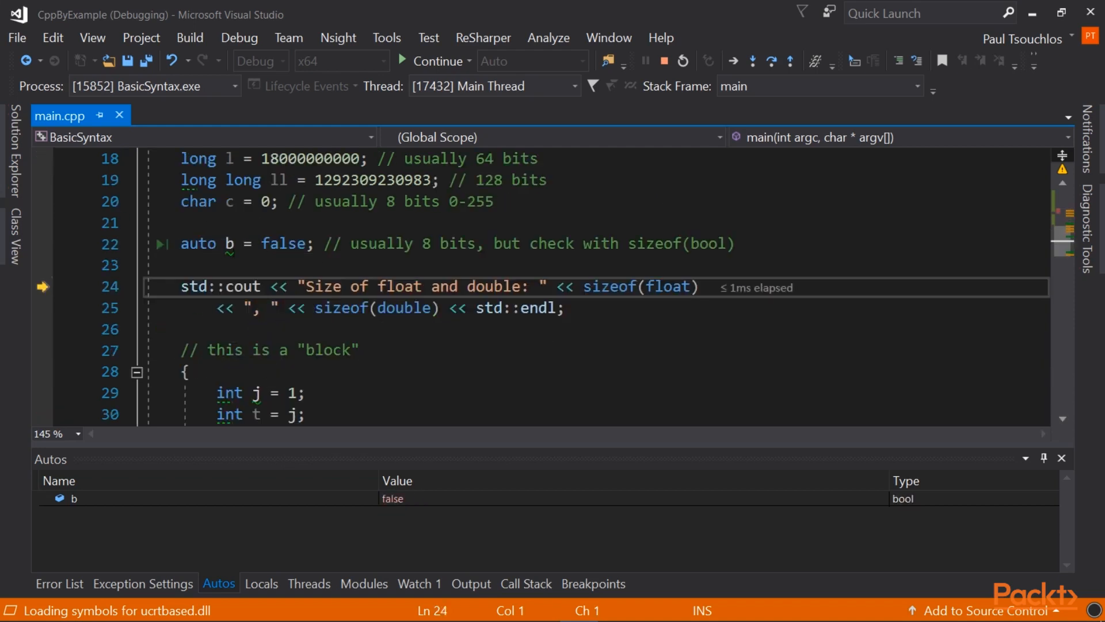
Continue to completion with Hello printed, then close the console to end debugging.
left_click(435, 61)
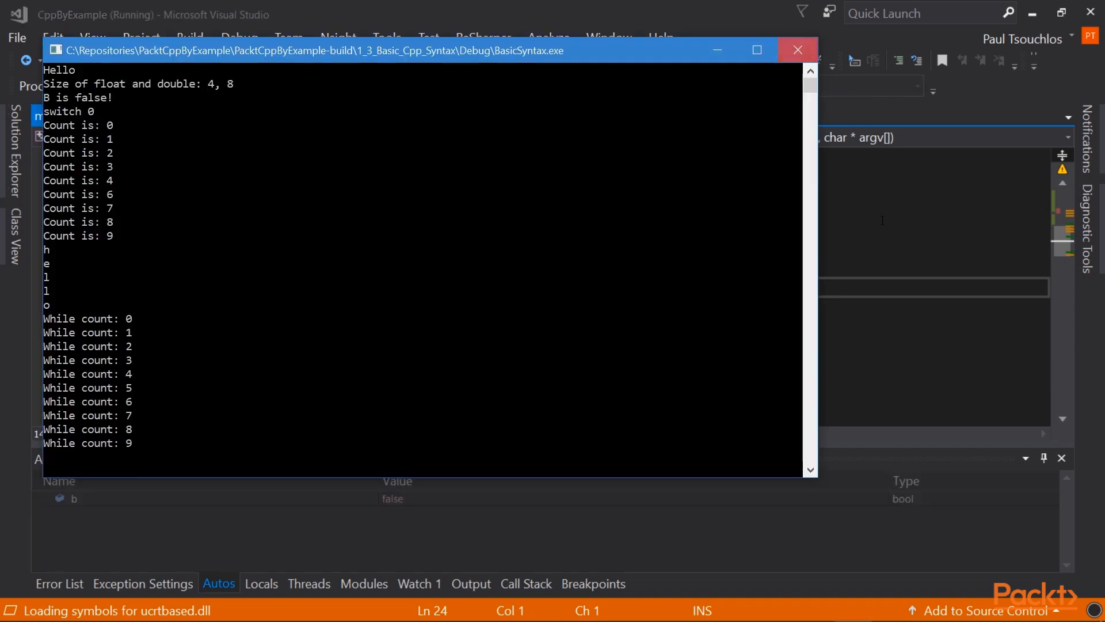
left_click(796, 49)
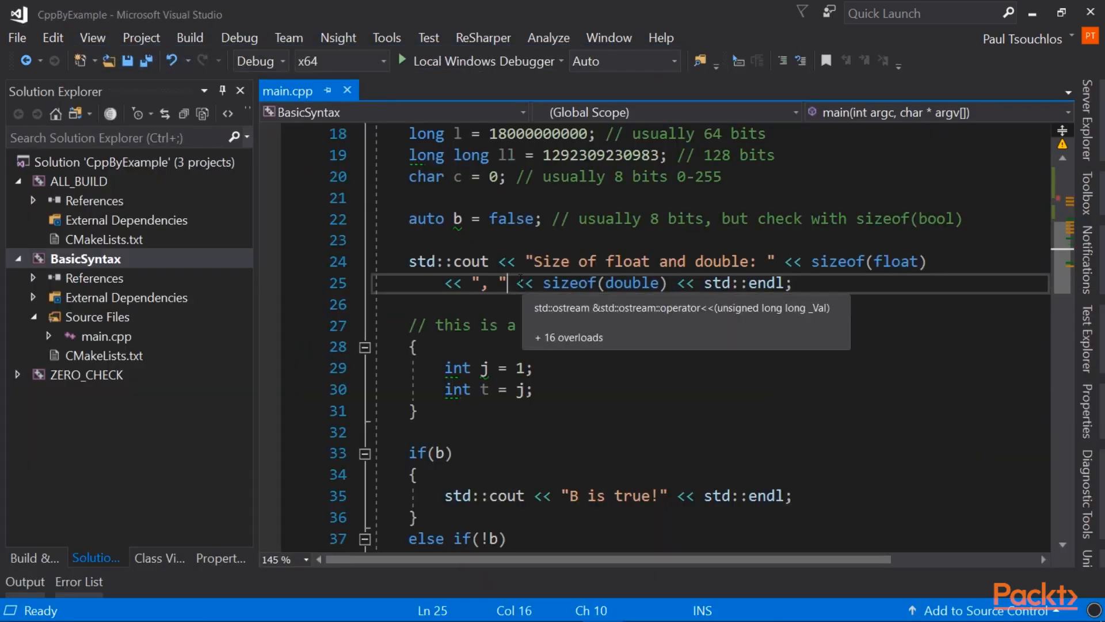